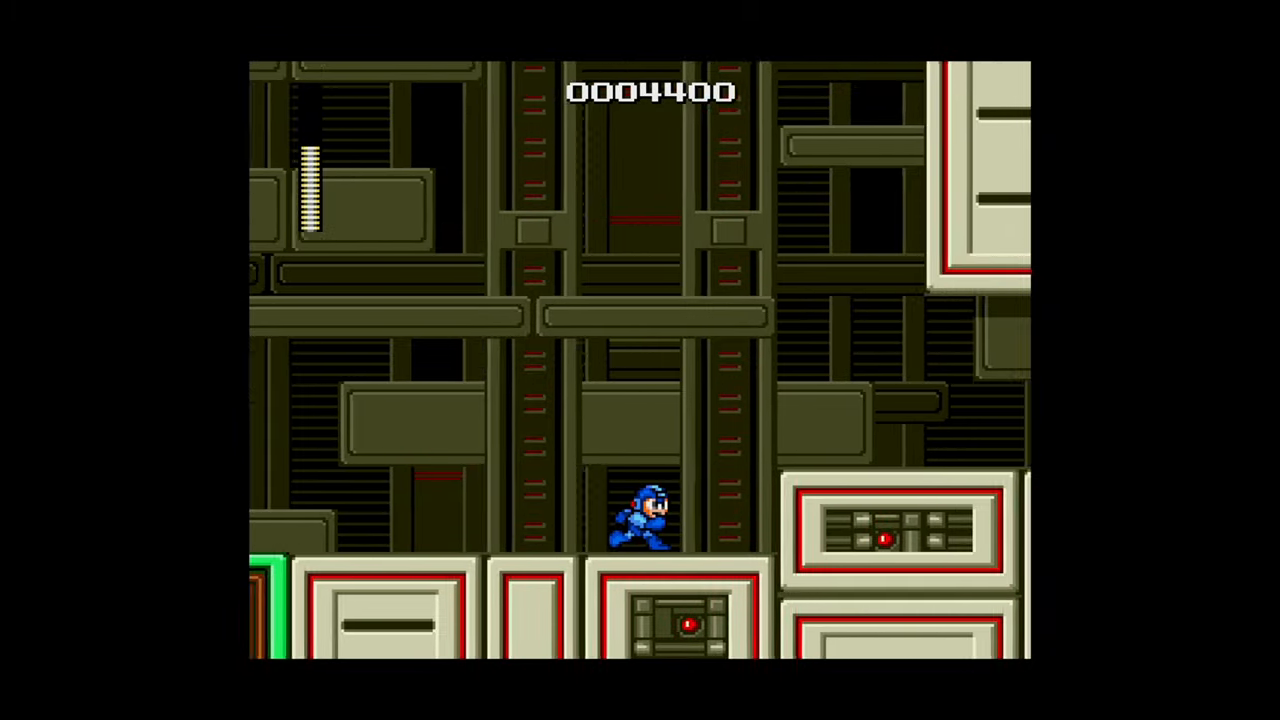
Play the '[PC] How To Dump Your CD Based Games With Retroarch' video from the Xbox emulation playlist.
key("Right")
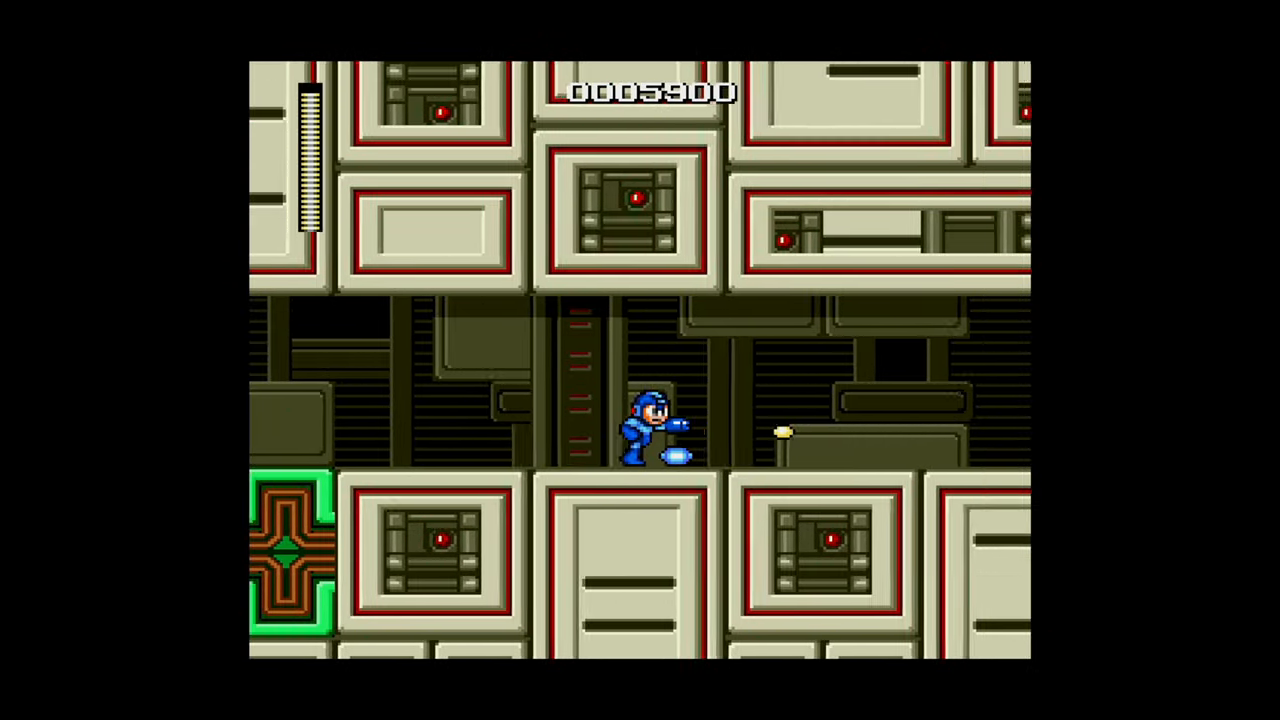
key("Right")
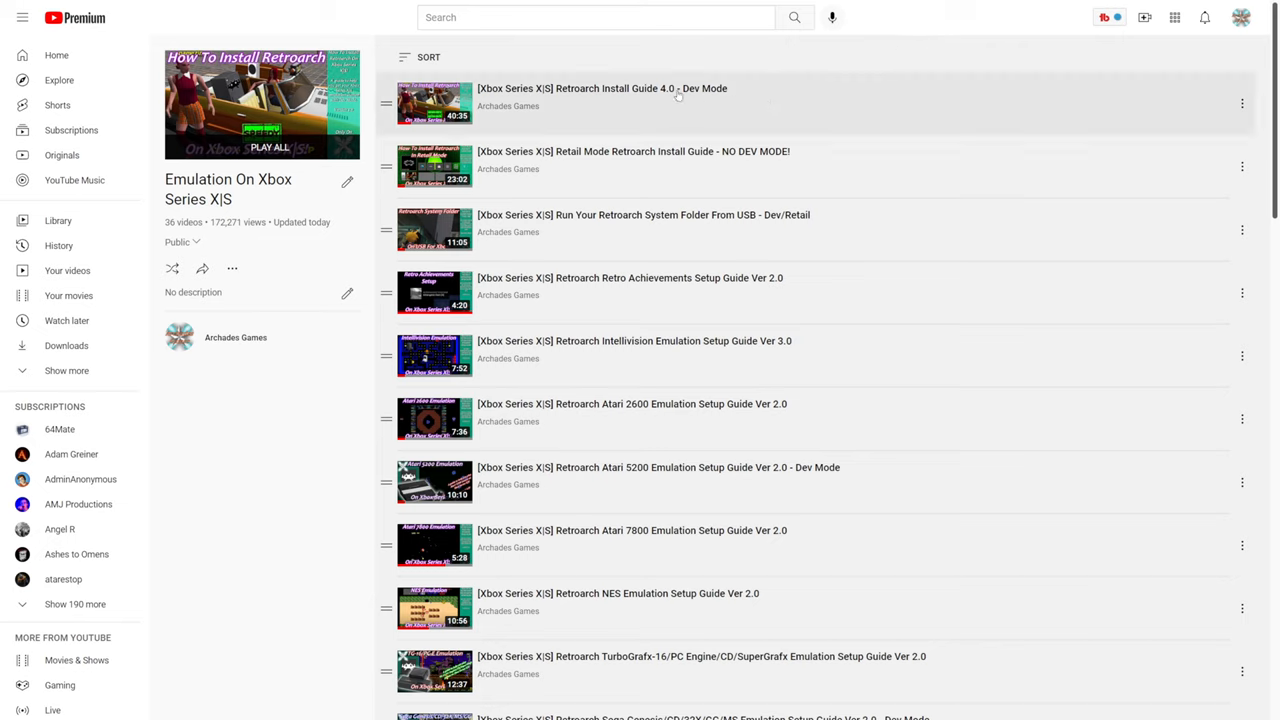
mouse_move(816, 114)
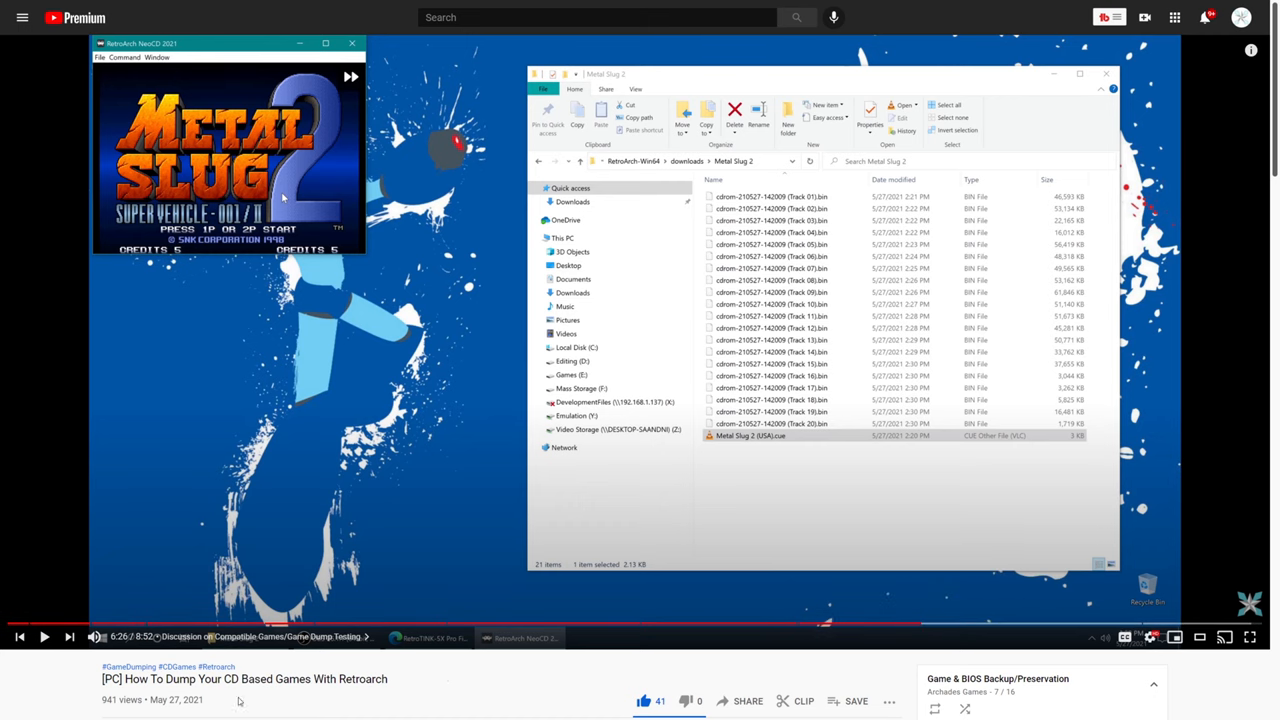
mouse_move(432, 684)
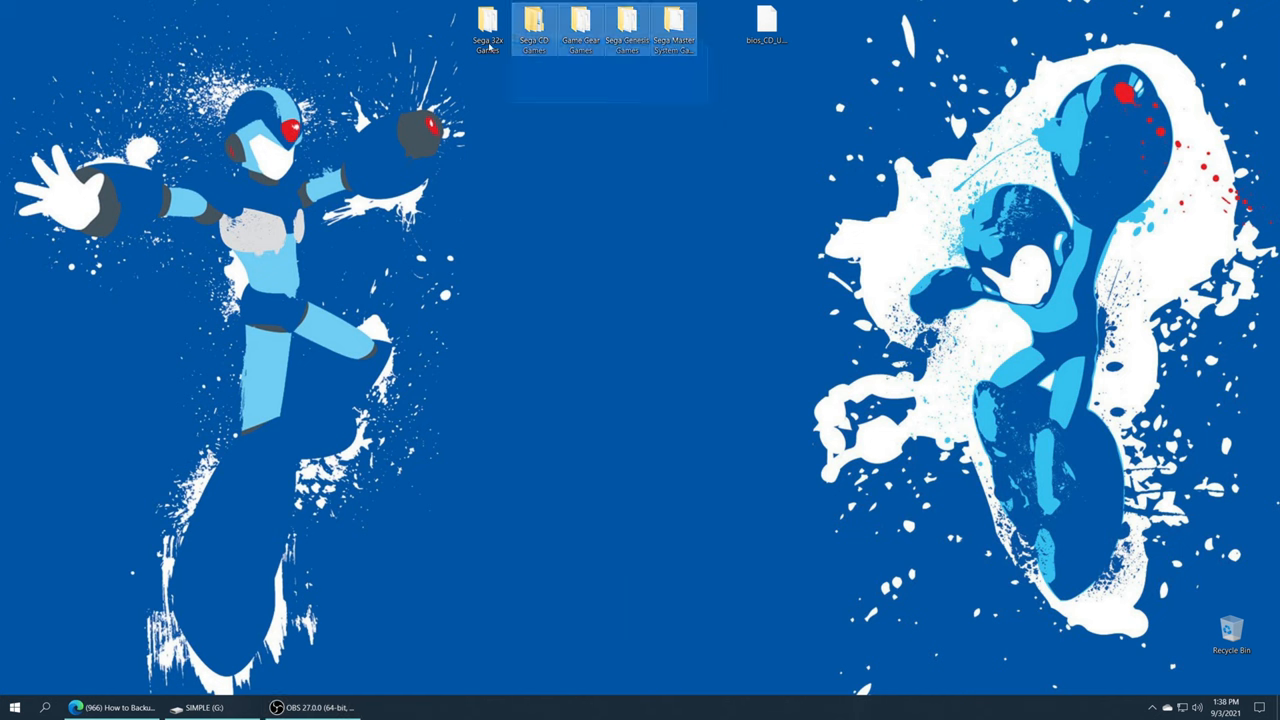
Copy the Sega game folders from the desktop onto the external drive in File Explorer.
left_click(548, 192)
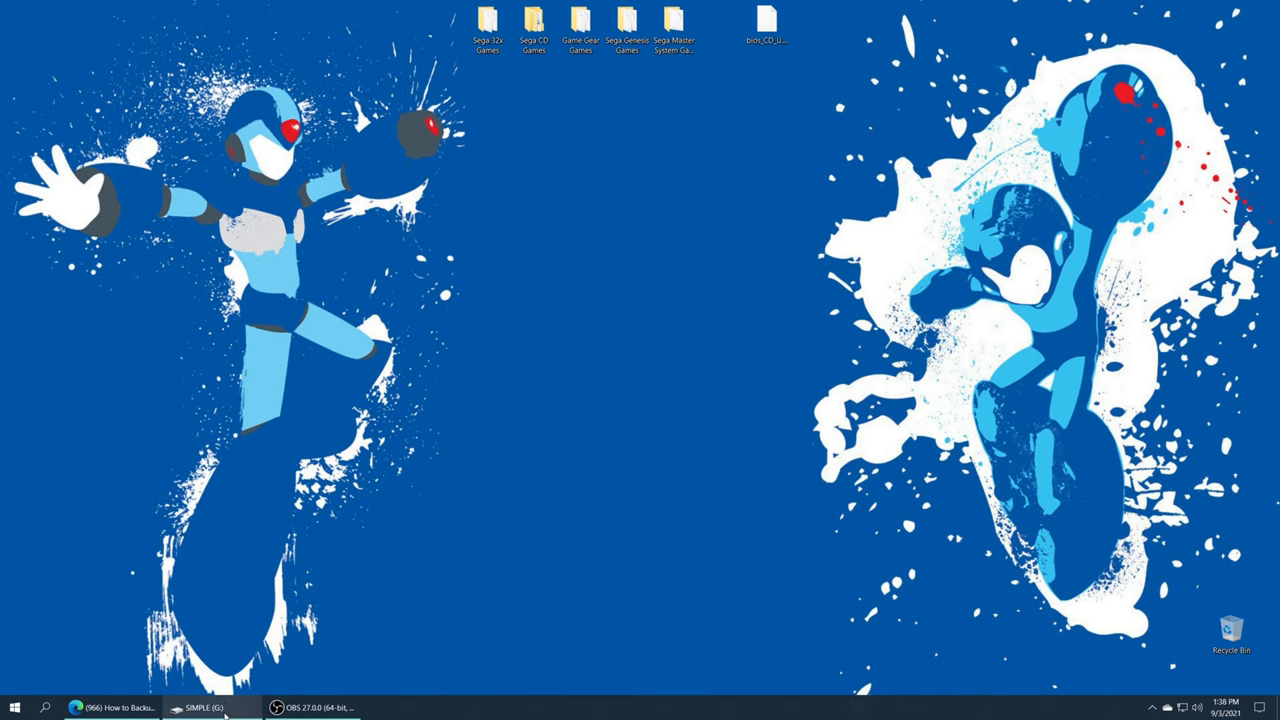
left_click(204, 708)
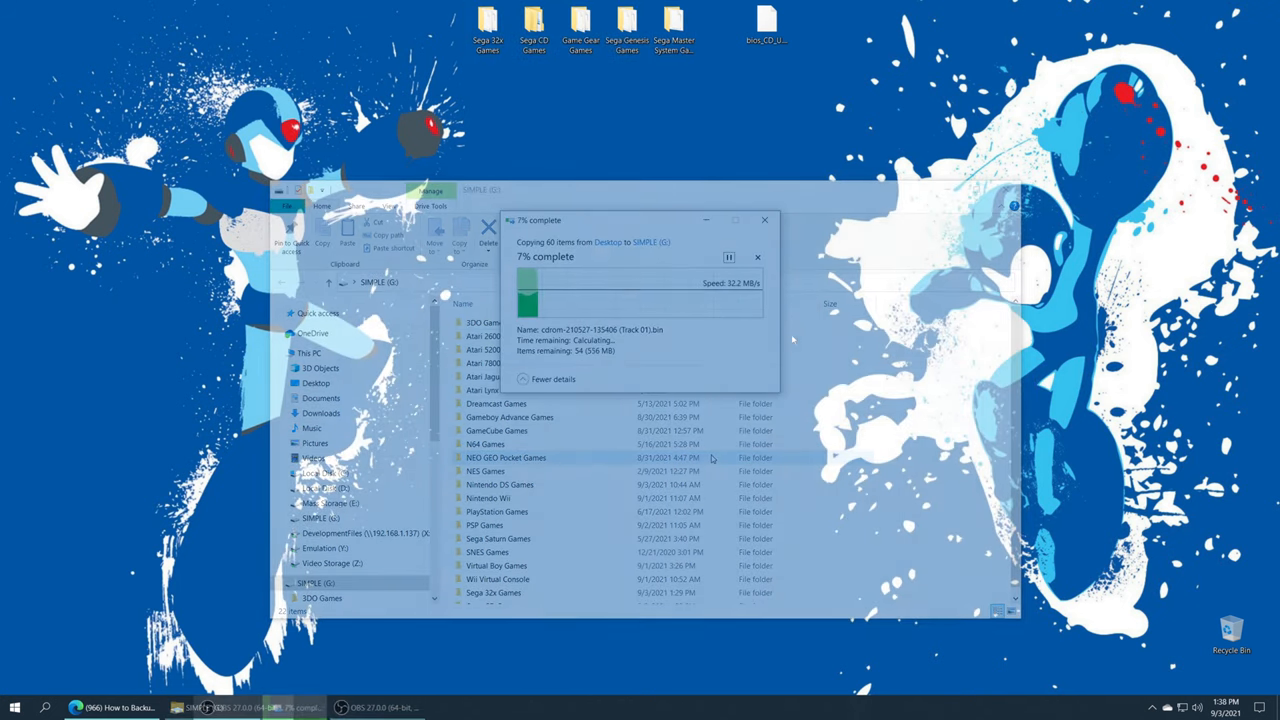
left_click(764, 220)
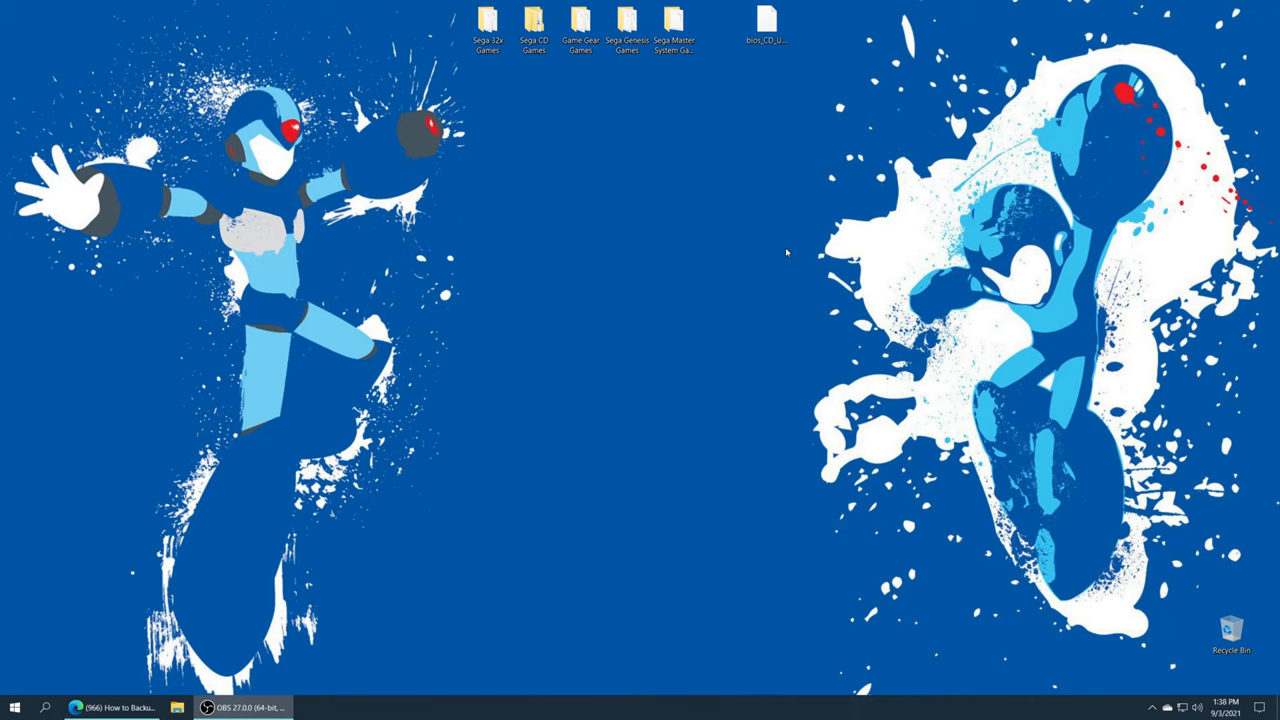
left_click(768, 24)
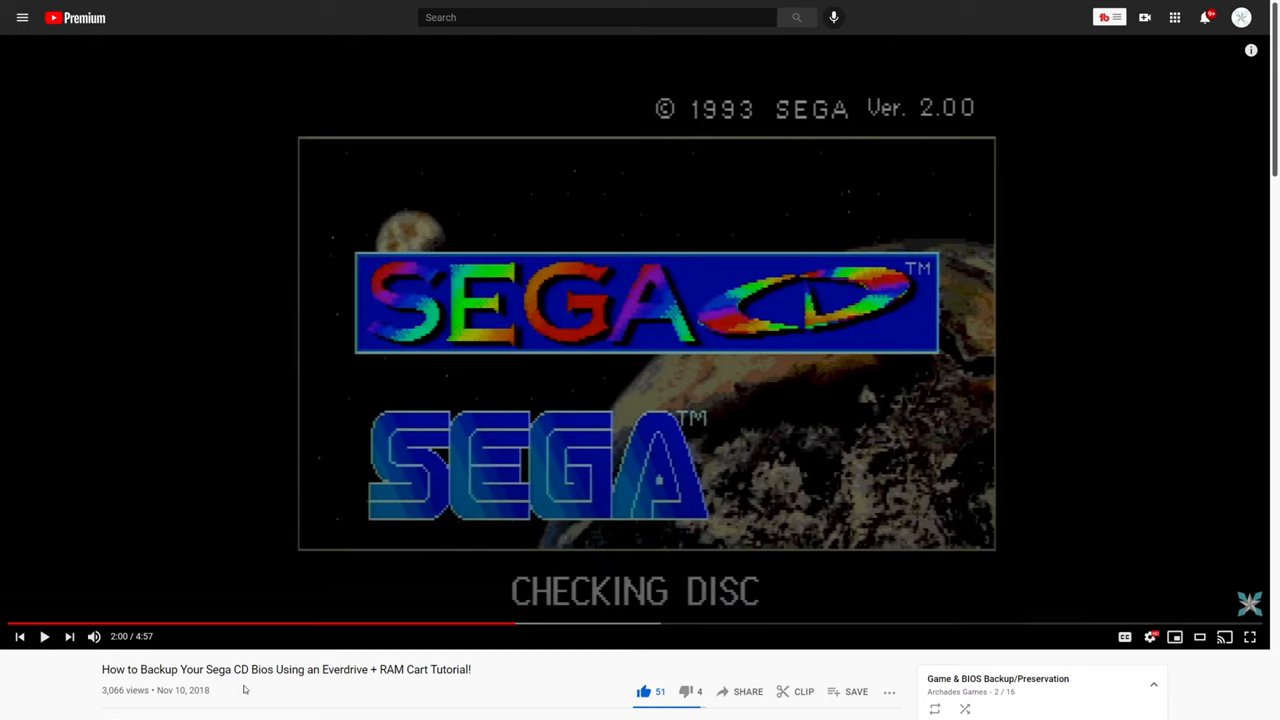
mouse_move(276, 692)
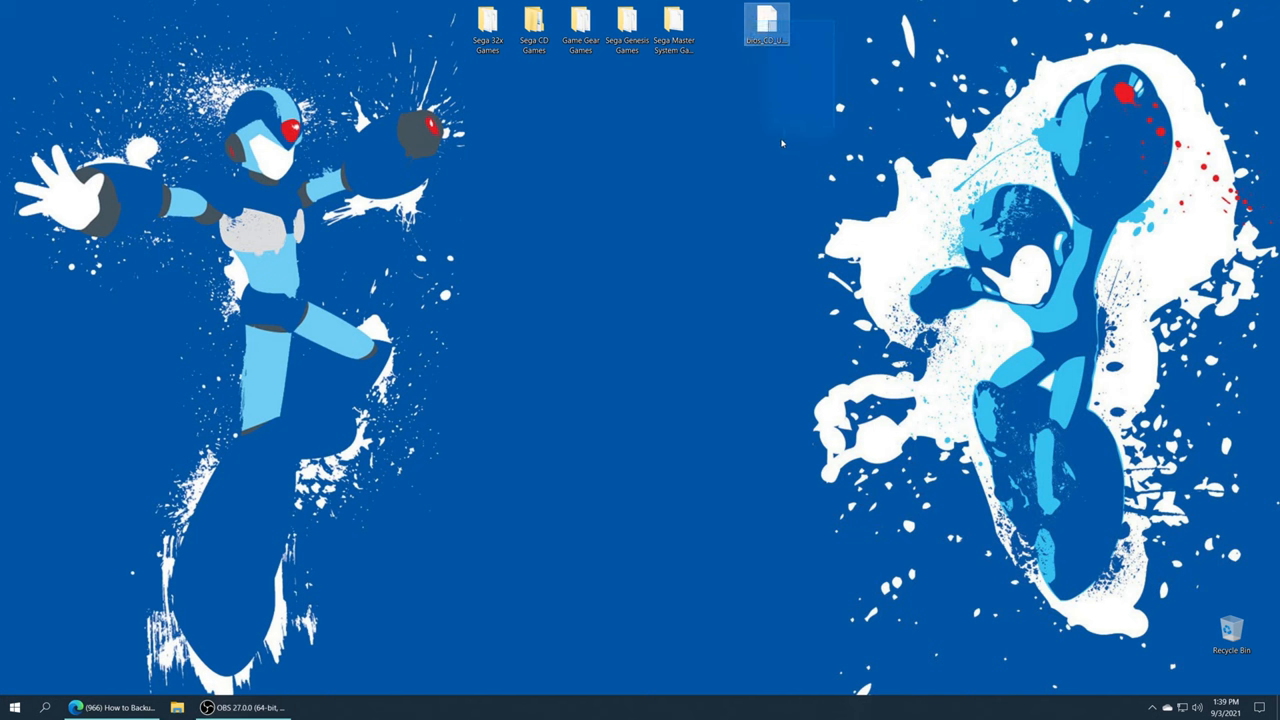
left_click(788, 228)
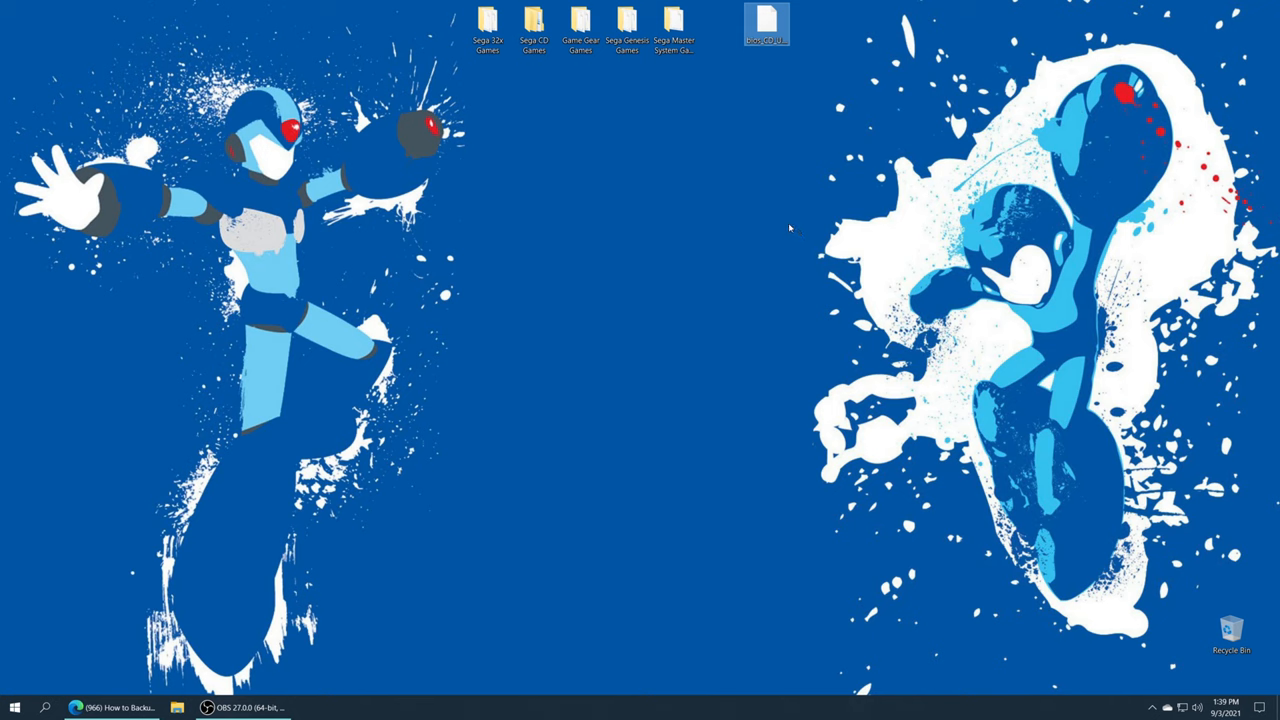
mouse_move(754, 212)
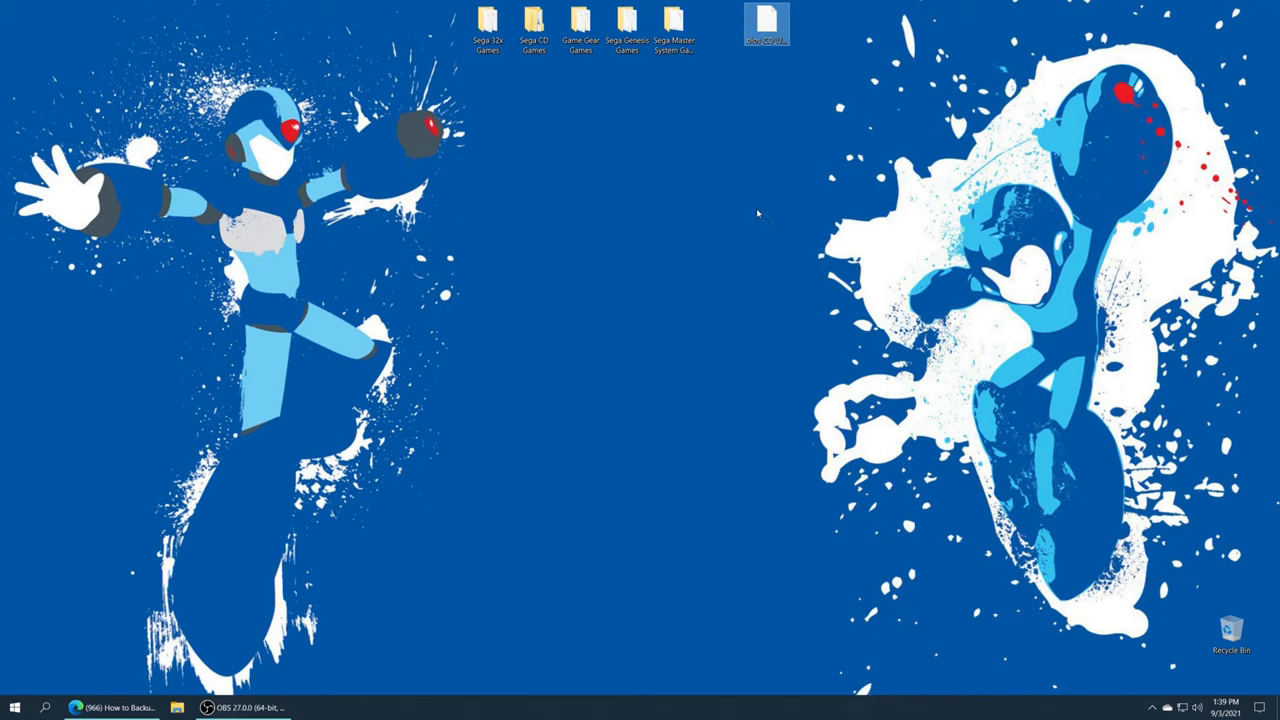
mouse_move(776, 50)
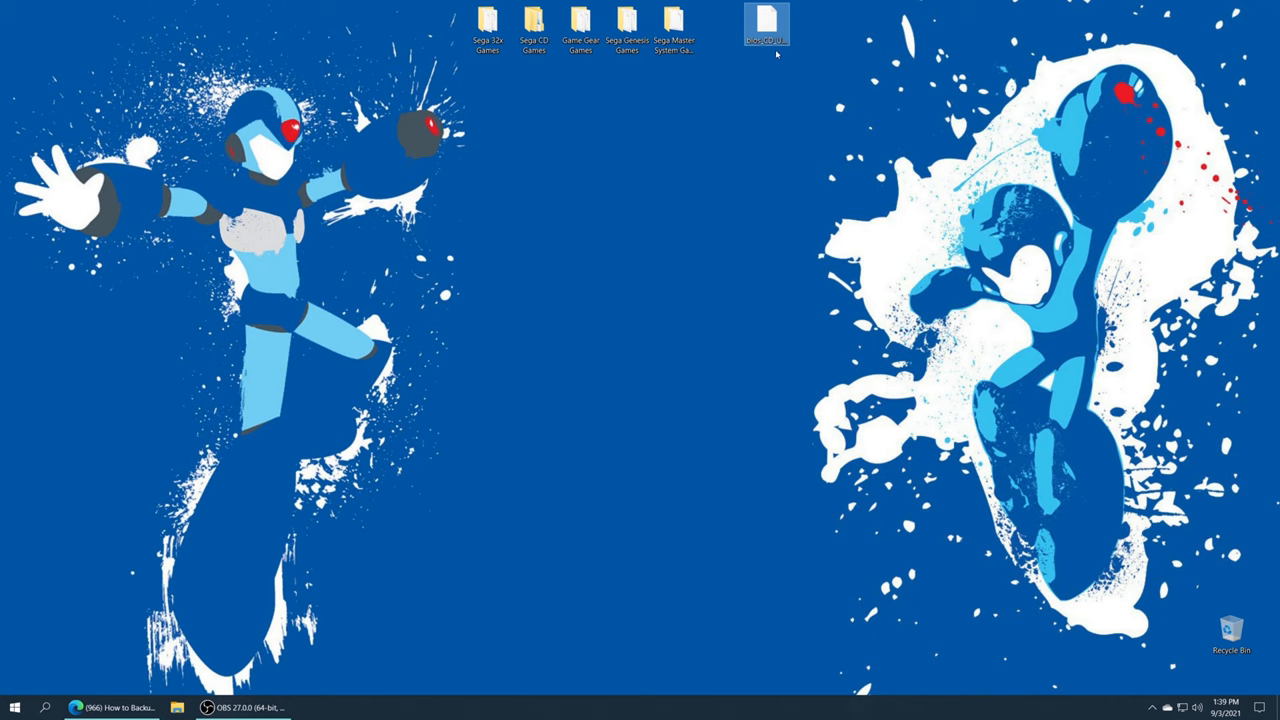
left_click(764, 24)
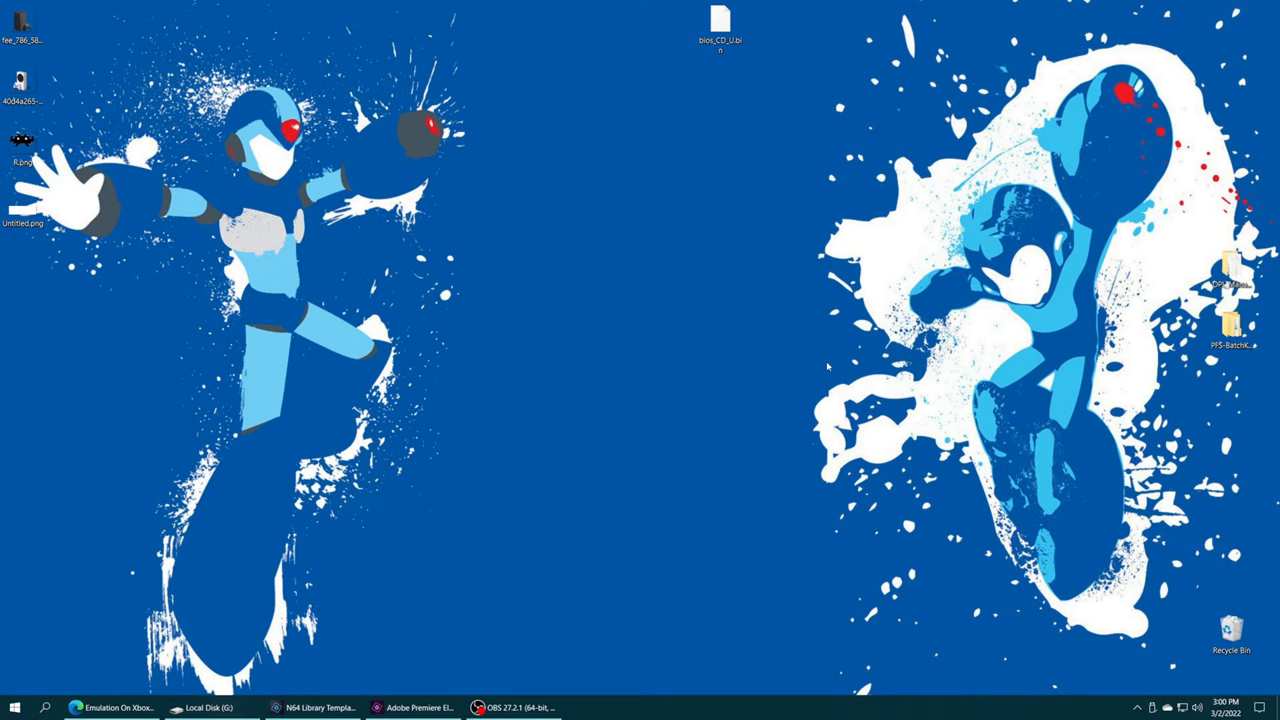
mouse_move(380, 504)
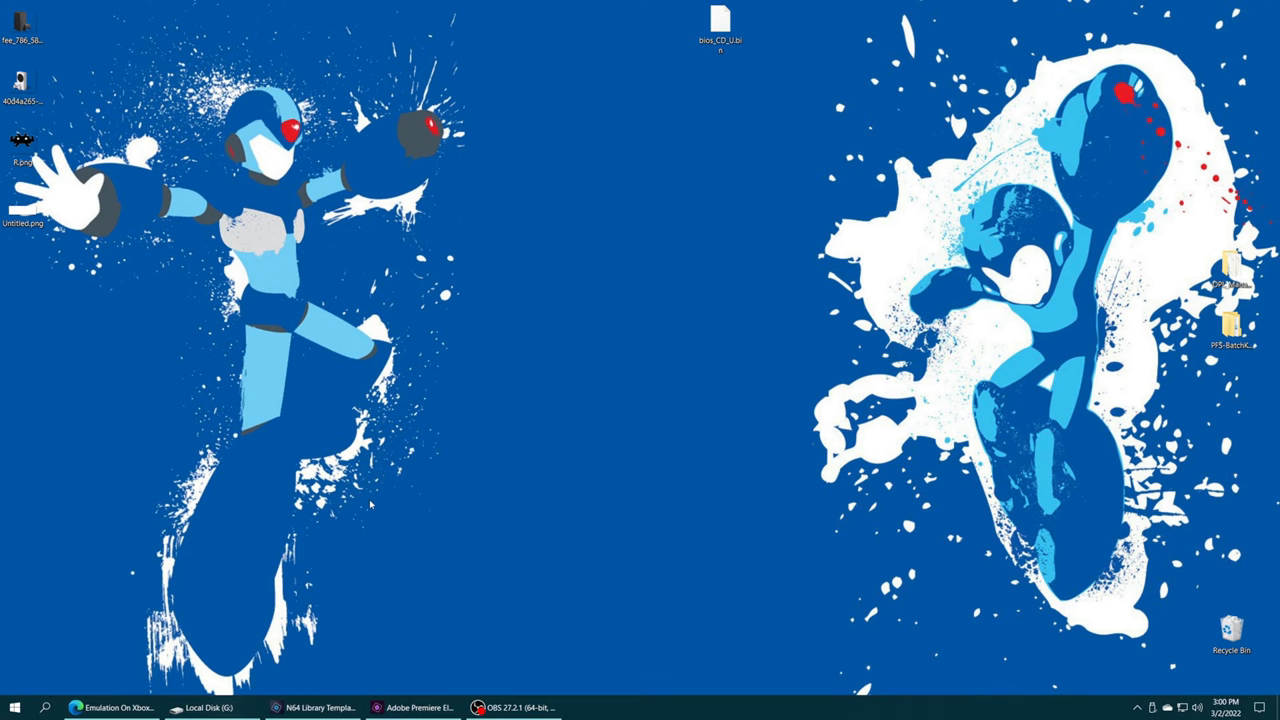
left_click(210, 704)
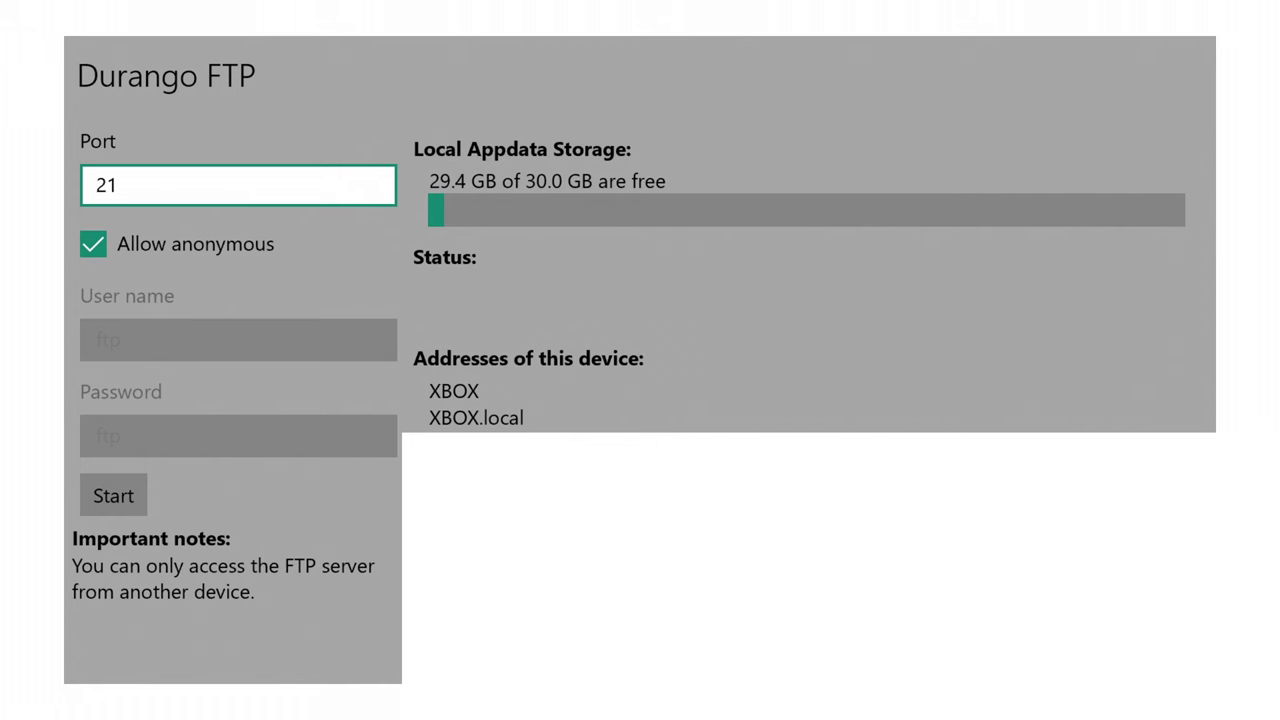
Start the Durango FTP server on port 21 with anonymous access allowed.
left_click(112, 496)
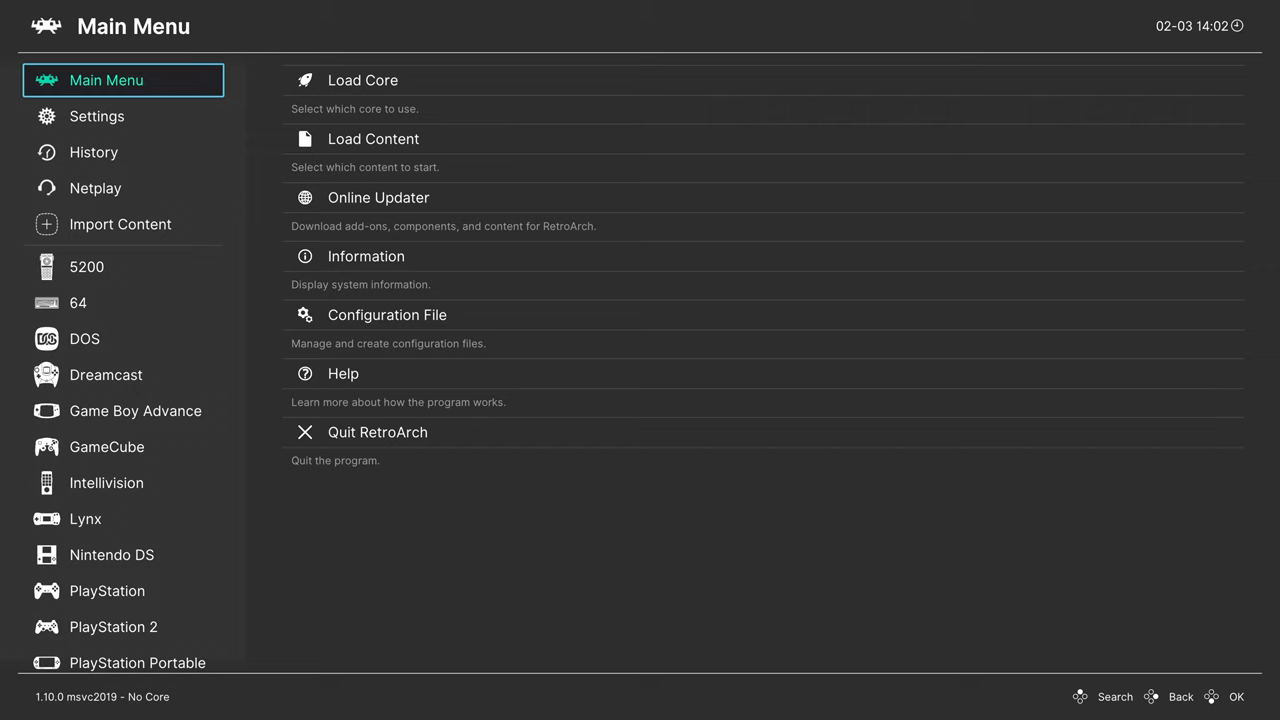
Scan the Game Gear folder under E:\Games into the library via Import Content > Scan Directory.
left_click(120, 224)
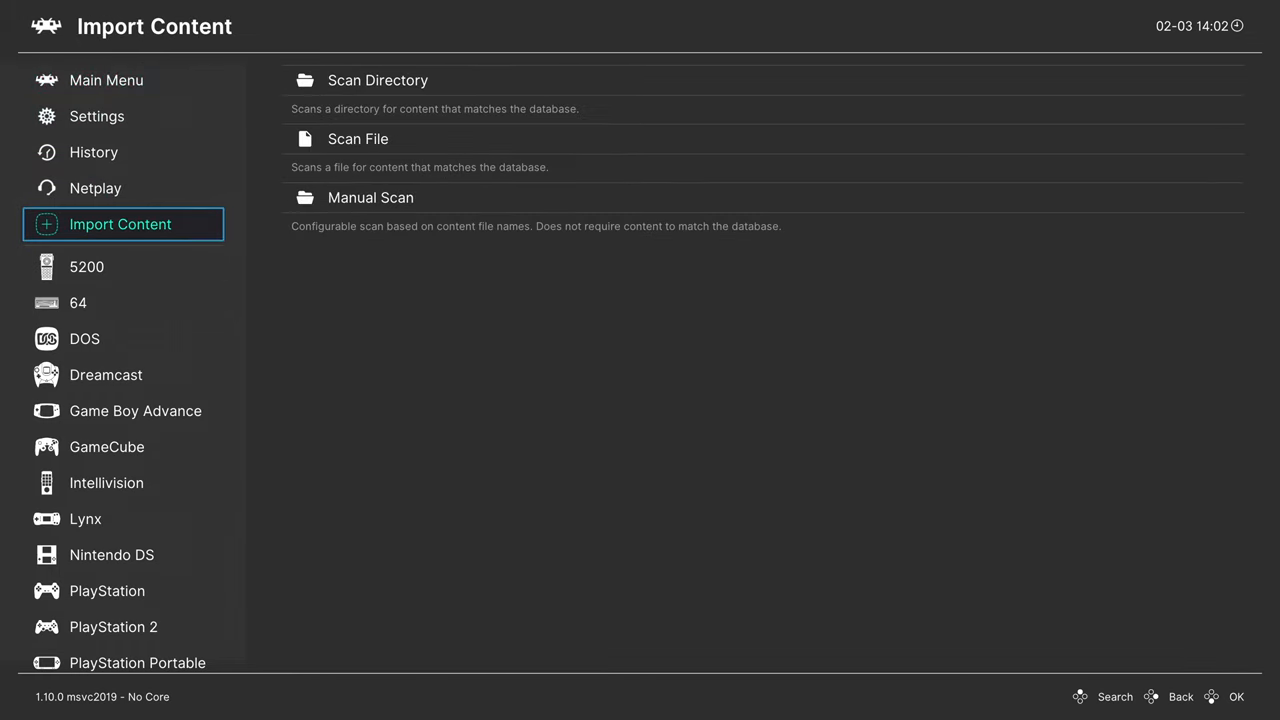
left_click(356, 138)
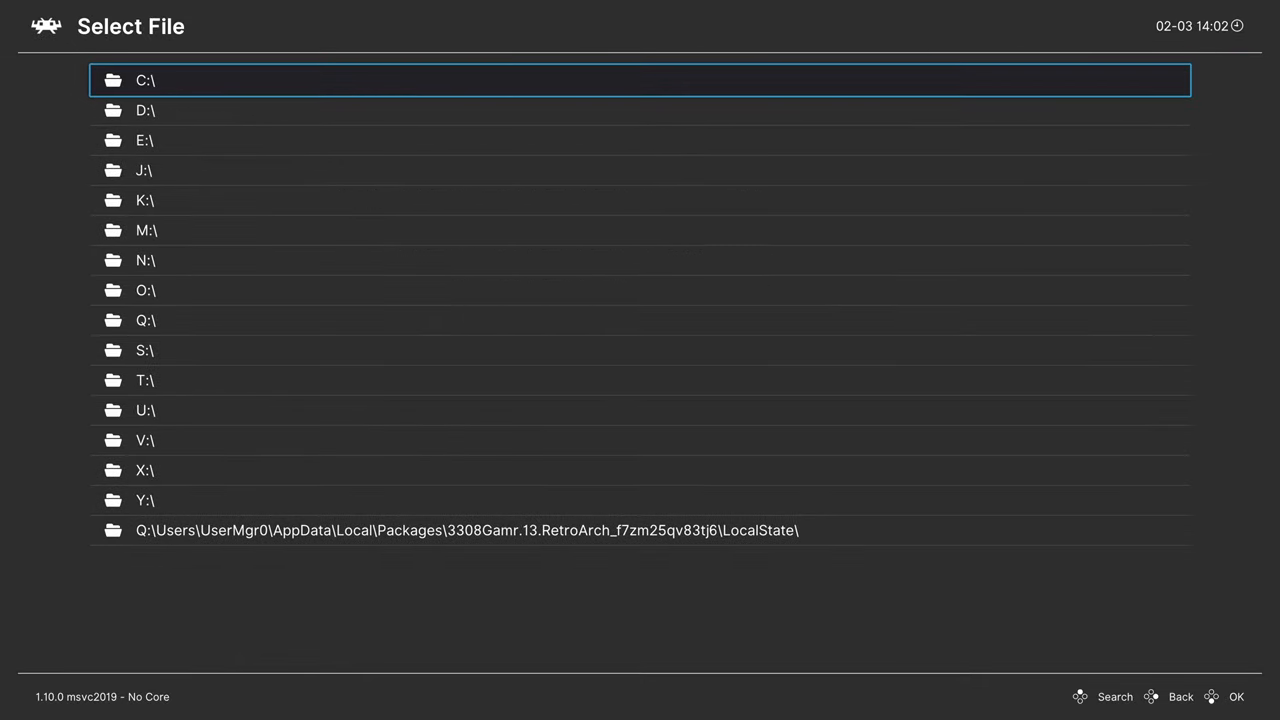
key("Down")
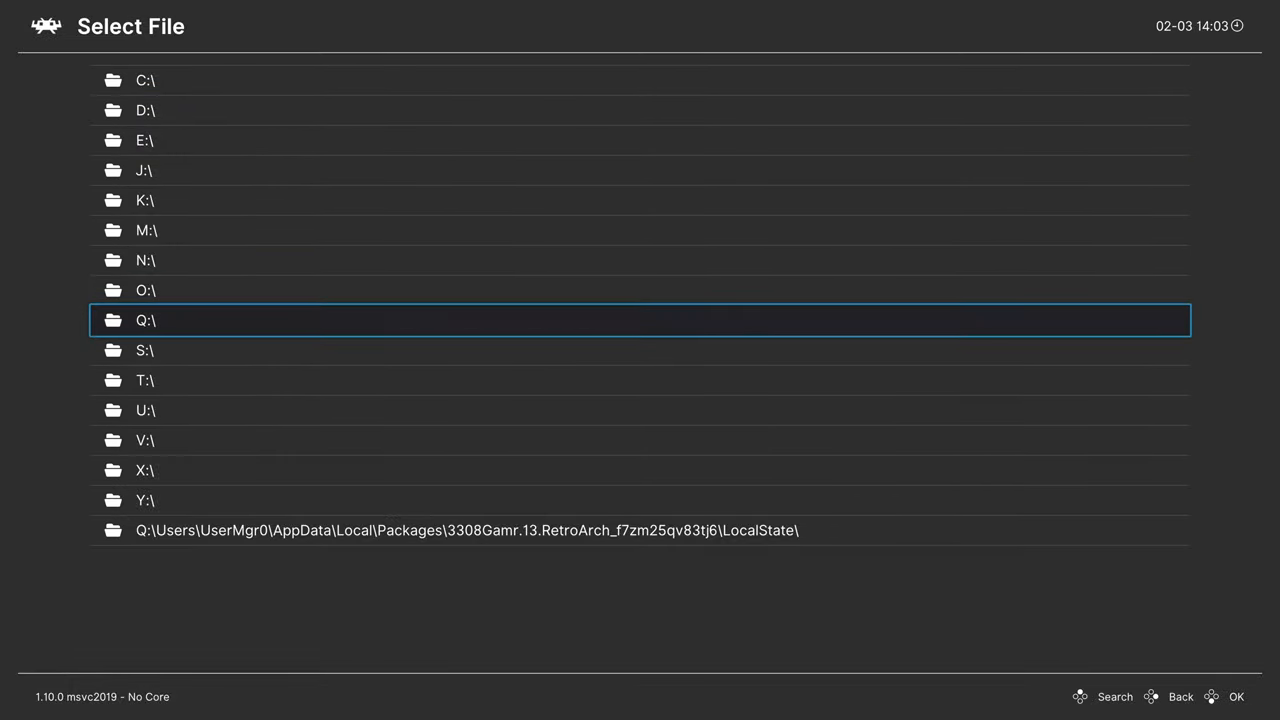
key("down")
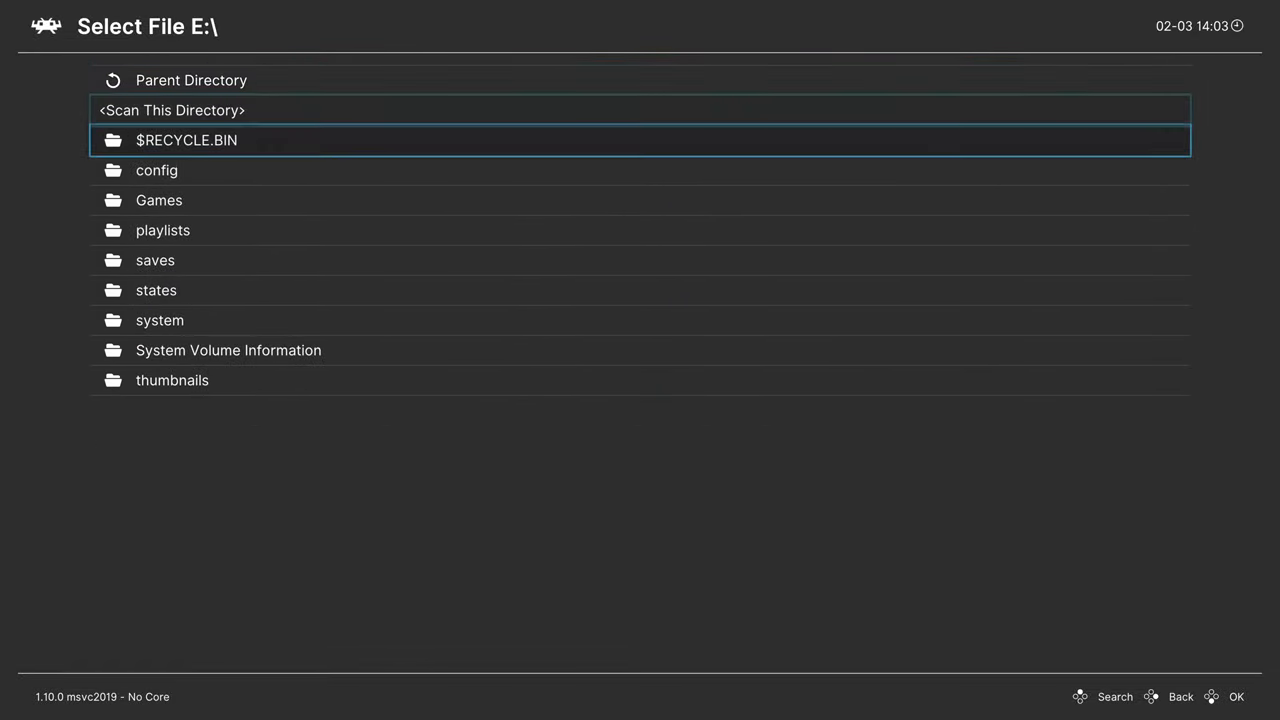
double_click(158, 200)
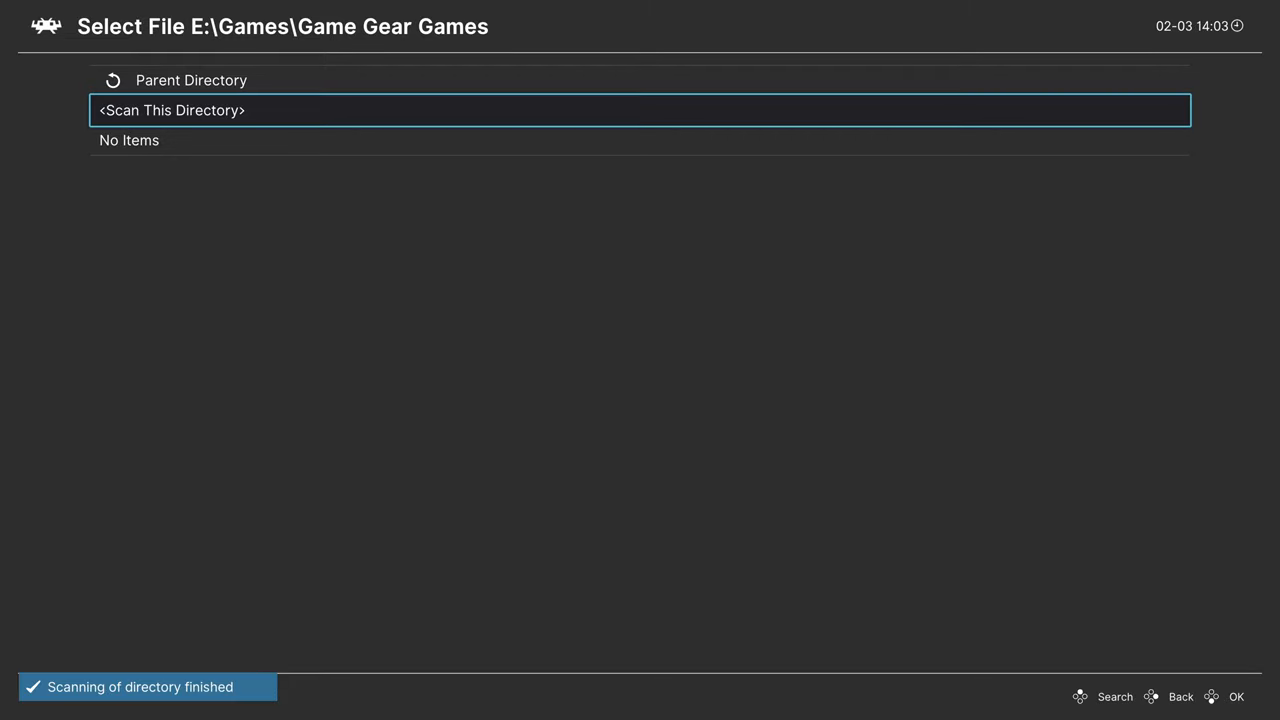
left_click(192, 80)
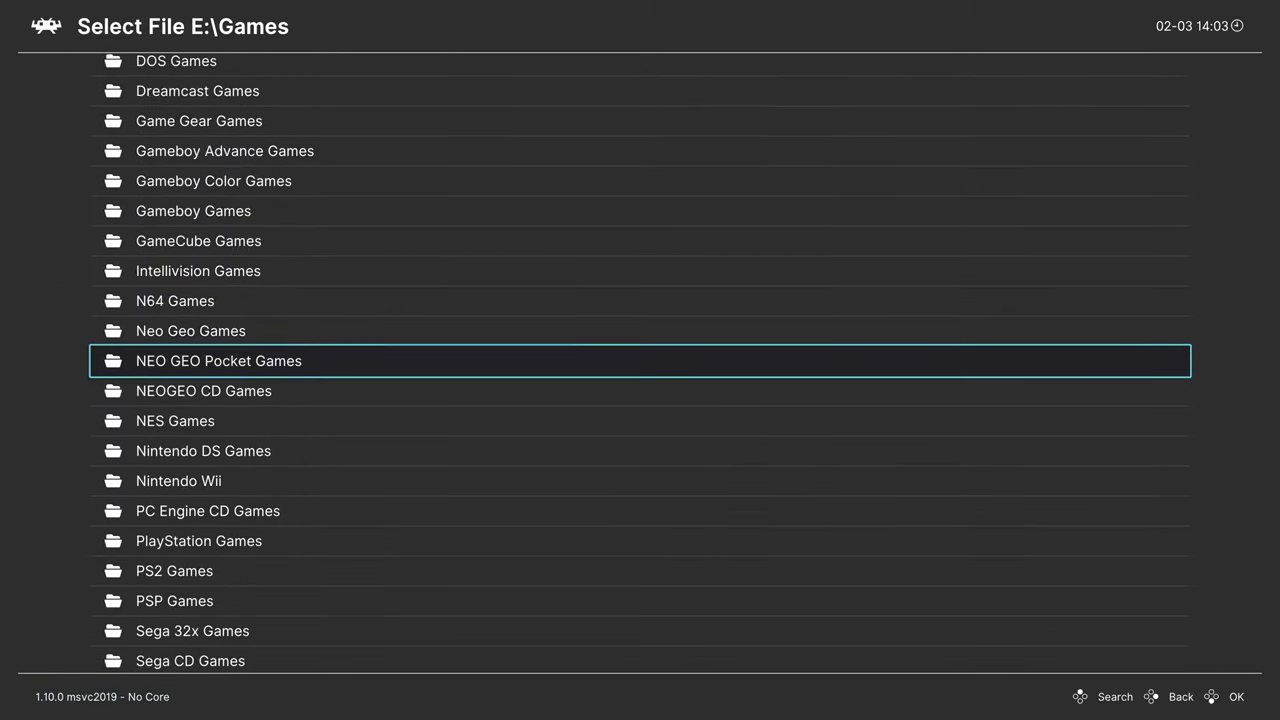
Scan the Sega 32x and Sega Genesis game folders on drive E: into the library.
double_click(192, 632)
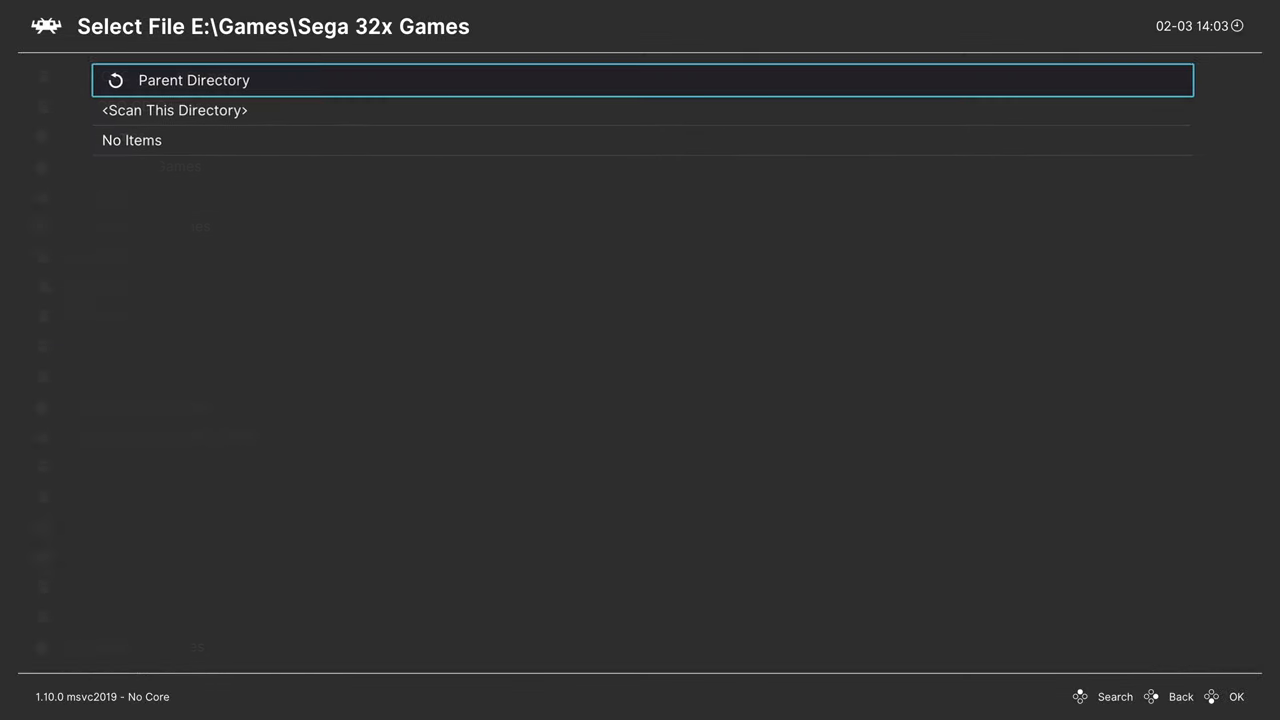
left_click(194, 80)
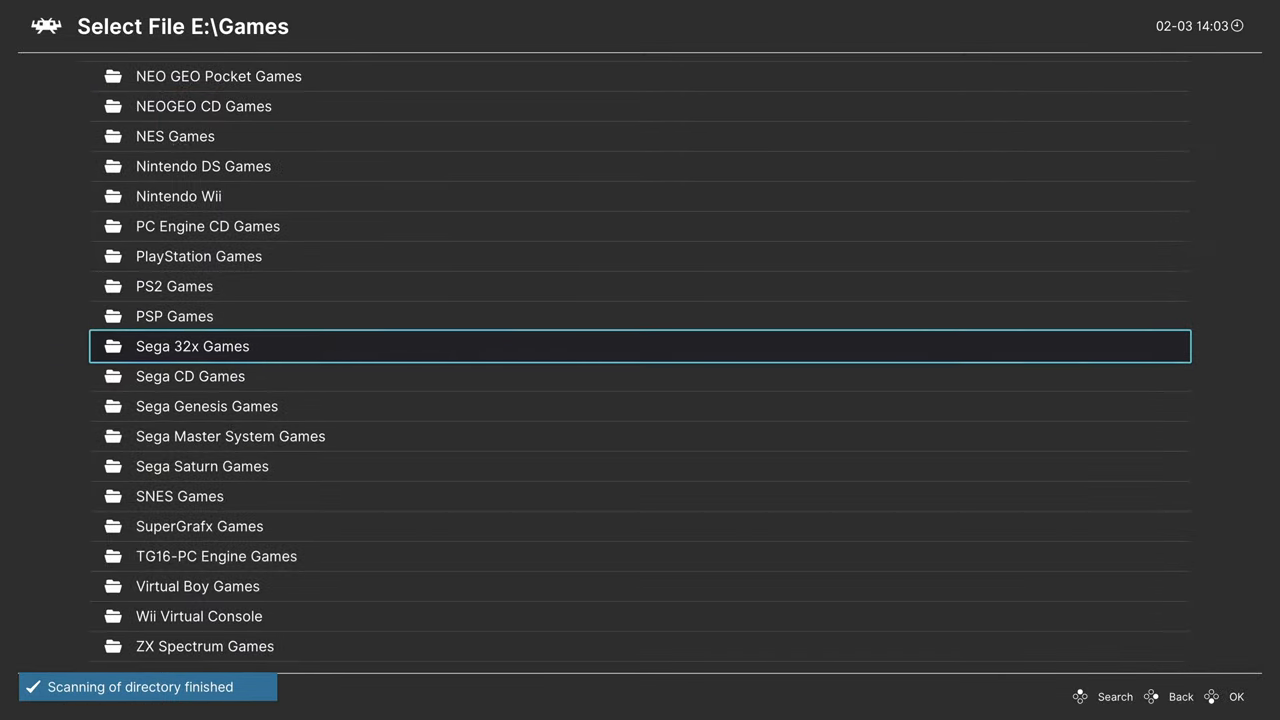
double_click(230, 436)
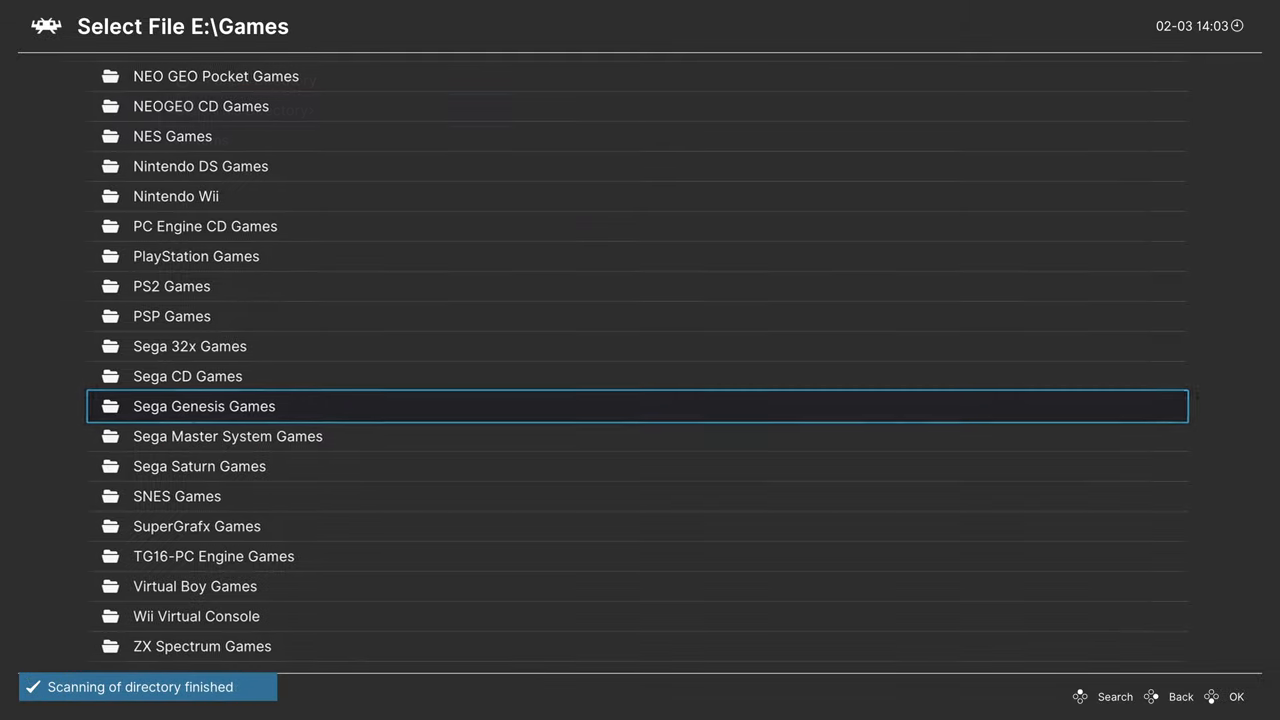
double_click(188, 376)
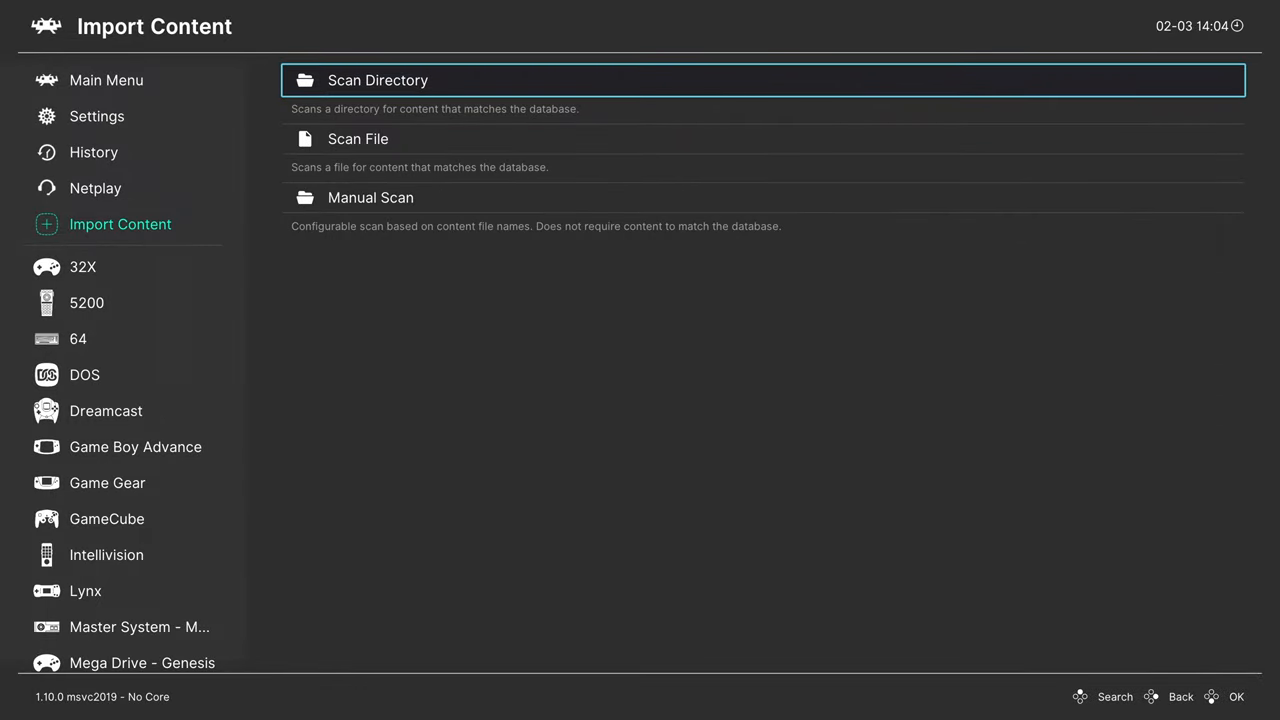
View the imported games in the Game Boy Advance and Mega Drive - Genesis playlists.
left_click(82, 266)
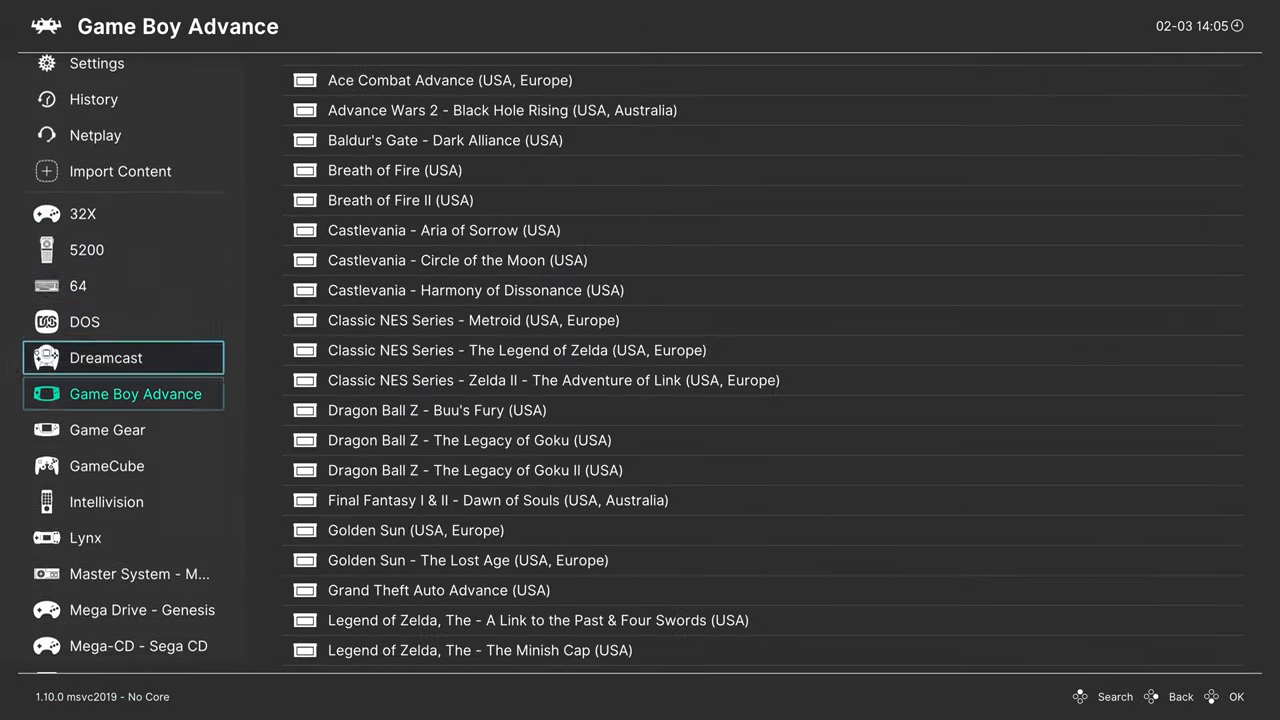
left_click(108, 430)
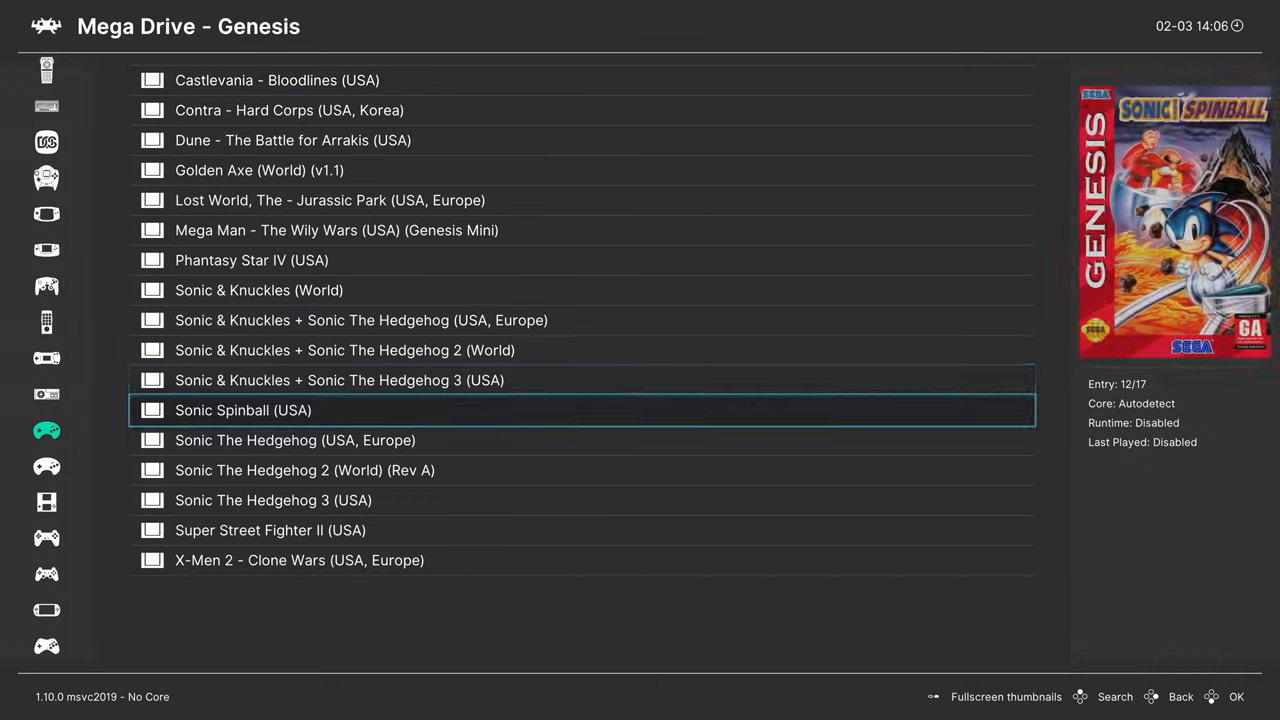
Set Sonic Spinball (USA)'s core association to Sega - MS/GG/MD/CD (Genesis Plus GX).
left_click(242, 410)
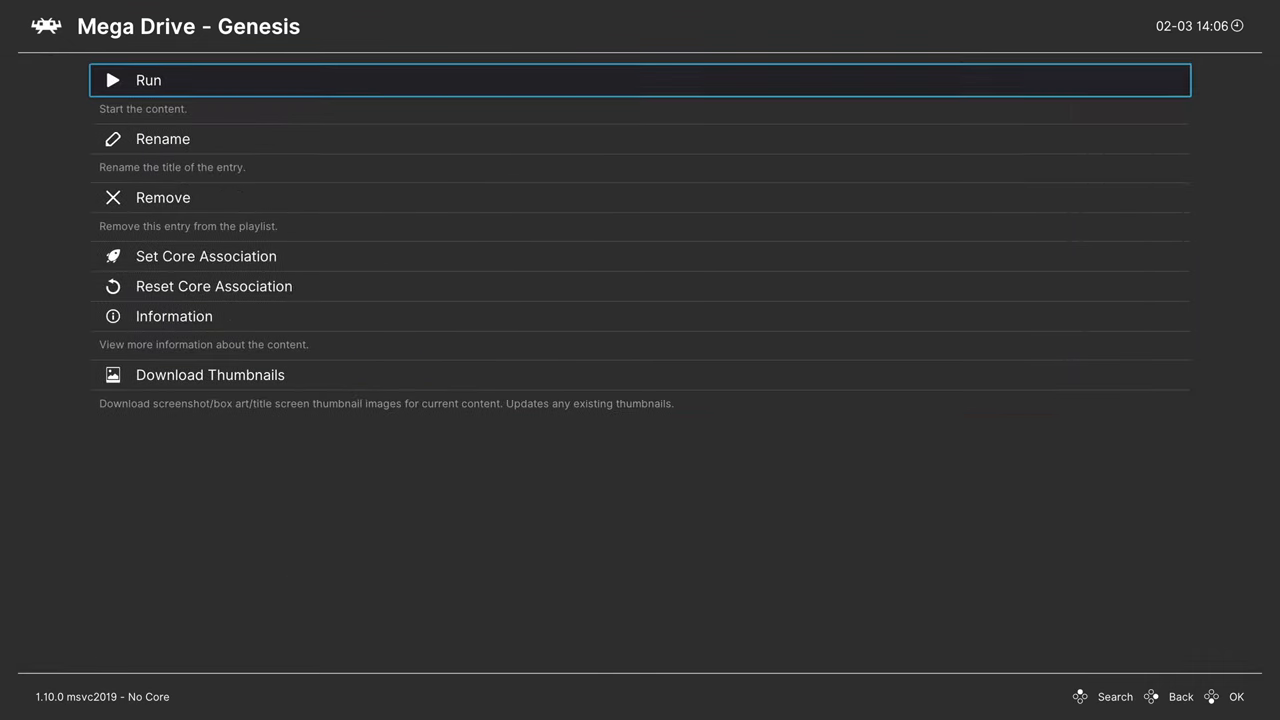
left_click(204, 256)
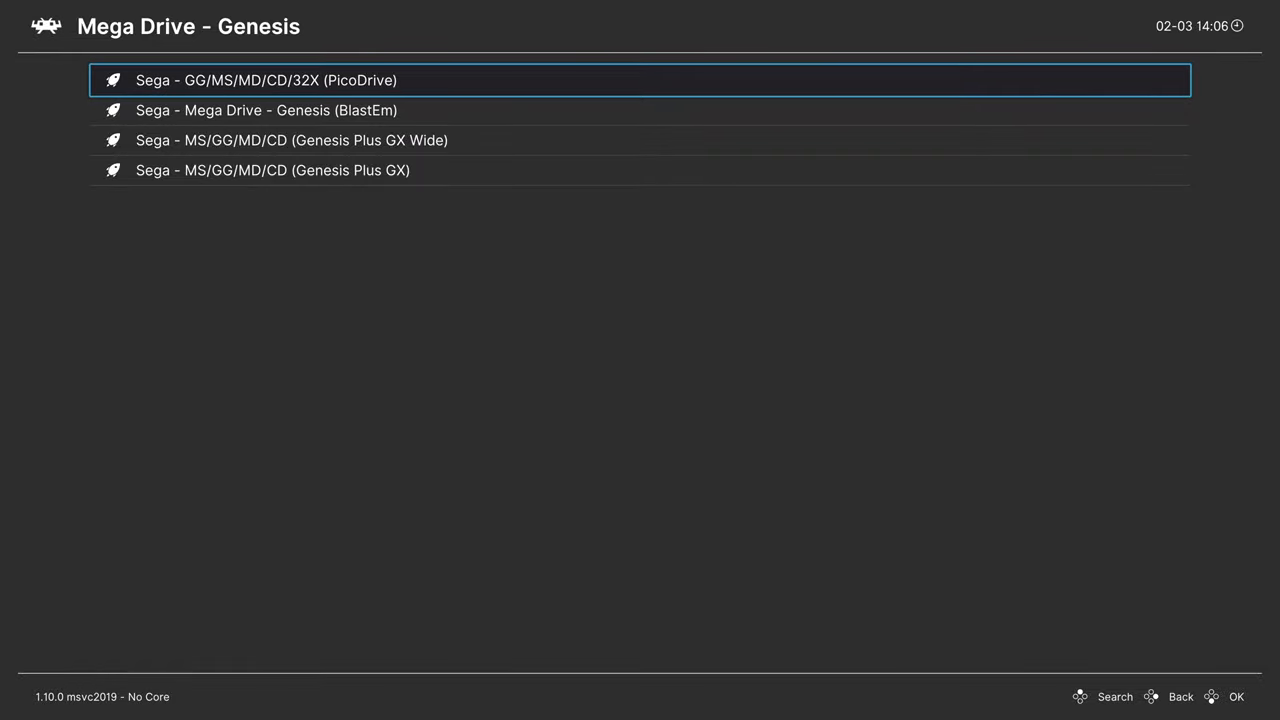
key("Down")
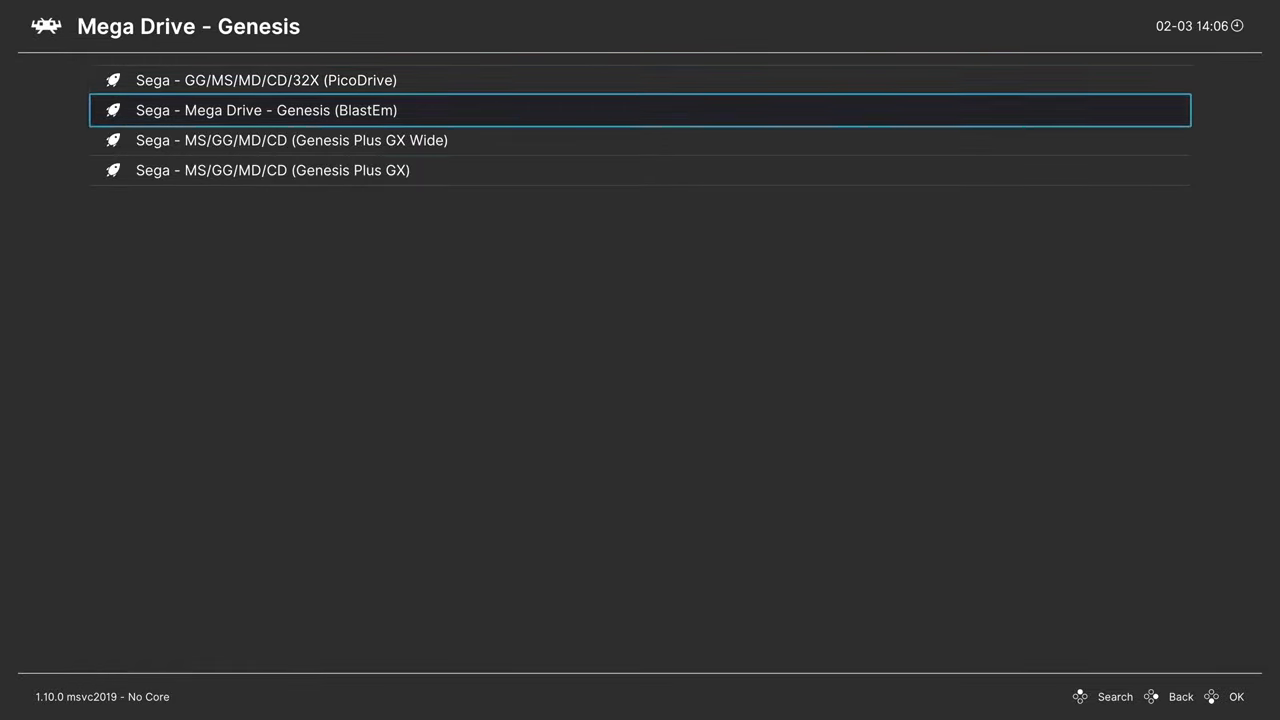
key("Up")
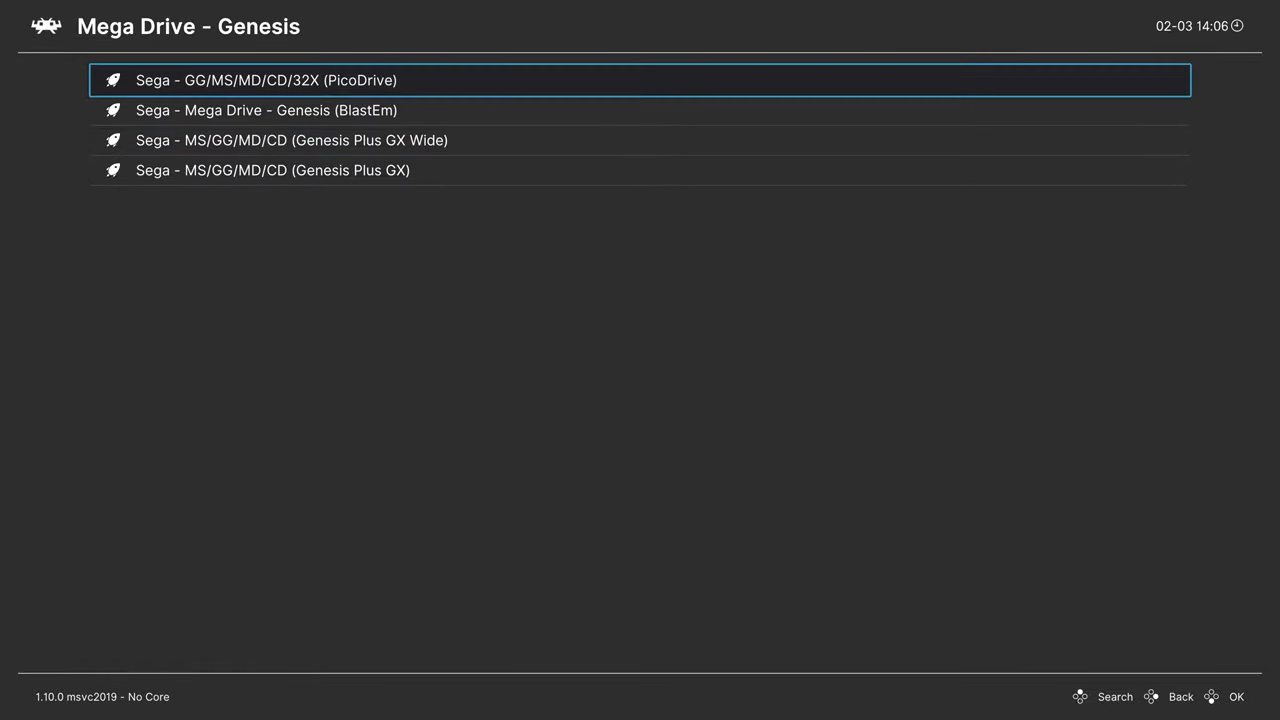
left_click(250, 80)
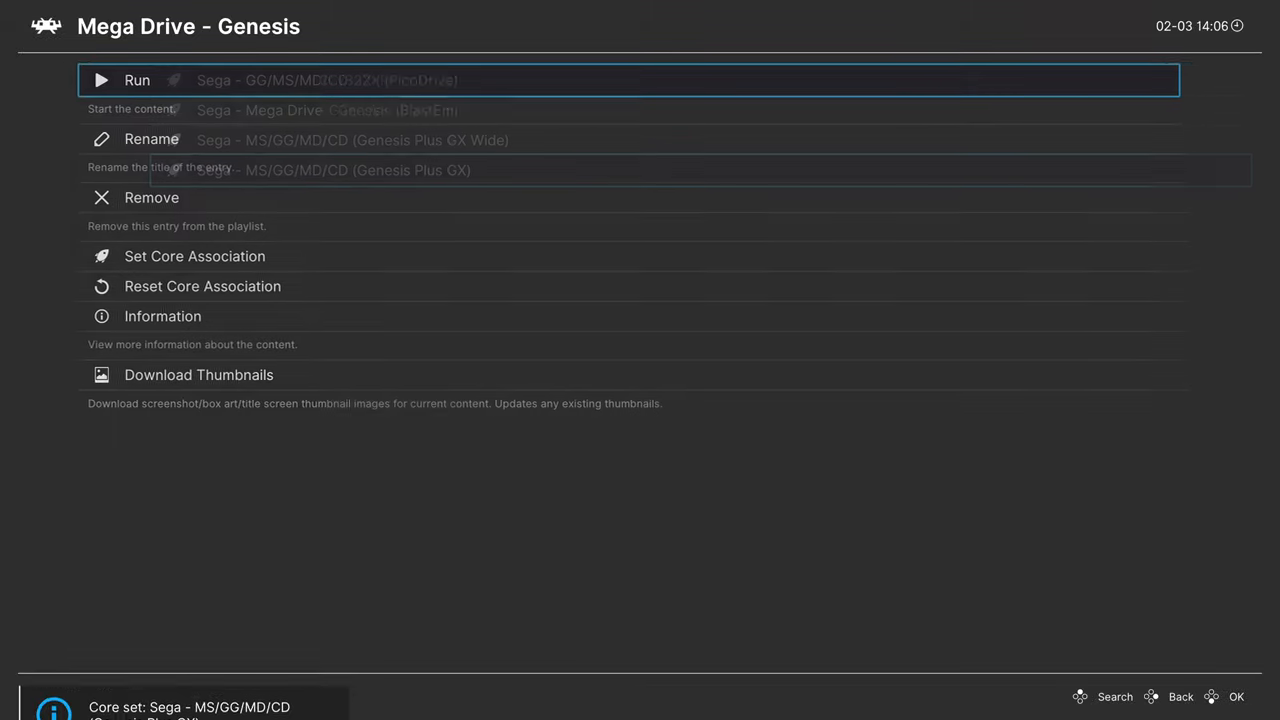
left_click(136, 80)
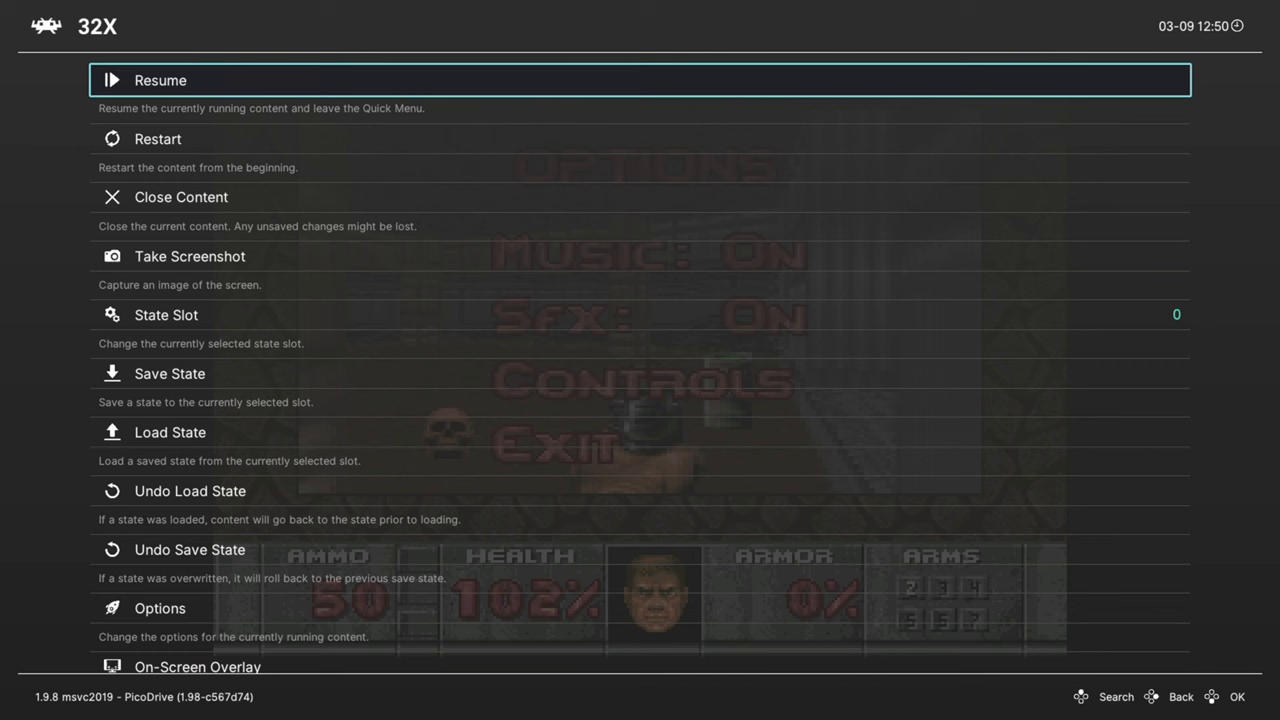
Review the PicoDrive options for Input device 1/2, No sprite limit and MegaCD RAM cart.
left_click(158, 608)
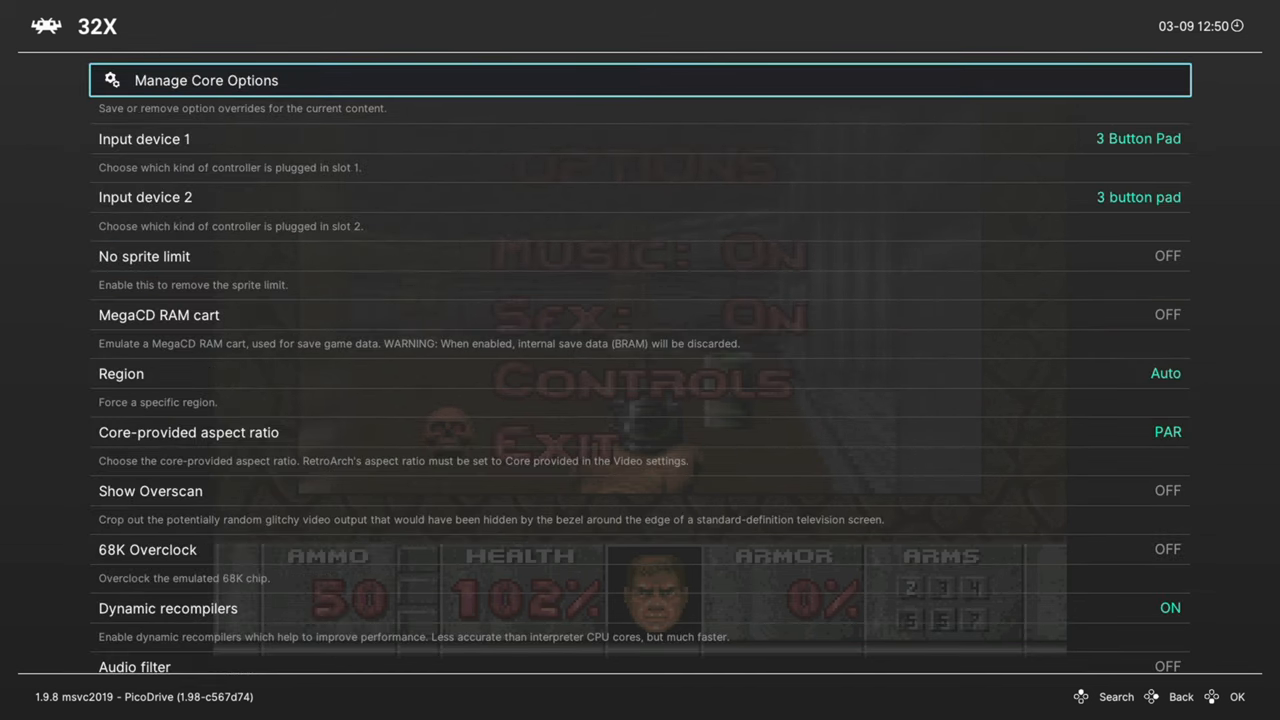
key("Down")
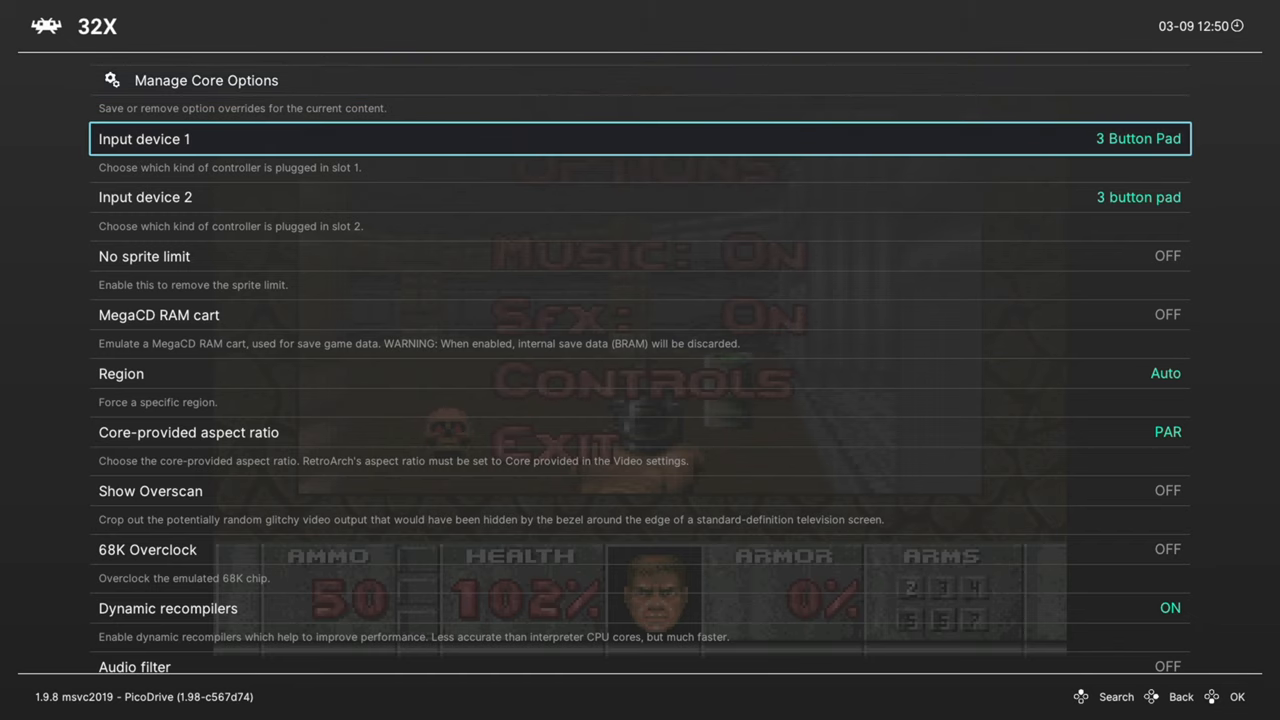
left_click(1138, 138)
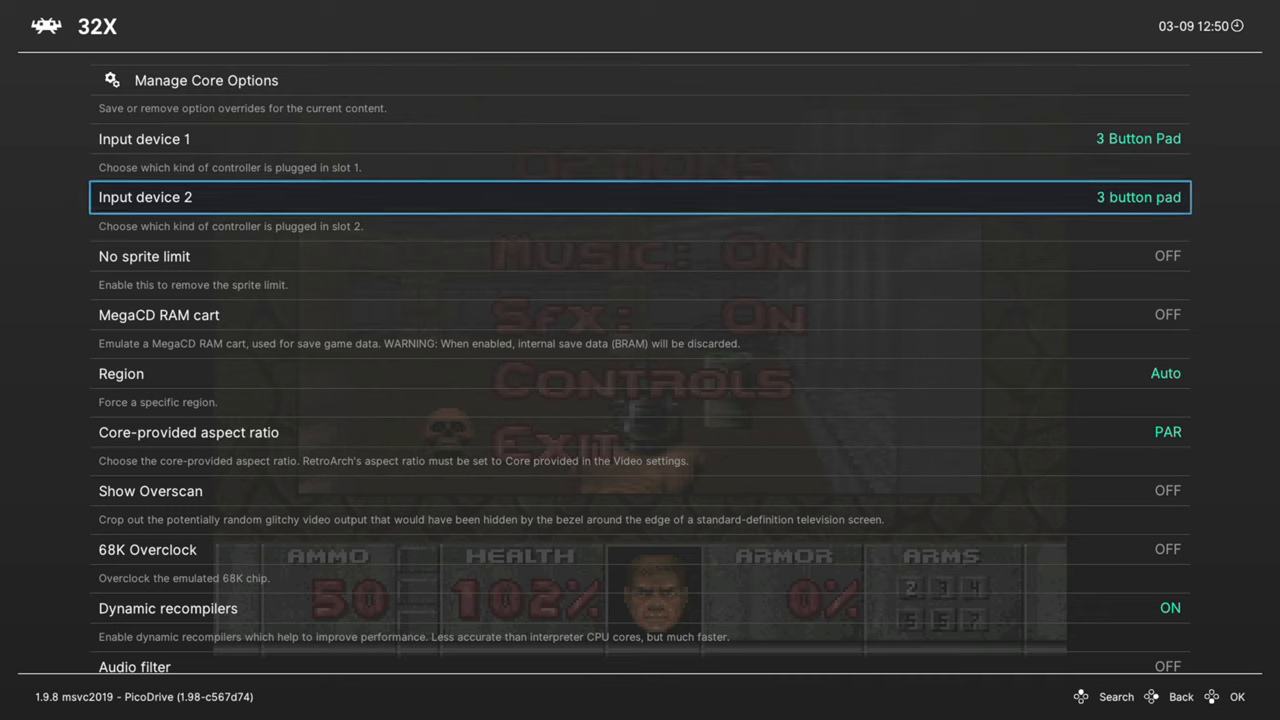
key("Down")
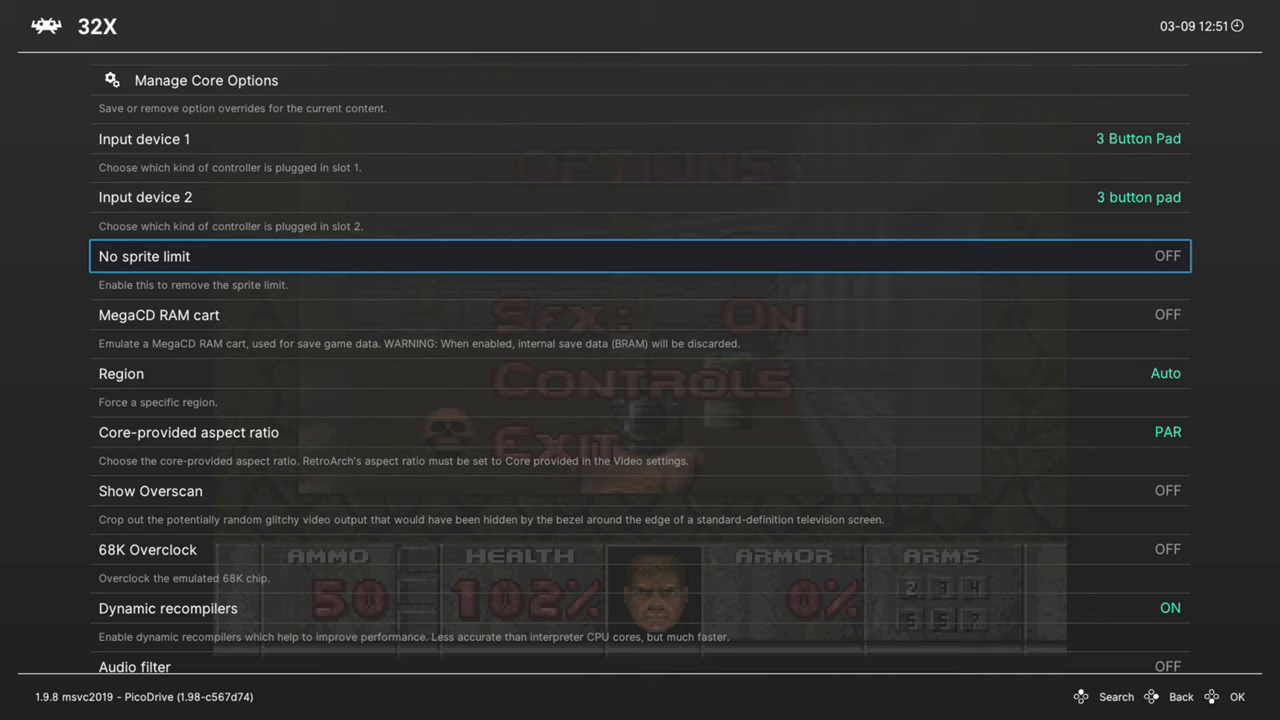
key("down")
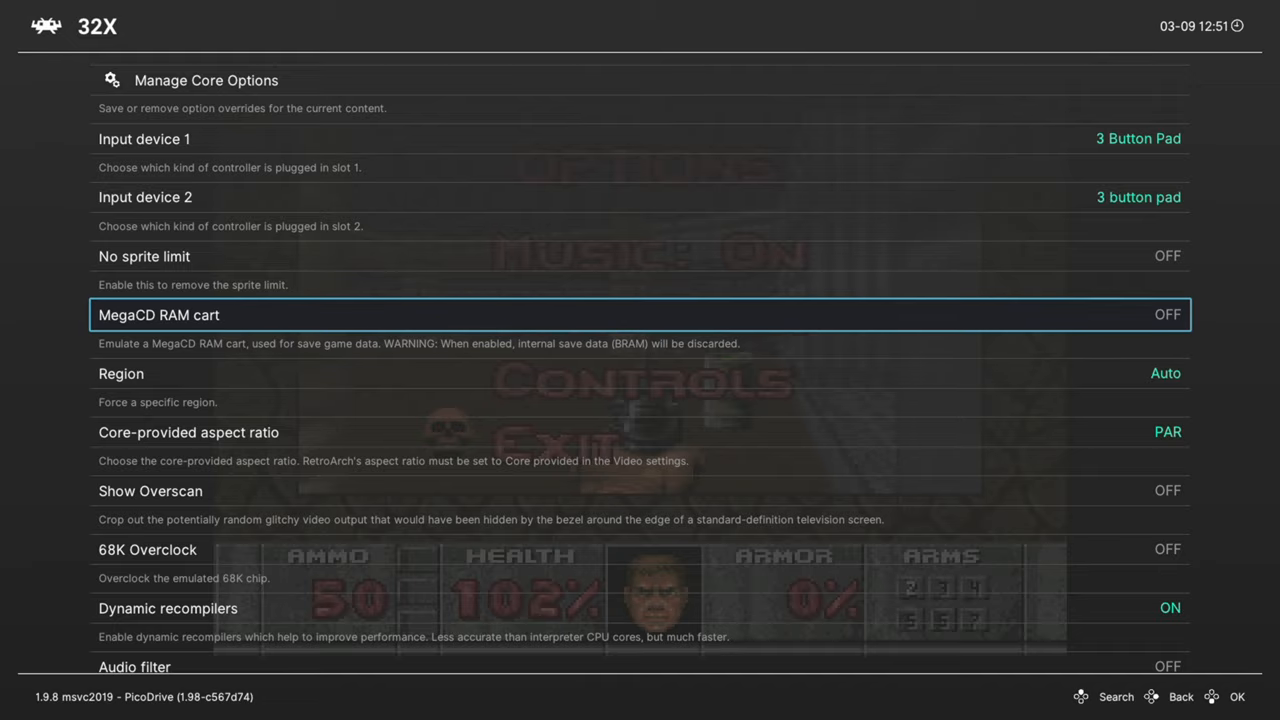
key("down")
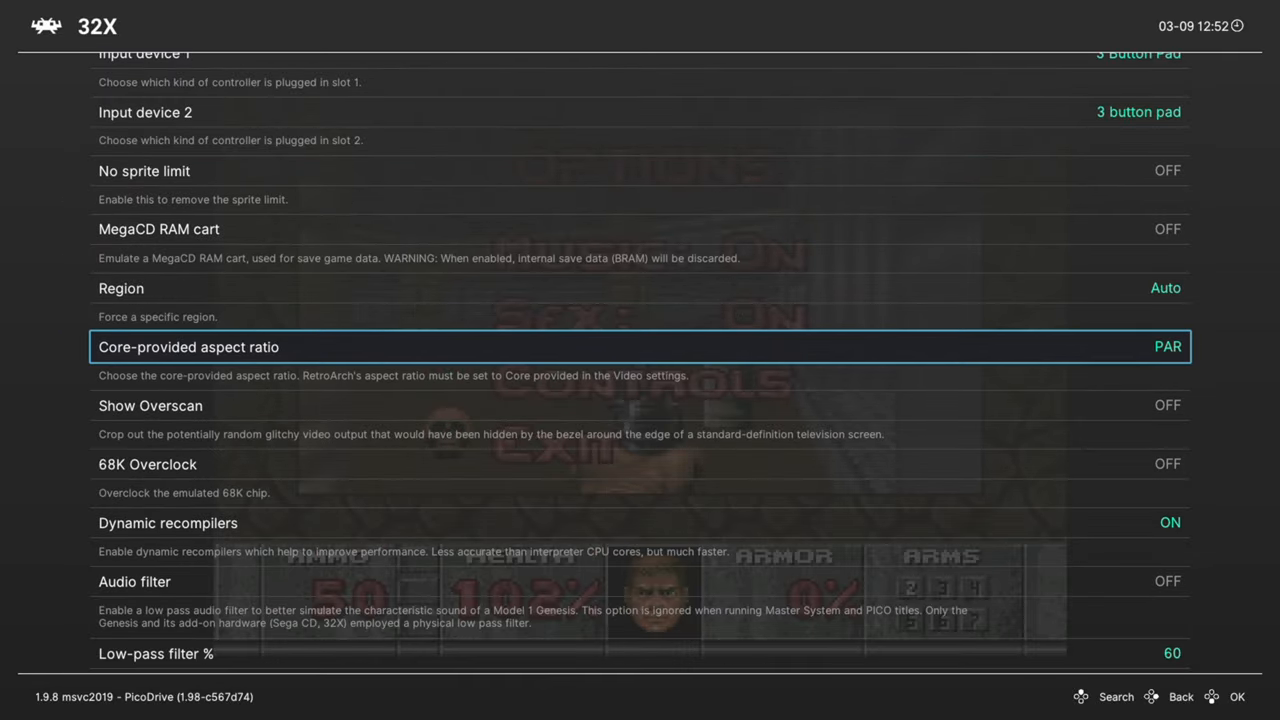
left_click(1168, 346)
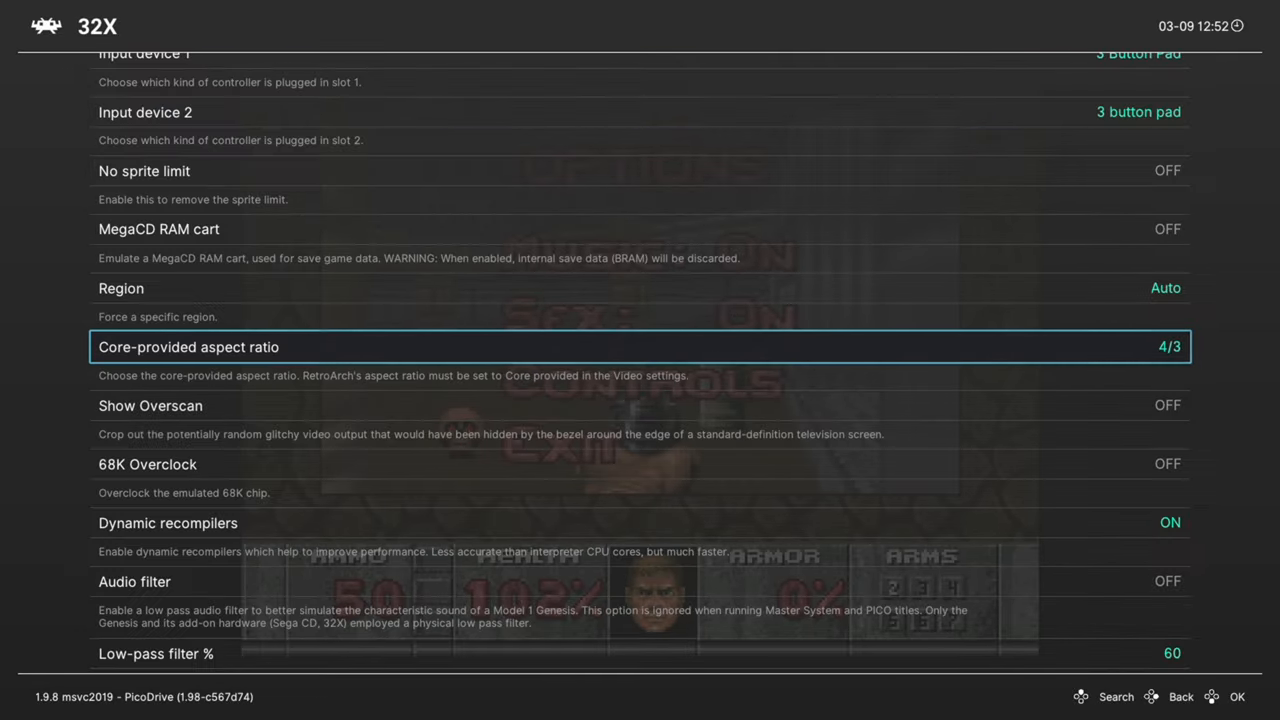
left_click(640, 358)
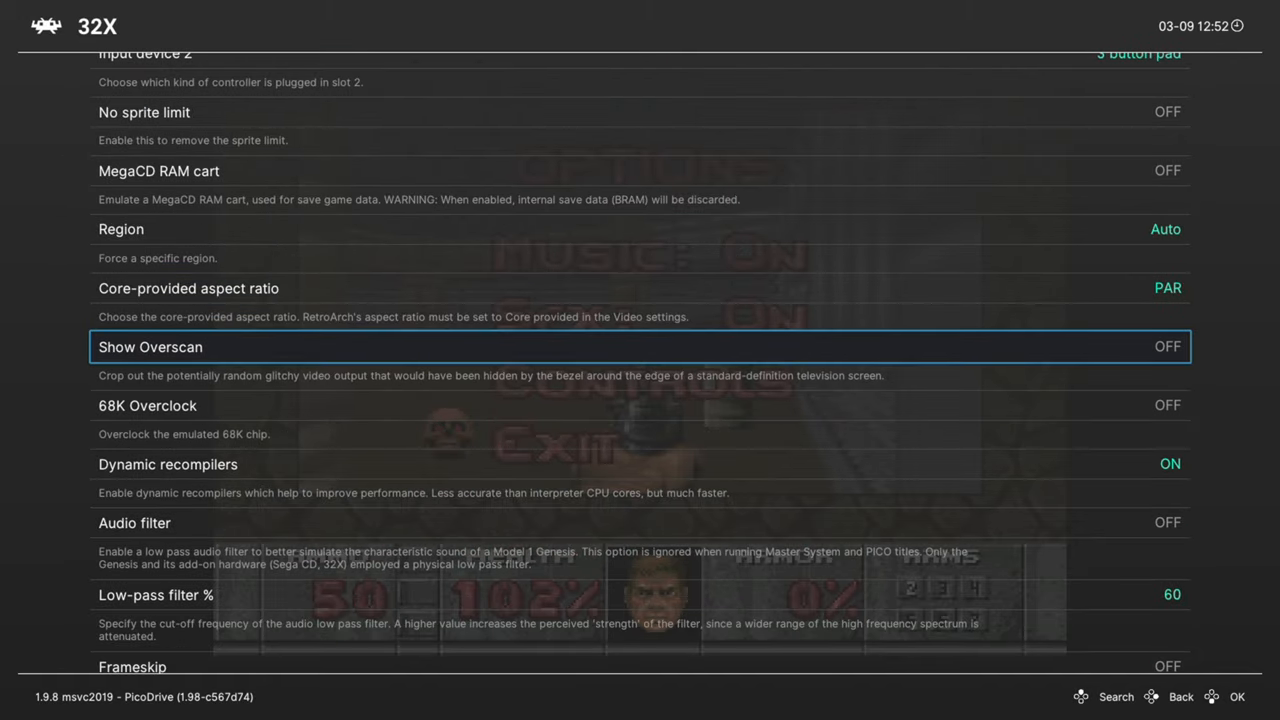
left_click(1168, 346)
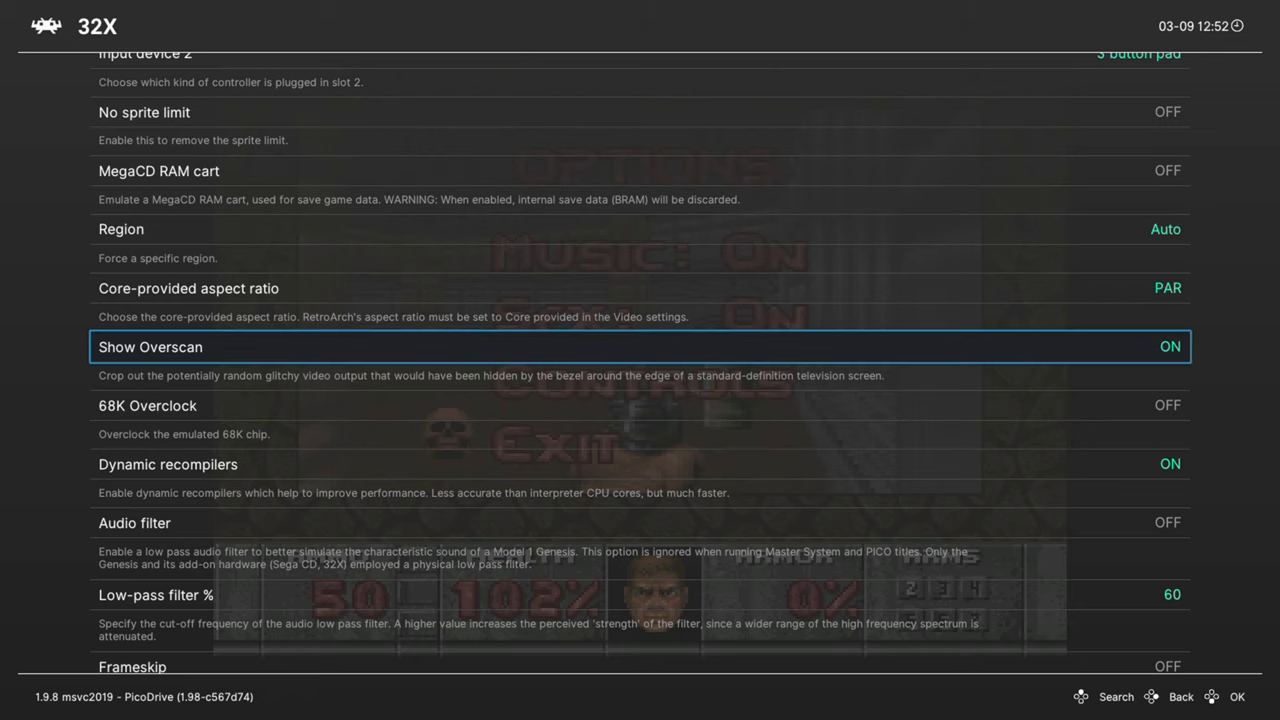
left_click(1168, 346)
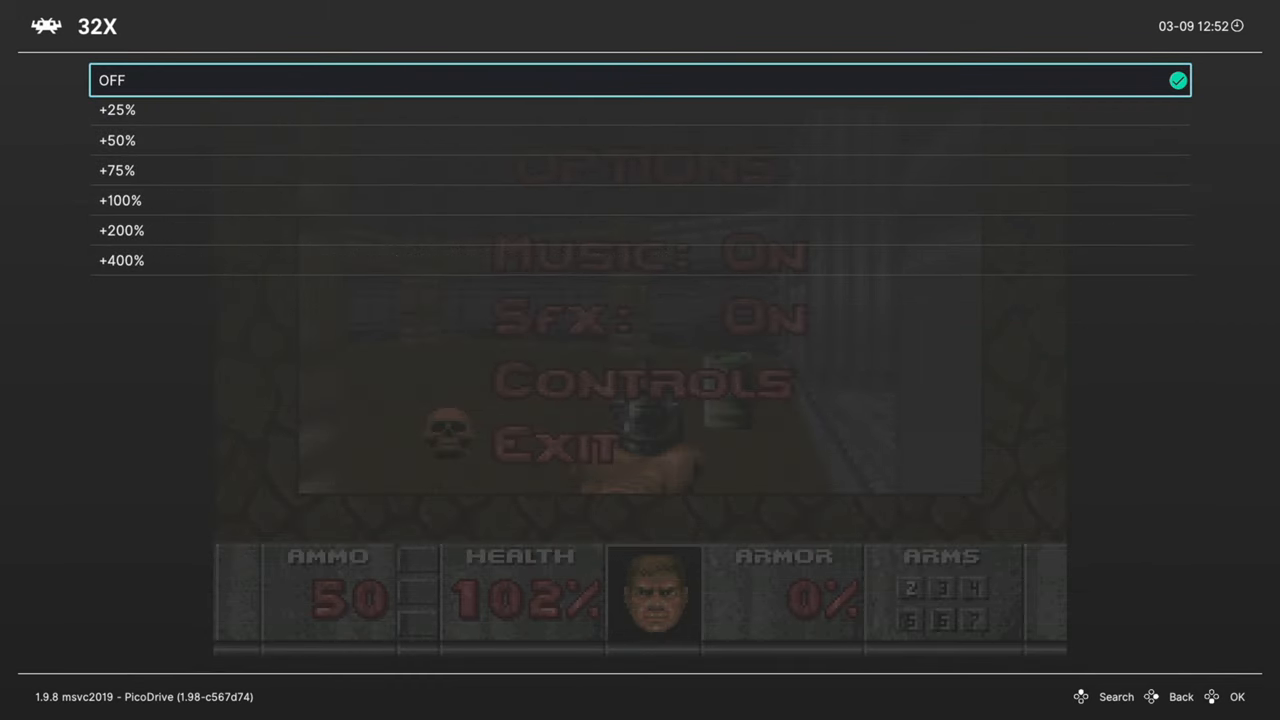
key("down")
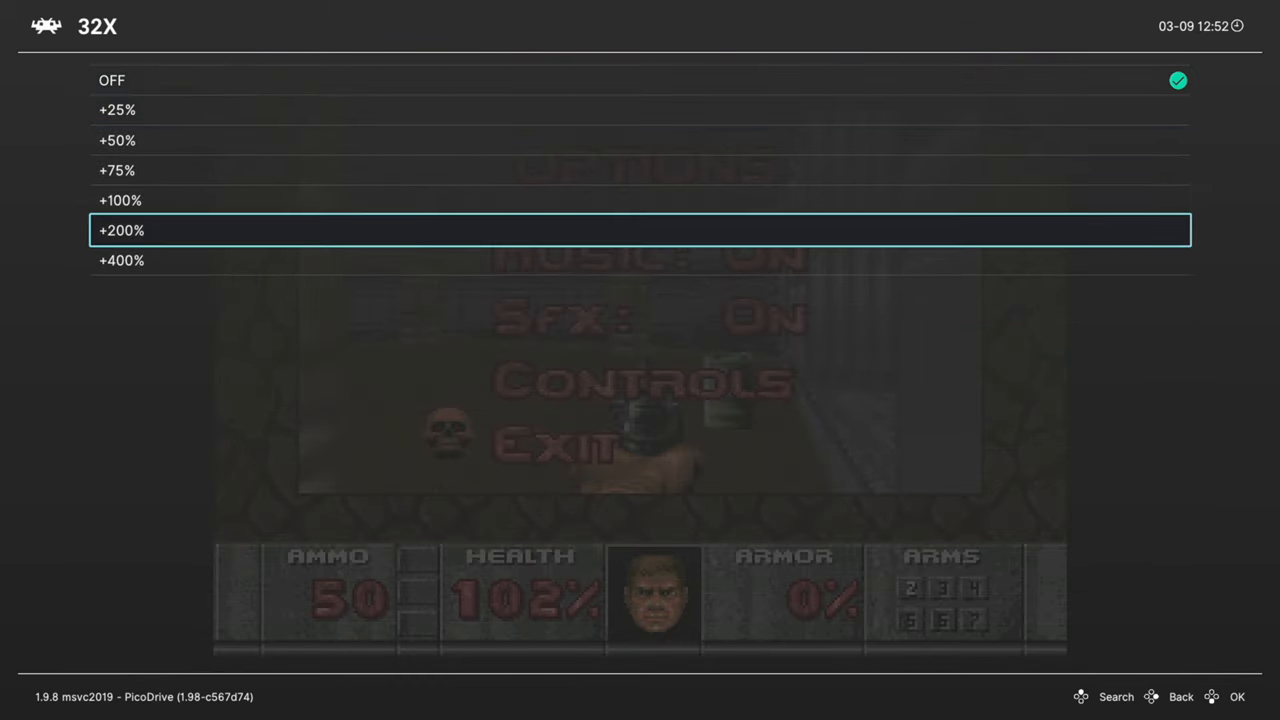
key("Up")
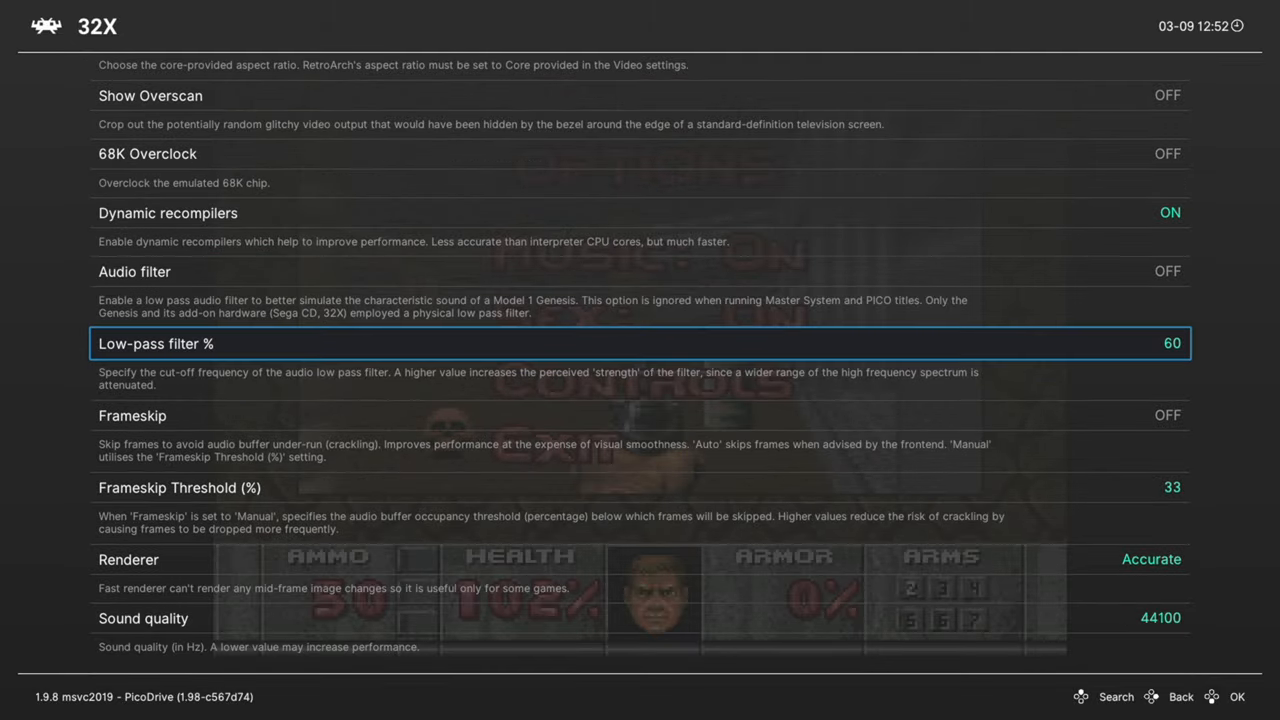
Keep Sound quality at 44100 after scrolling past Frameskip and Frameskip Threshold.
key("down")
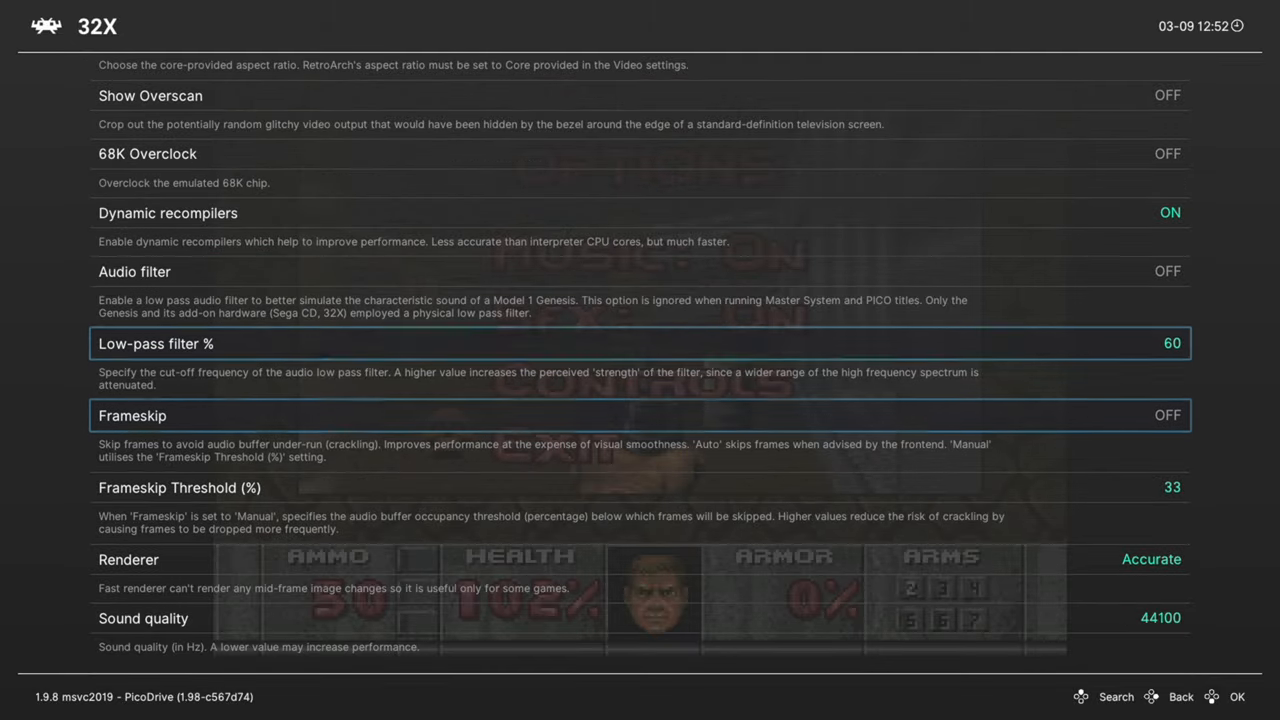
key("Down")
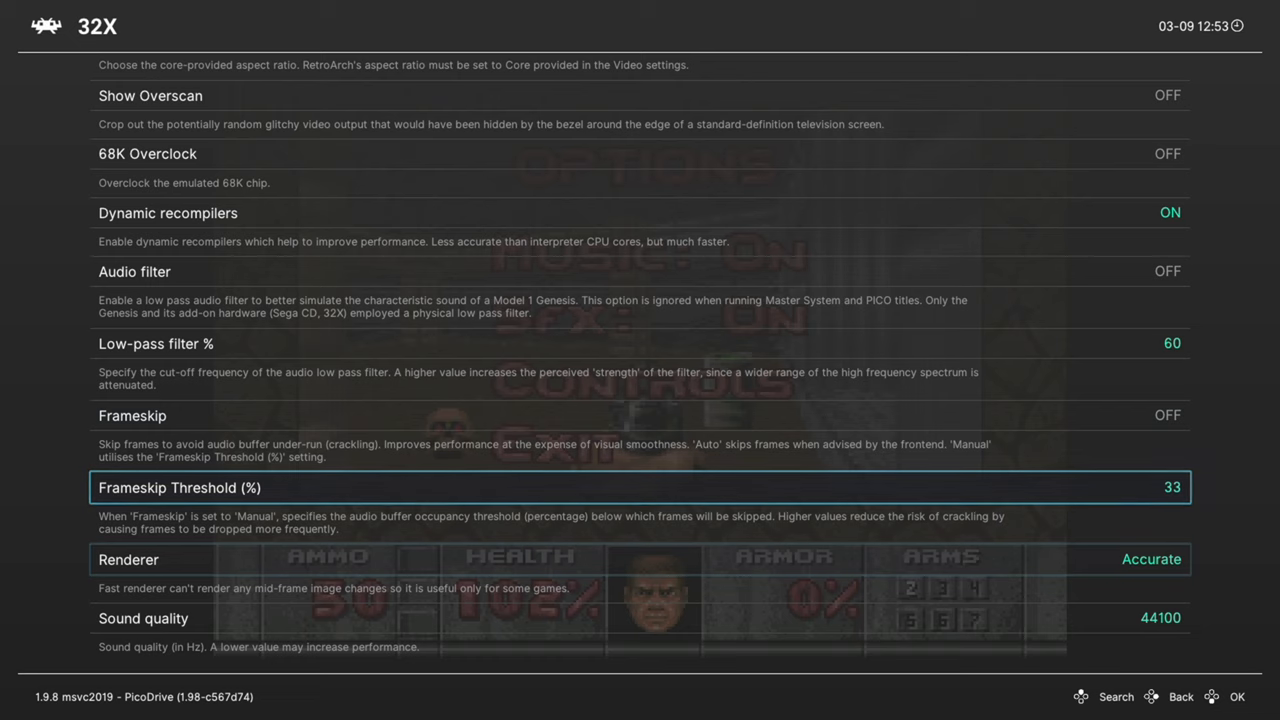
key("Down")
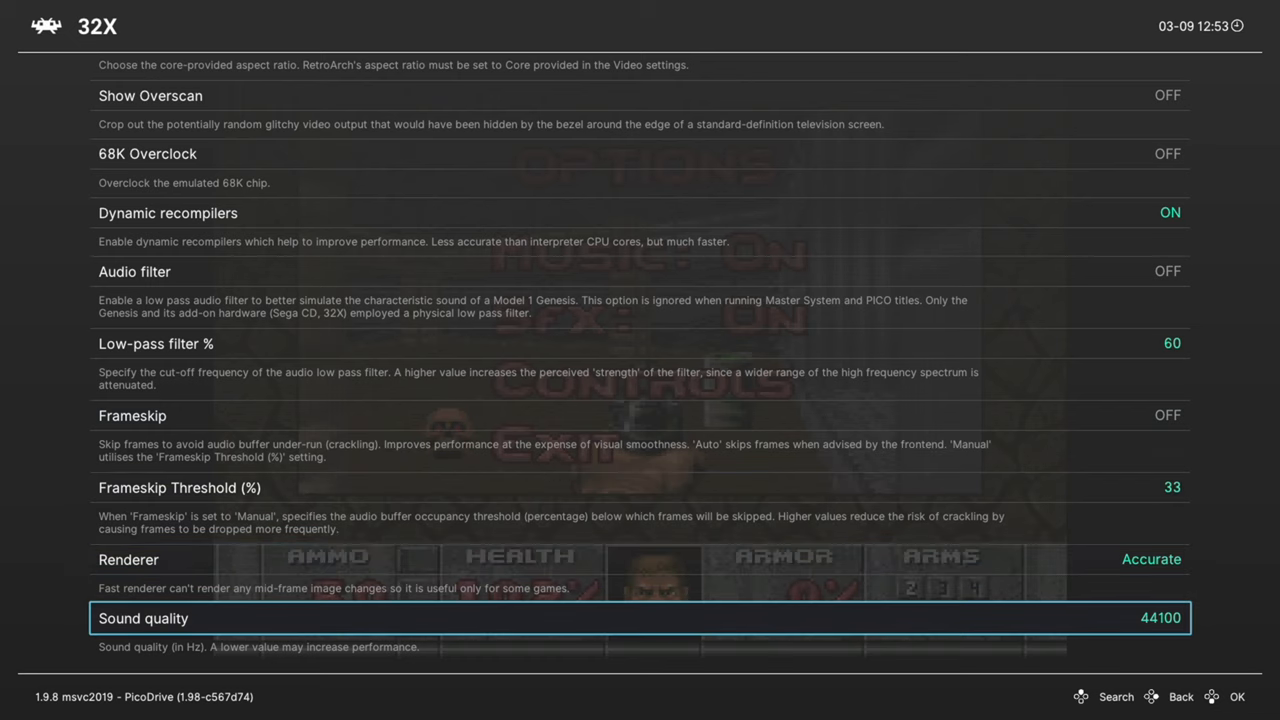
left_click(640, 636)
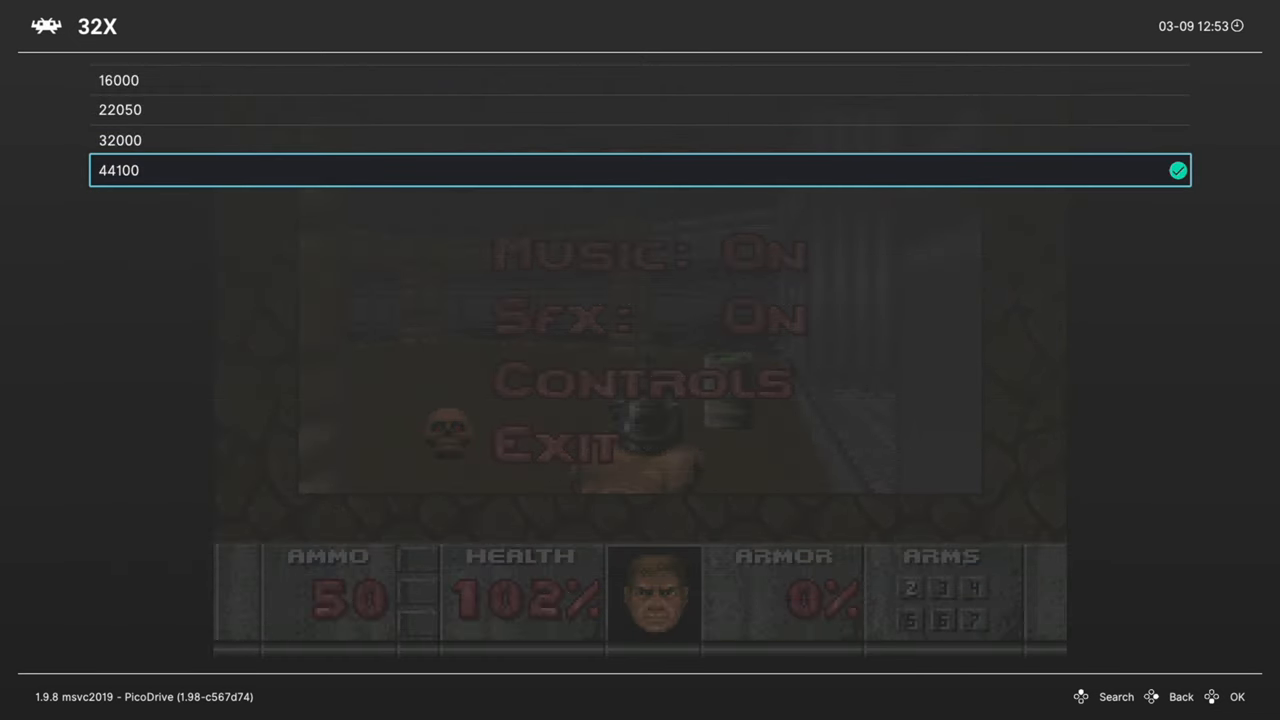
left_click(1180, 170)
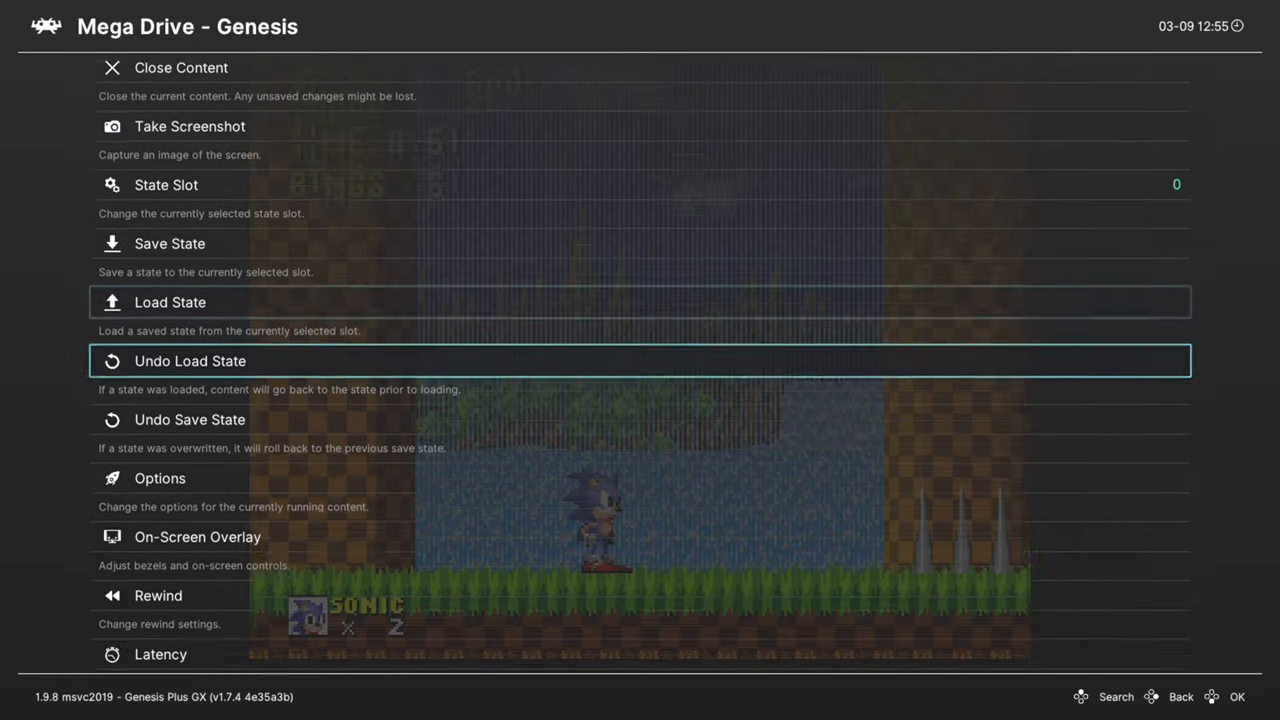
In Genesis Plus GX System options, set CD System BRAM Per-Game, hardware and region Auto, Boot ROM and Lock-On off.
scroll("down", 3)
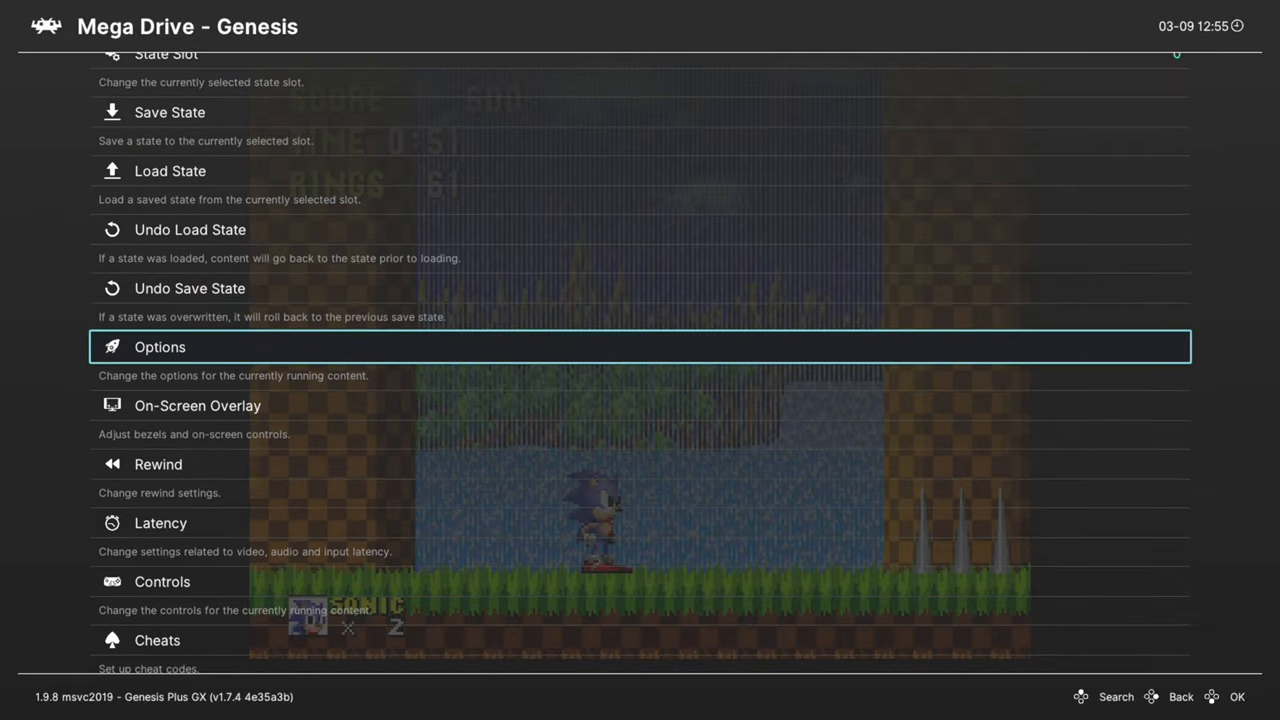
left_click(160, 348)
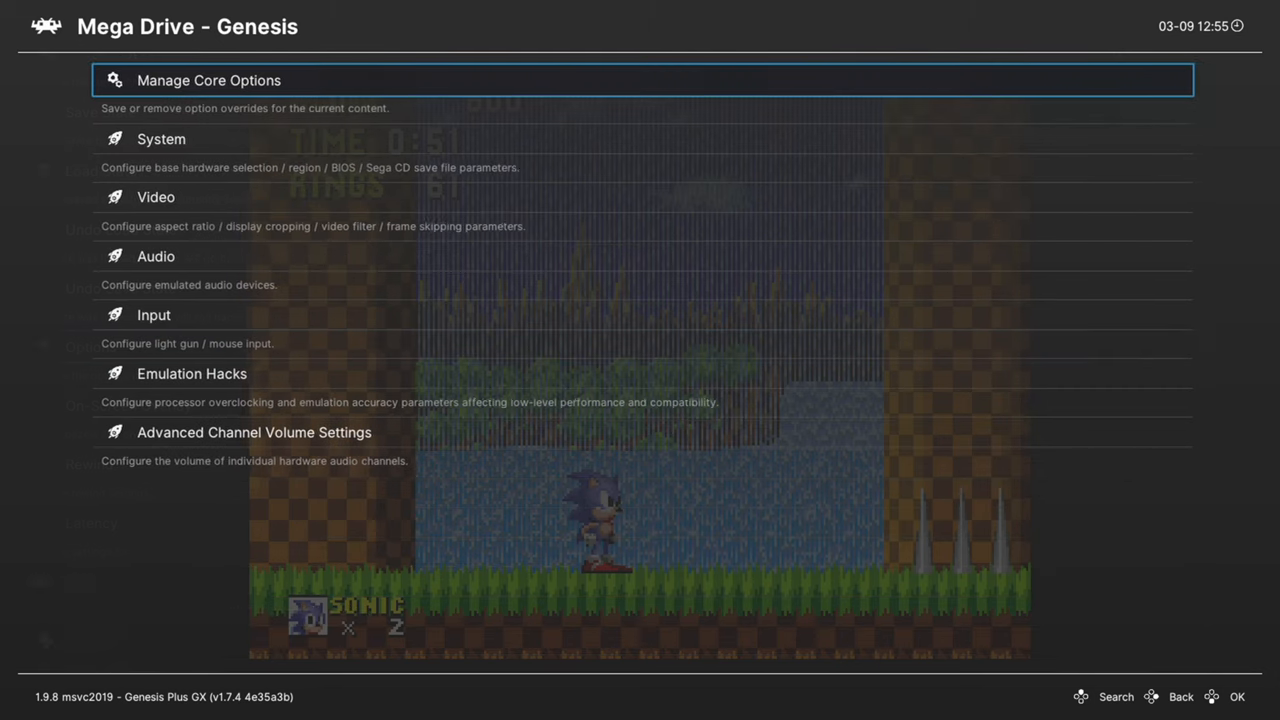
key("Down")
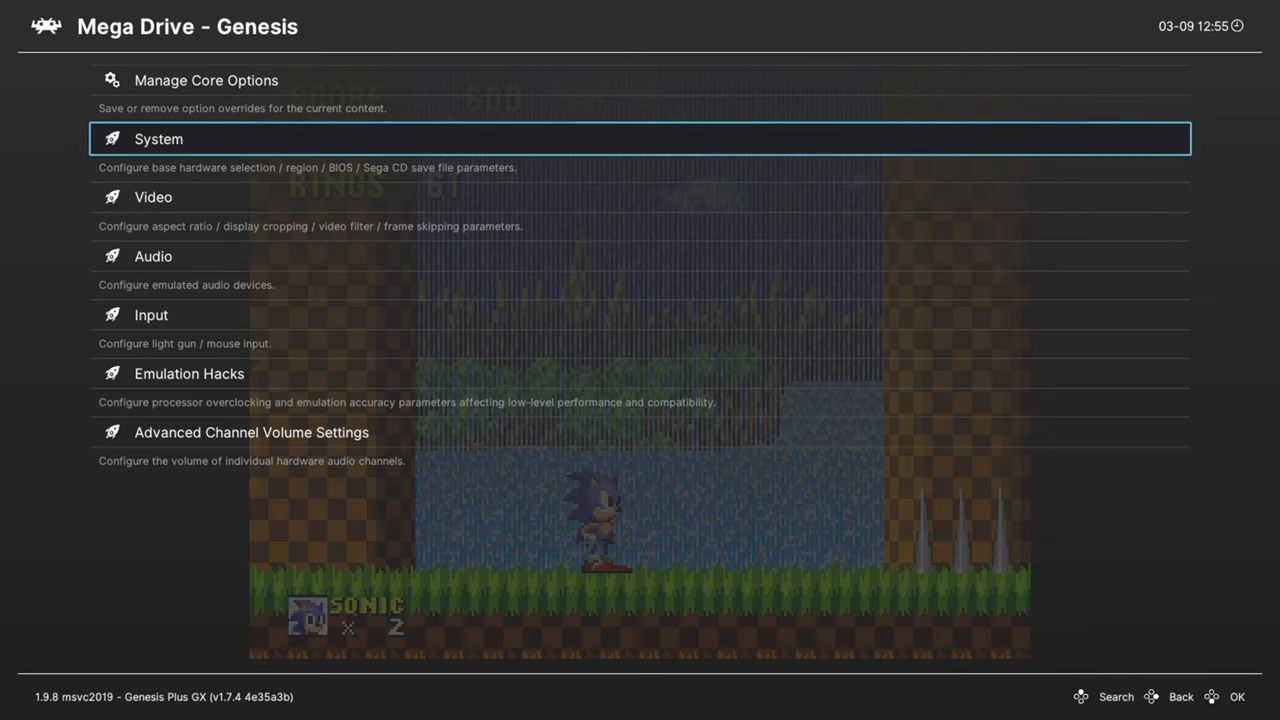
left_click(156, 140)
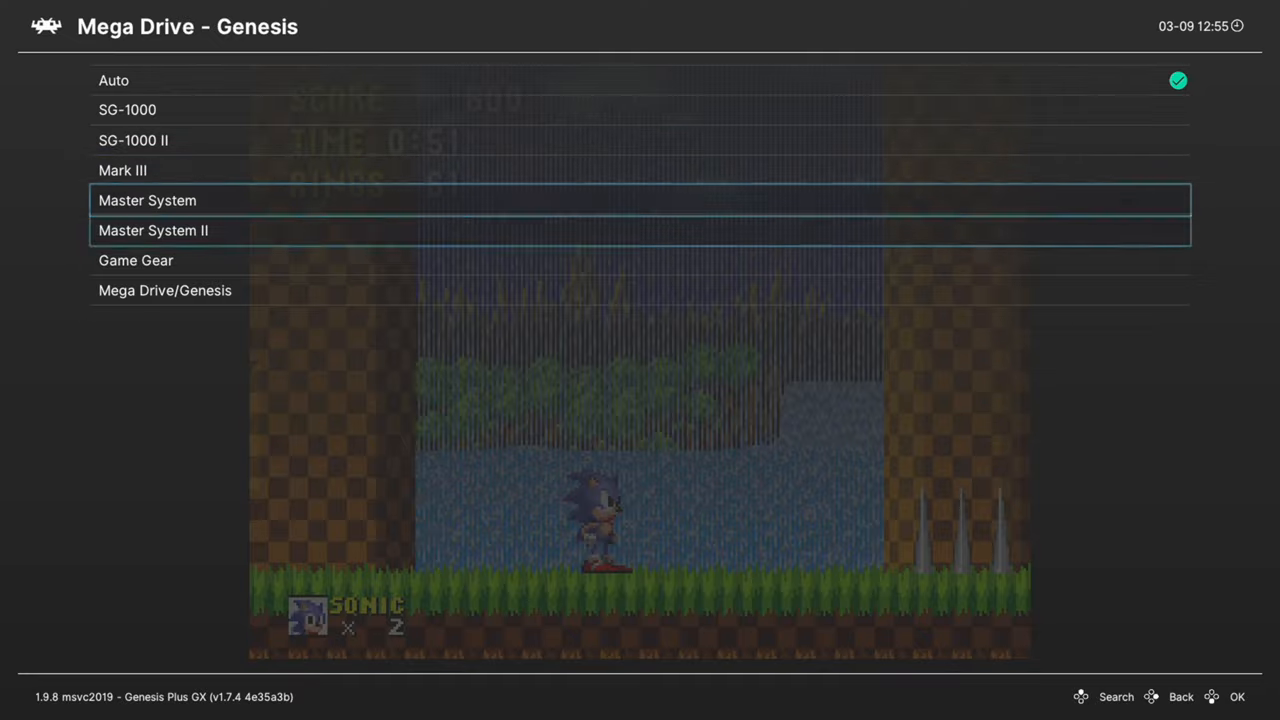
key("Up")
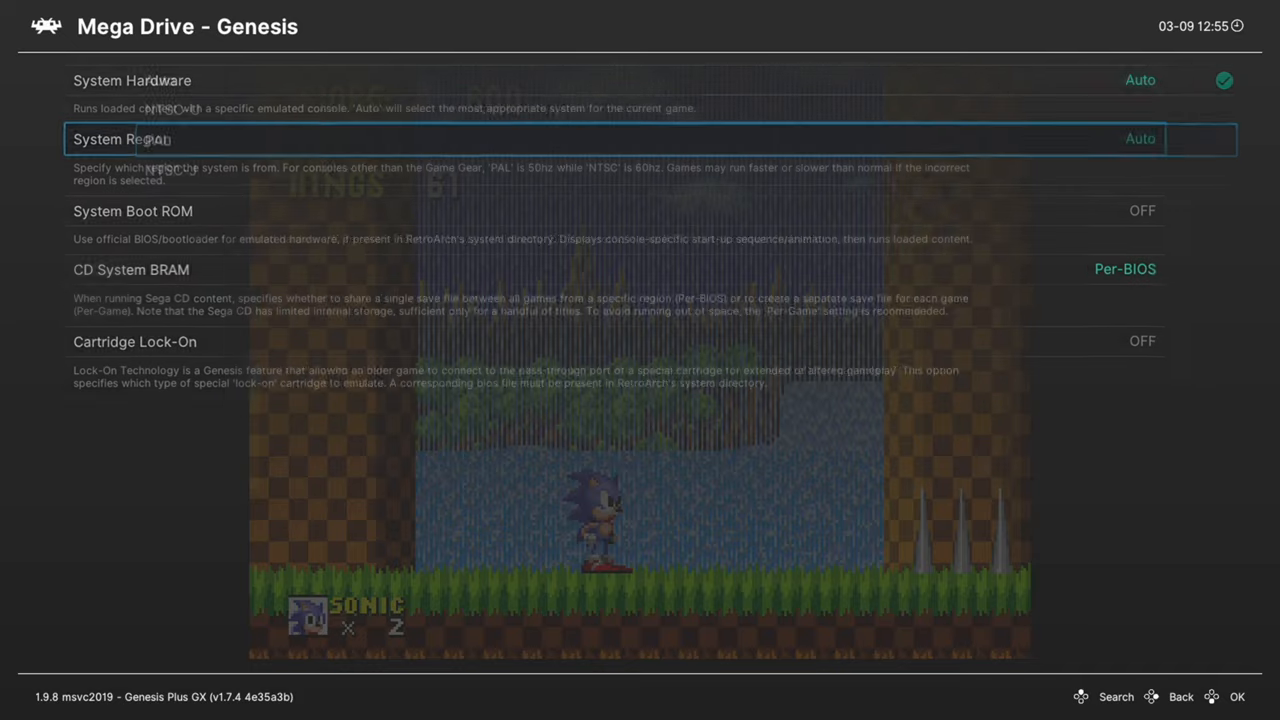
key("Down")
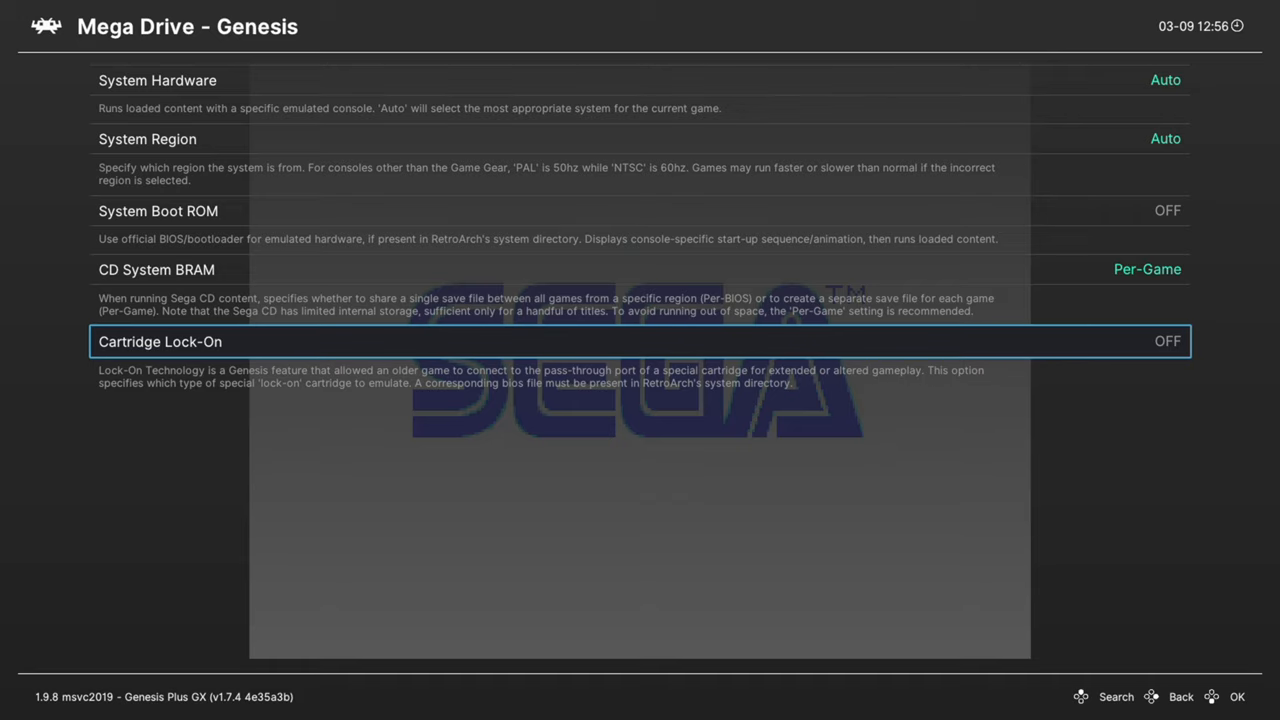
In Video options, leave Borders off and set Hide Master System Left Border to ON.
key("Backspace")
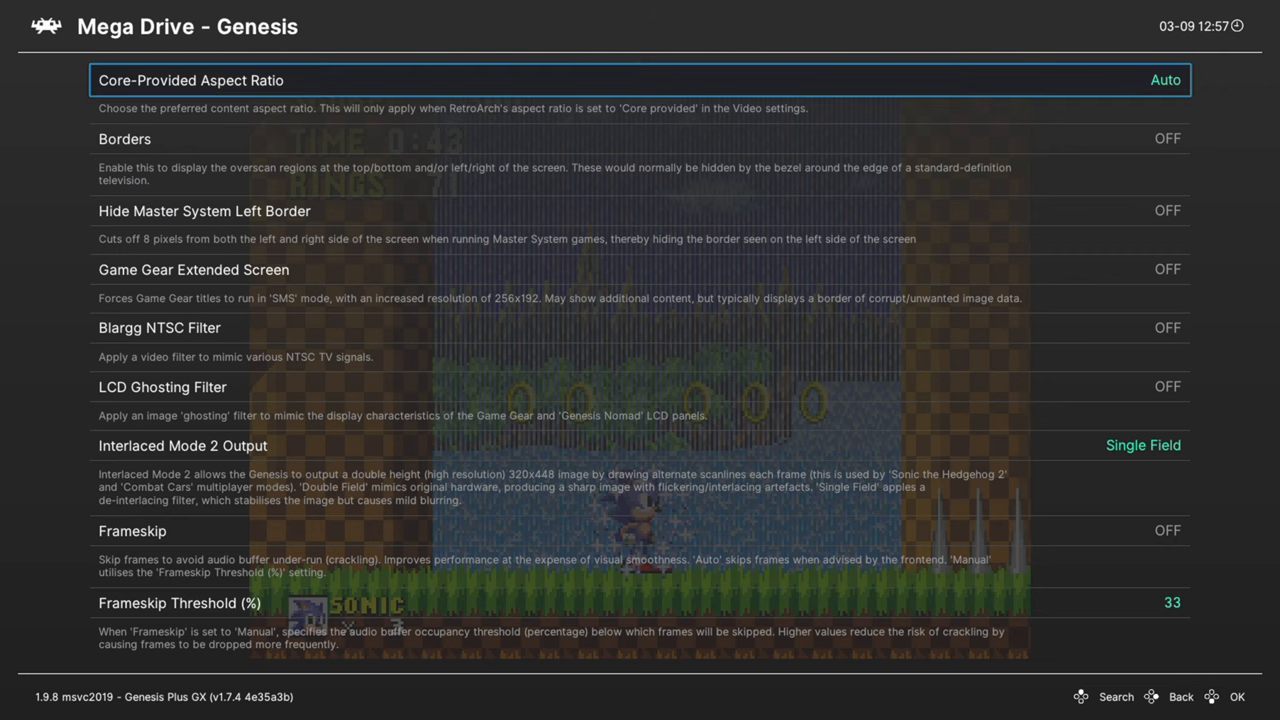
left_click(640, 76)
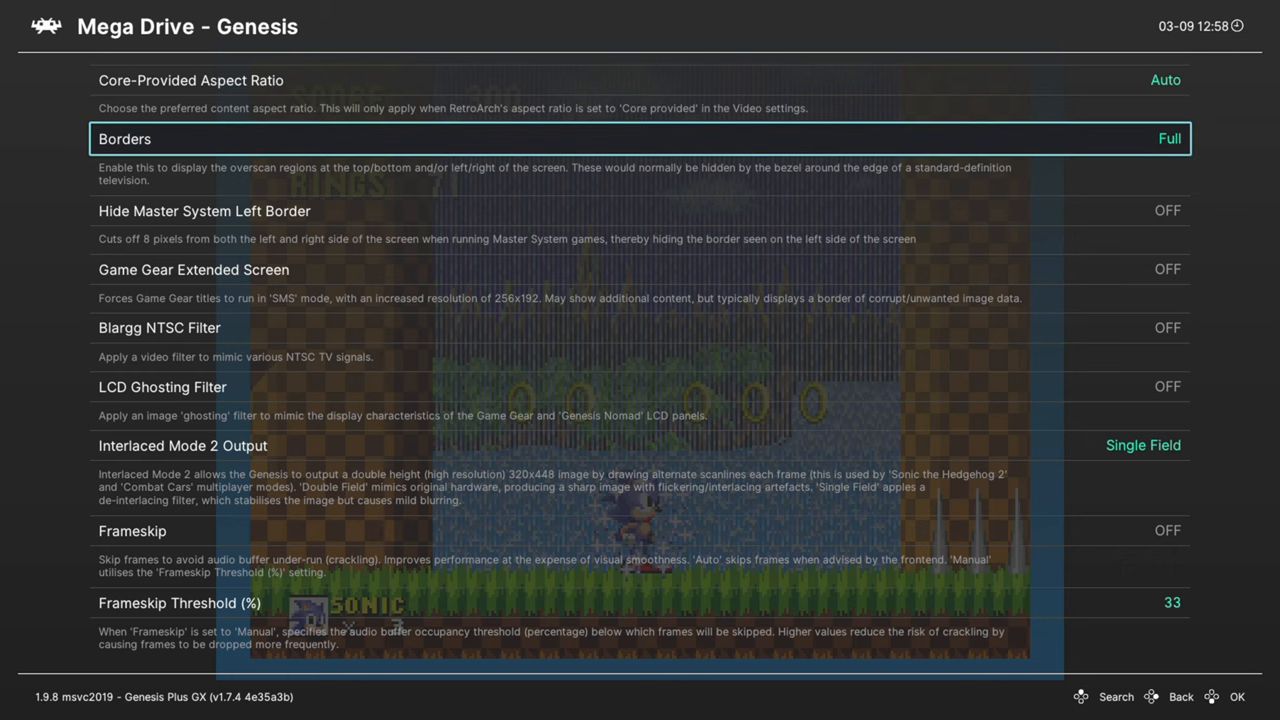
left_click(1170, 138)
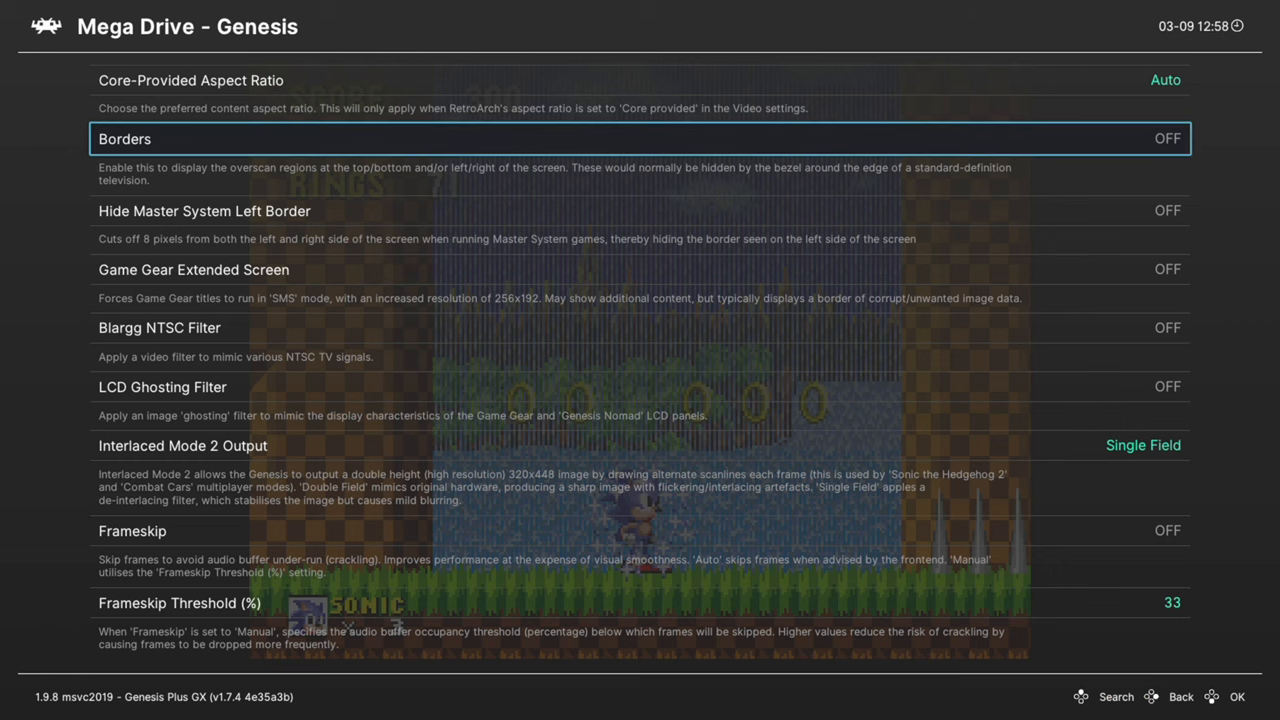
key("Down")
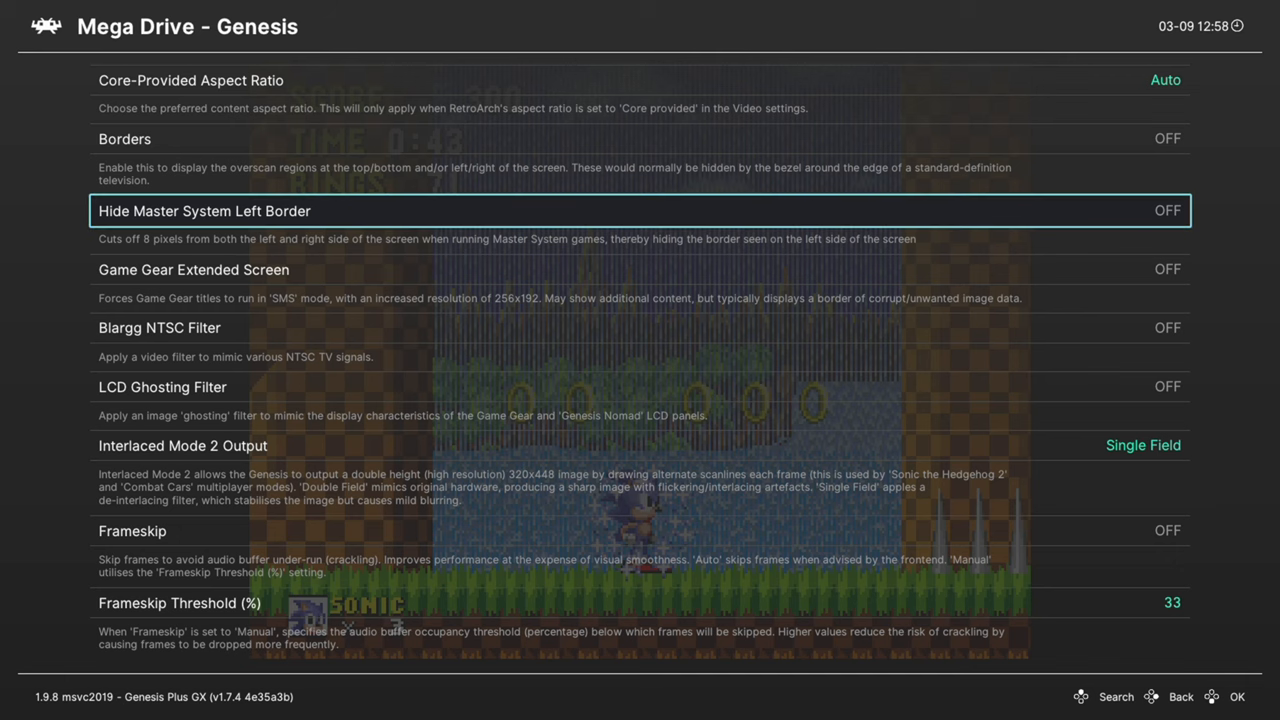
left_click(1168, 210)
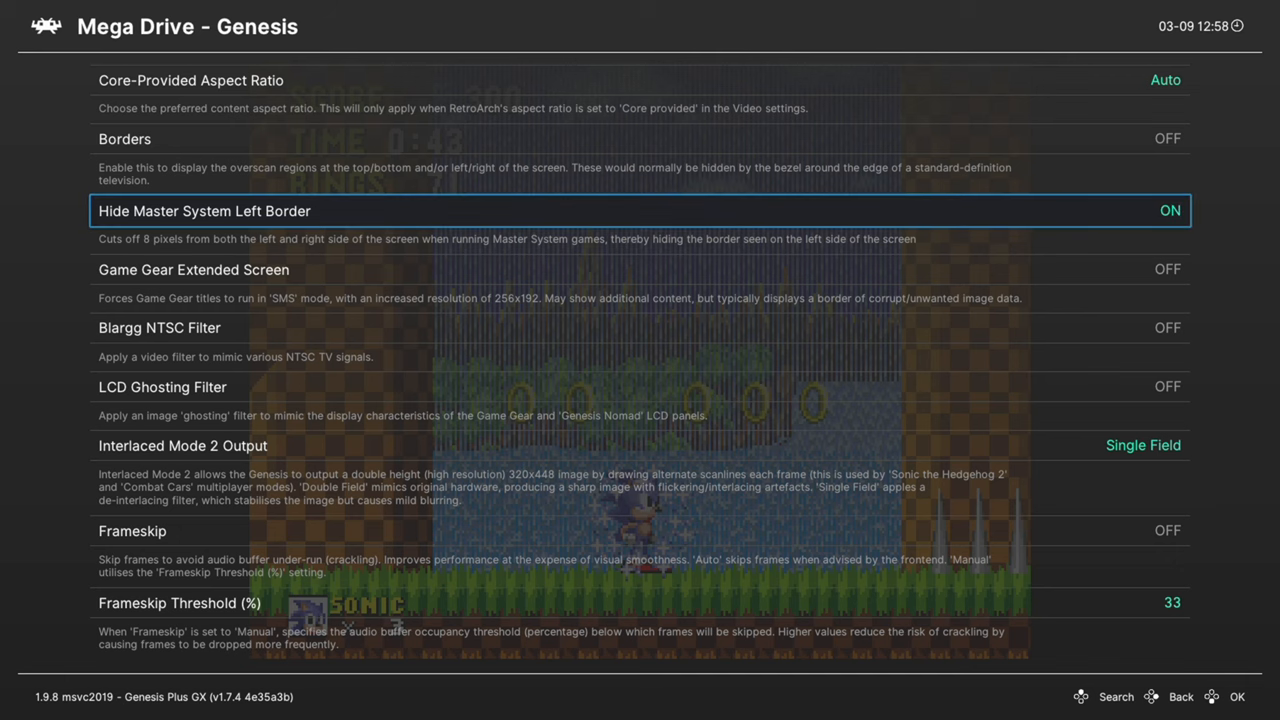
key("Down")
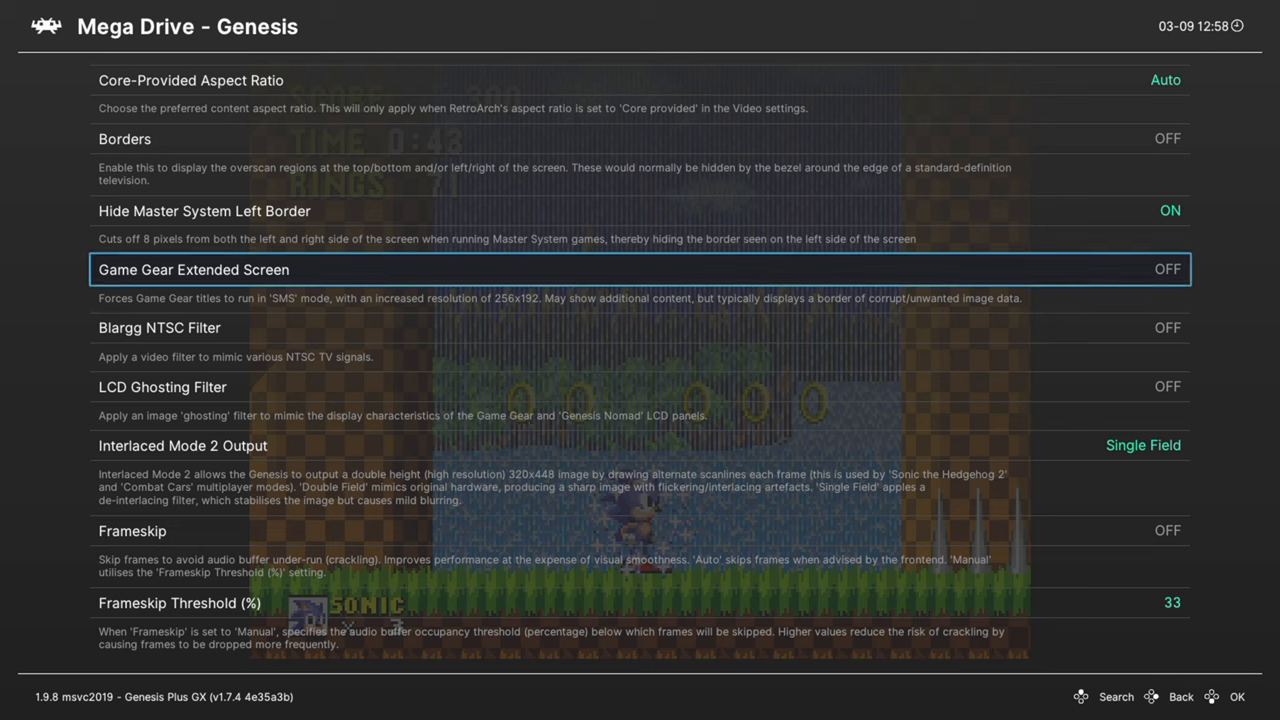
Leave Blargg NTSC Filter and LCD Ghosting Filter OFF in the Genesis Plus GX video options.
key("Down")
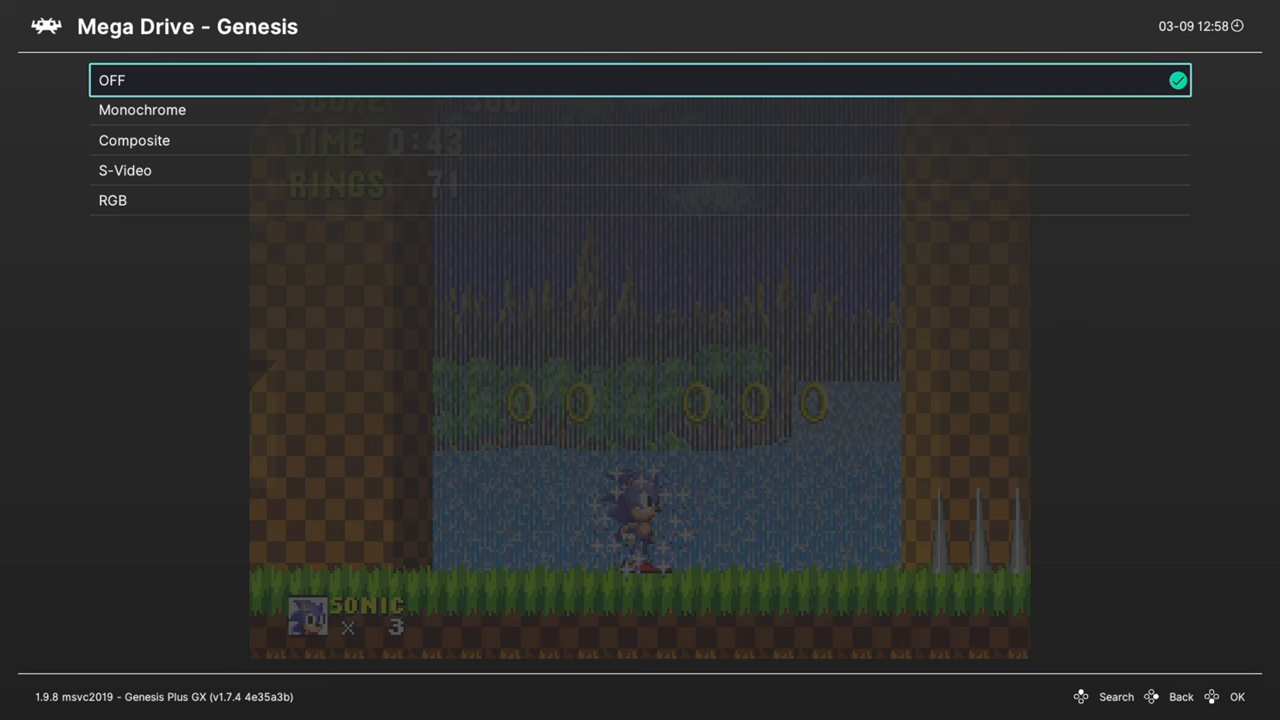
left_click(134, 140)
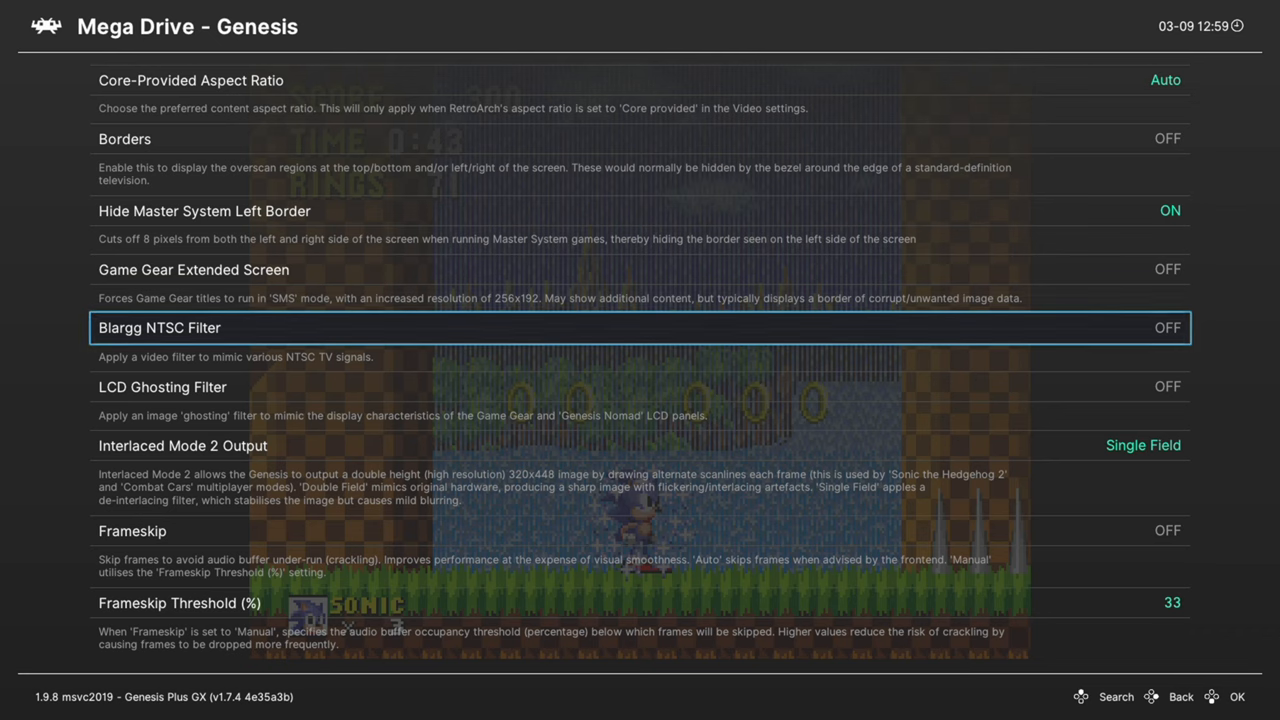
key("Down")
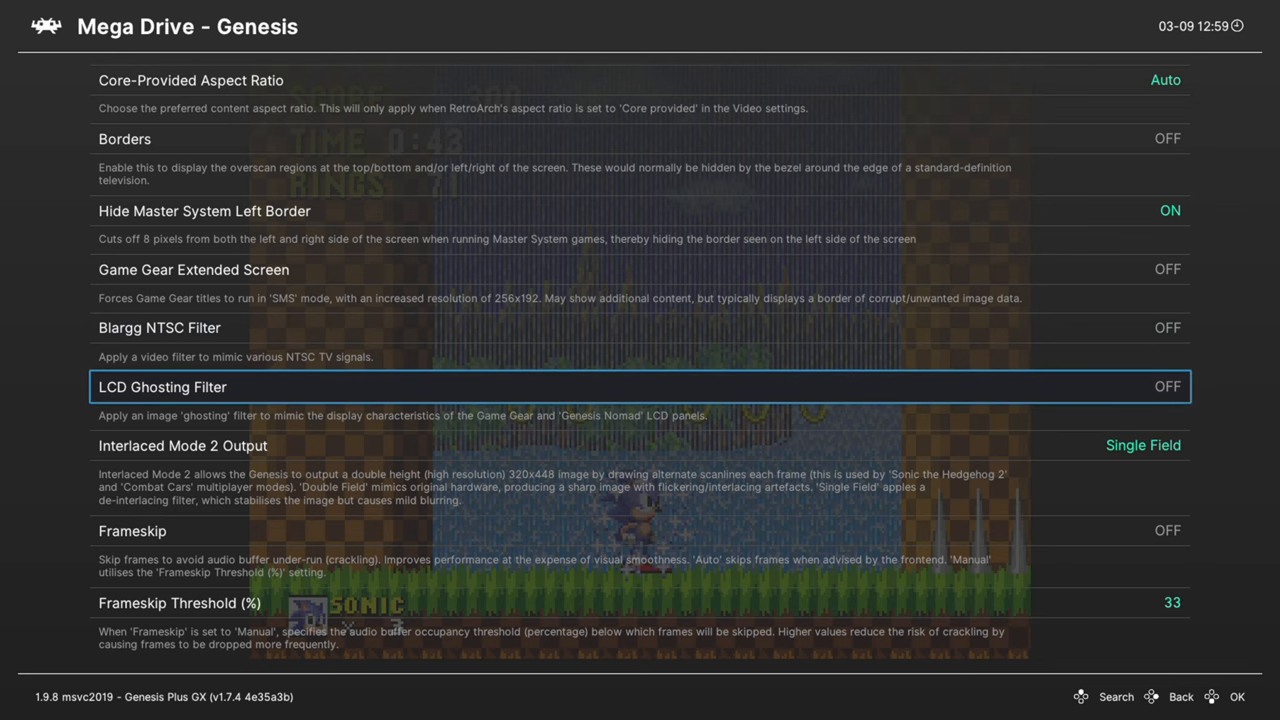
left_click(1168, 386)
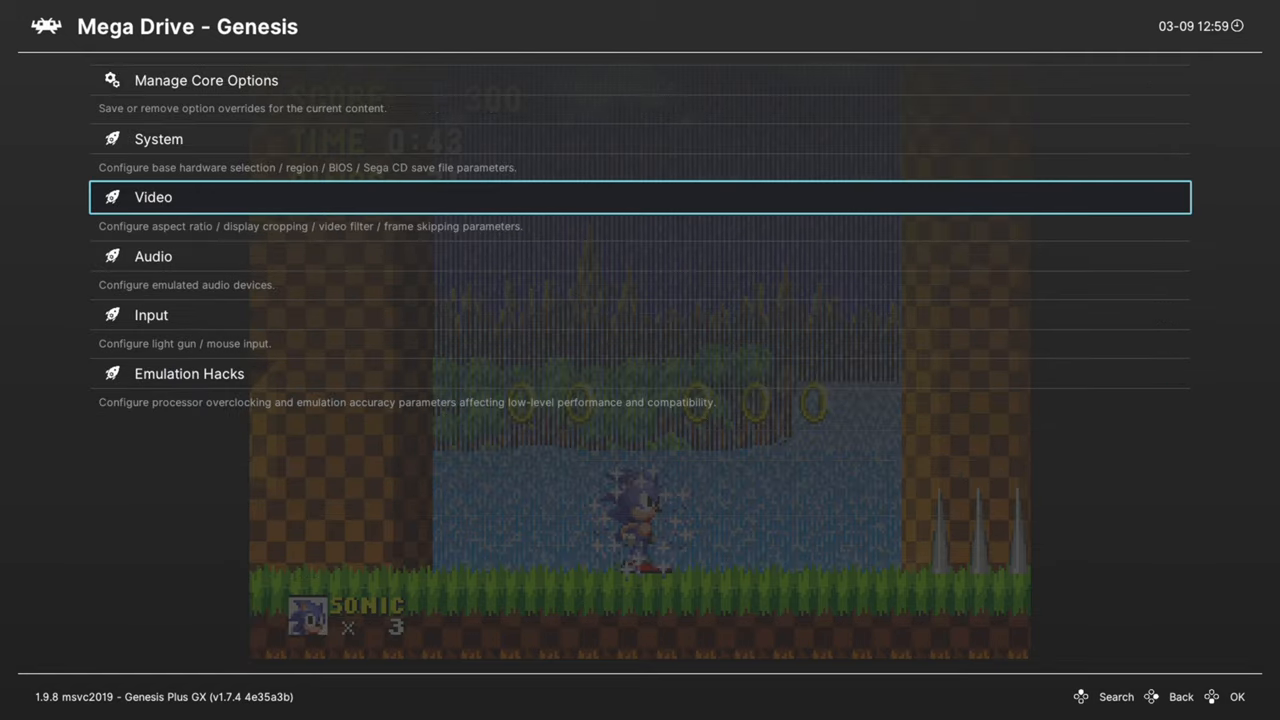
Set Mega Drive / Genesis FM to Nuked (YM2612) and the Audio Filter to Low-Pass.
key("Escape")
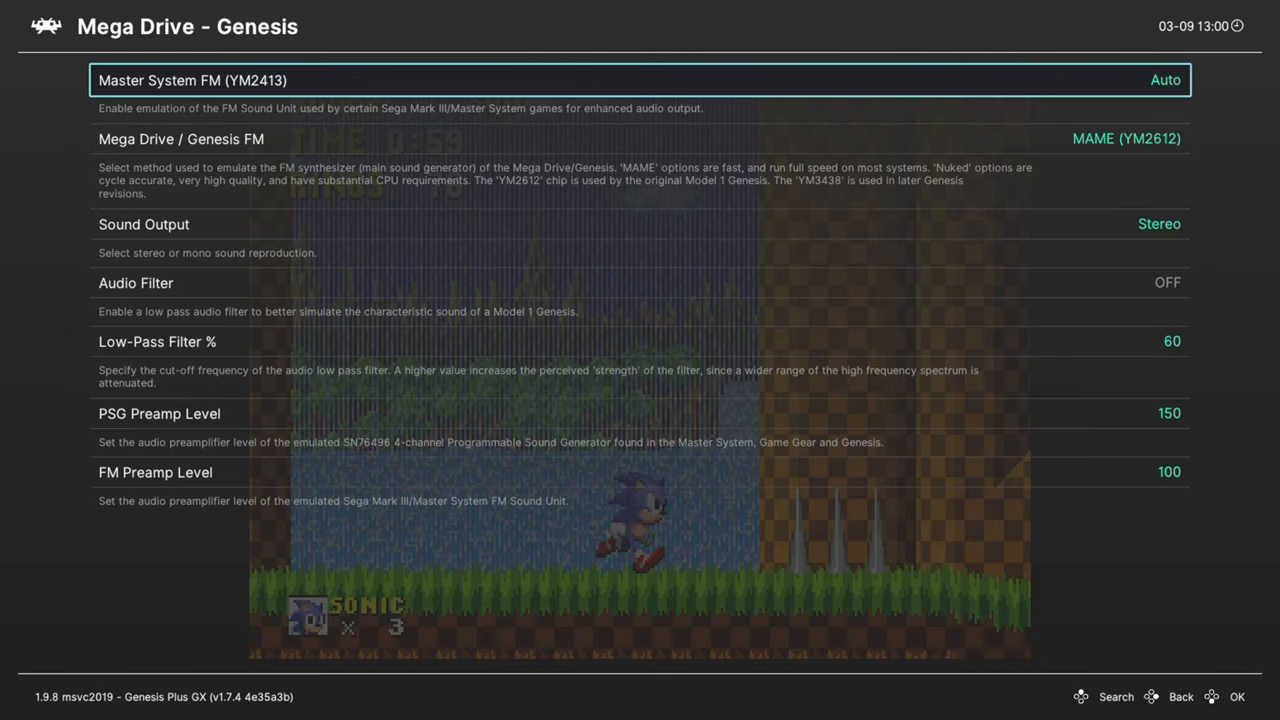
key("down")
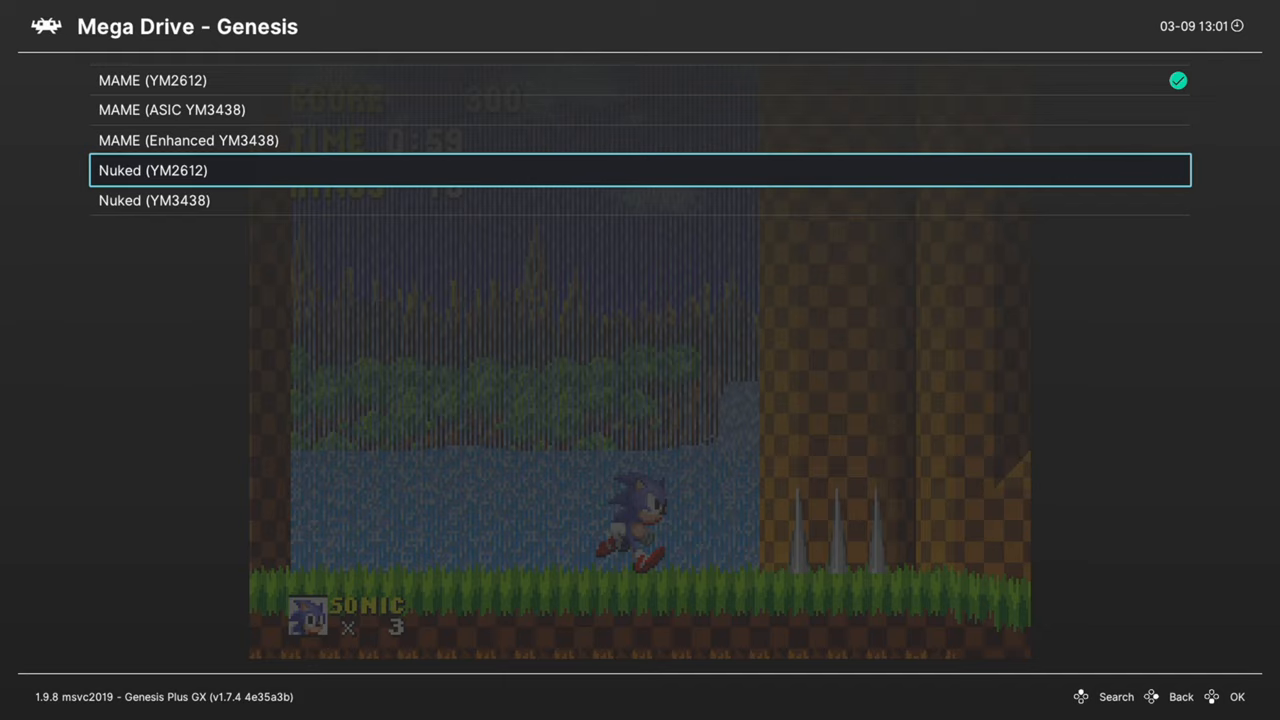
key("Down")
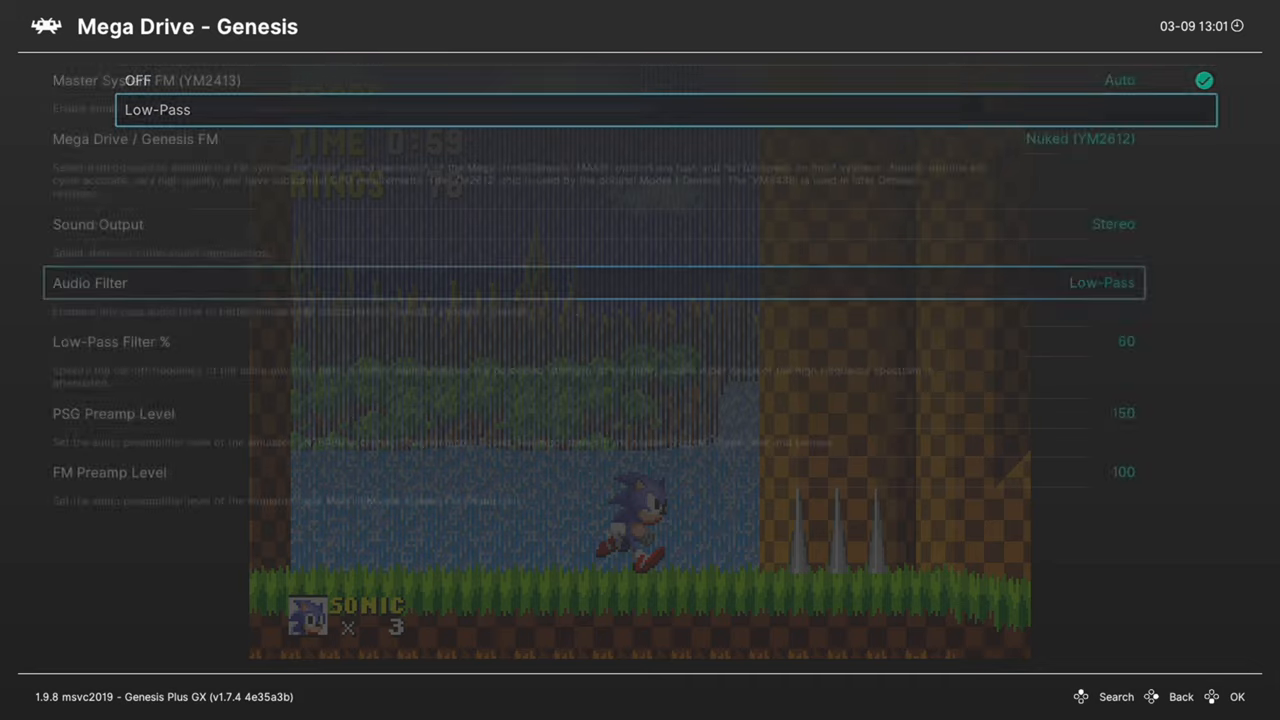
key("down")
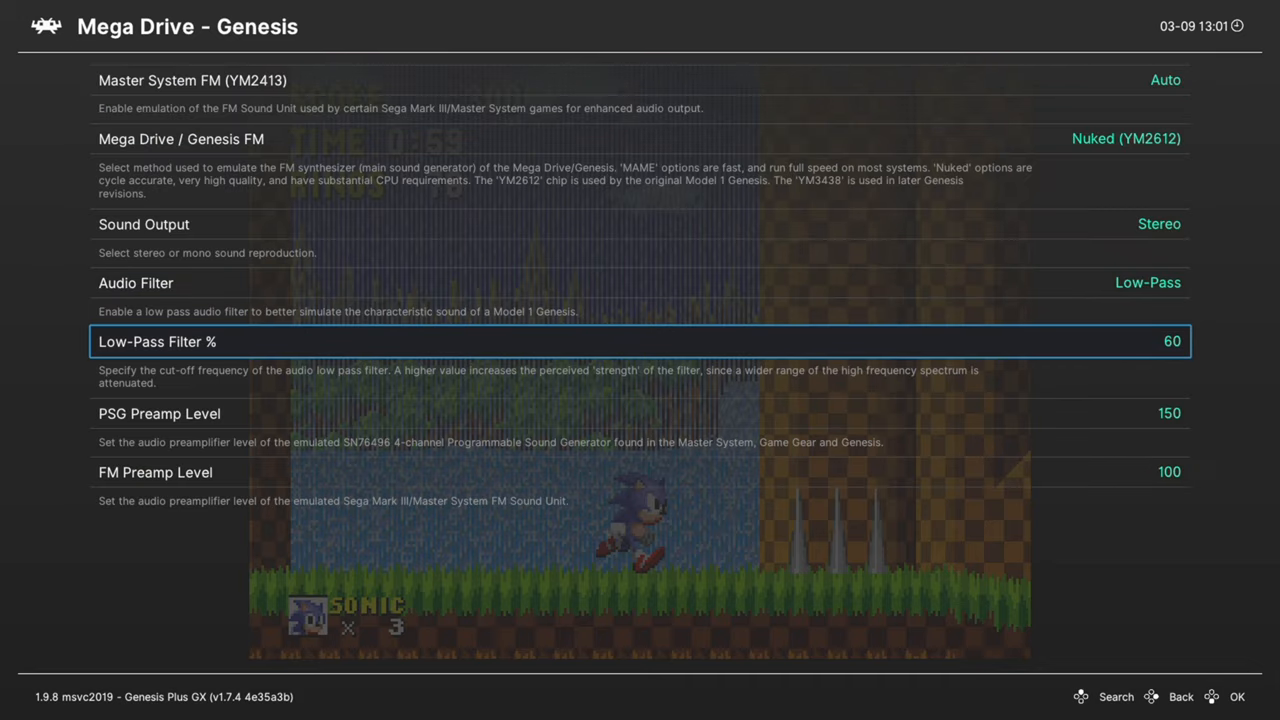
key("down")
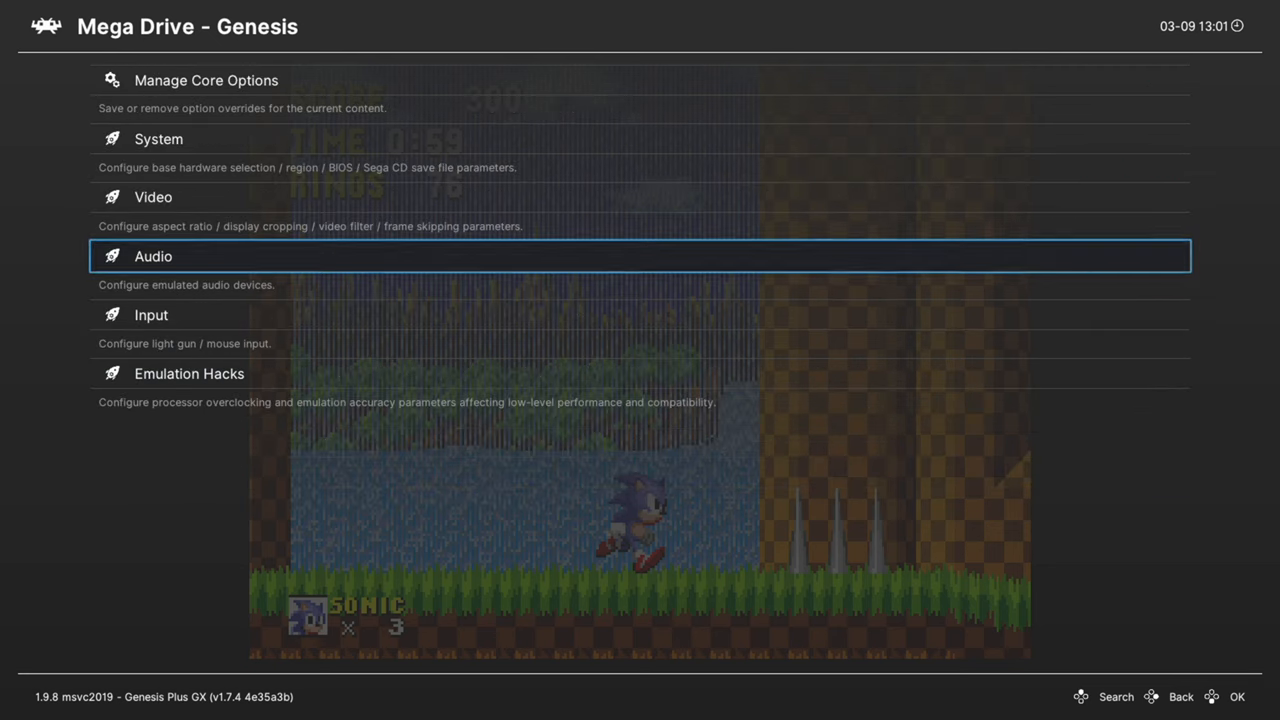
Review the Input and Emulation Hacks options, keeping CPU Speed at 100%.
left_click(150, 316)
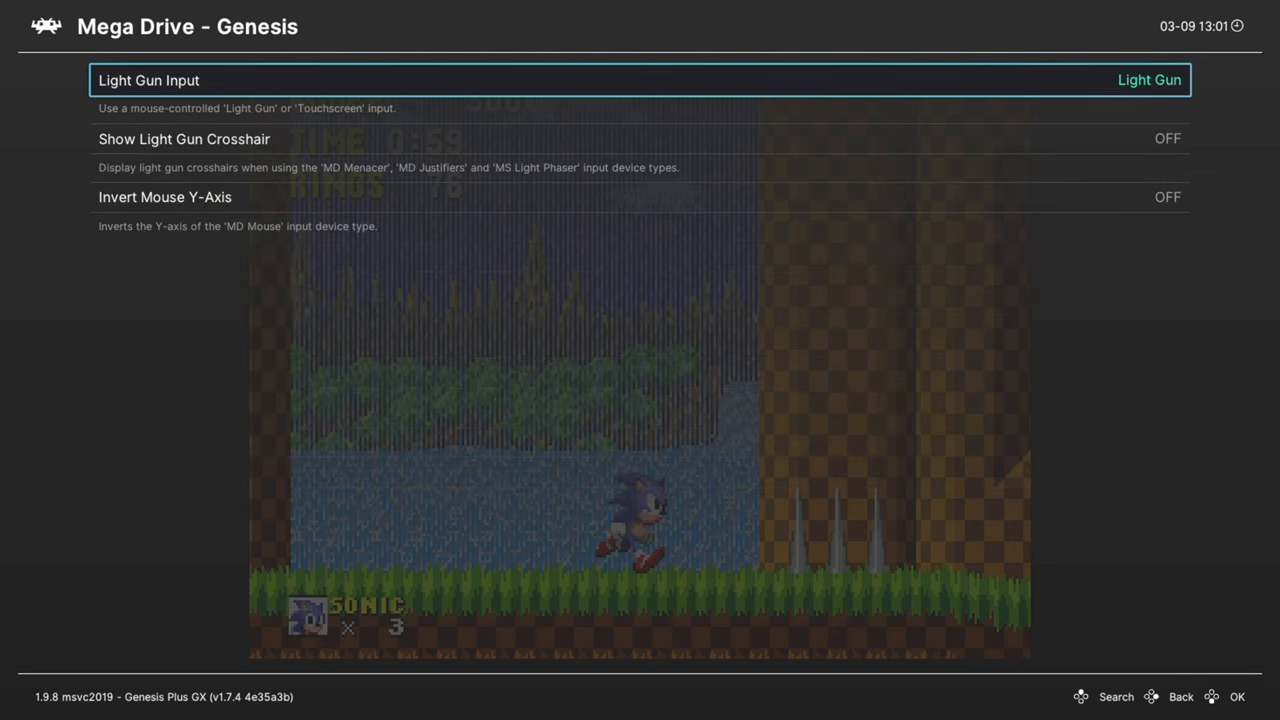
key("down")
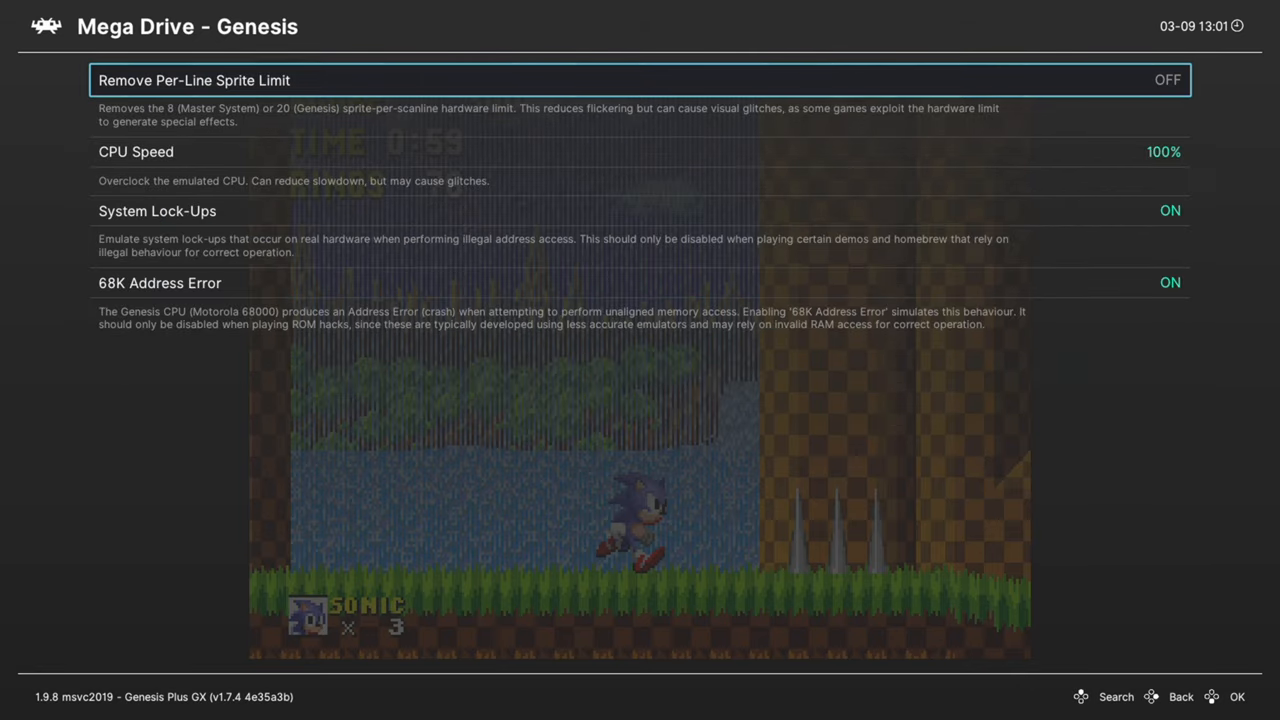
key("Down")
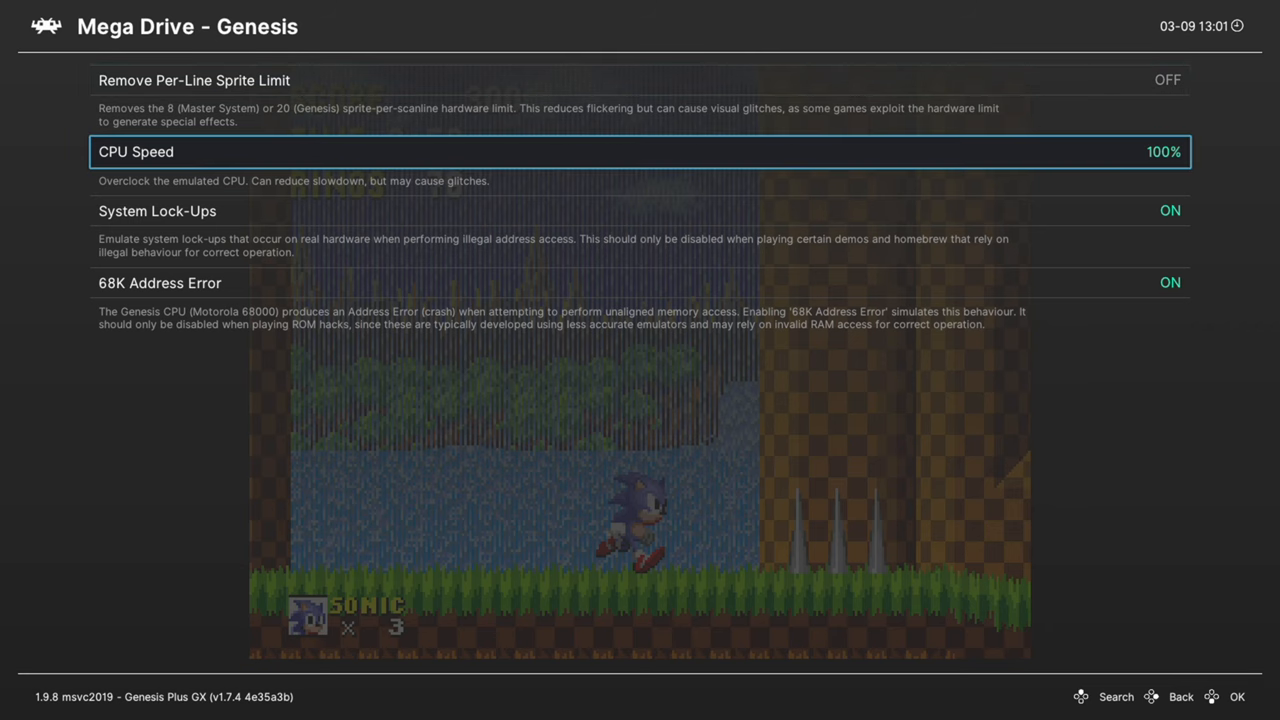
key("down")
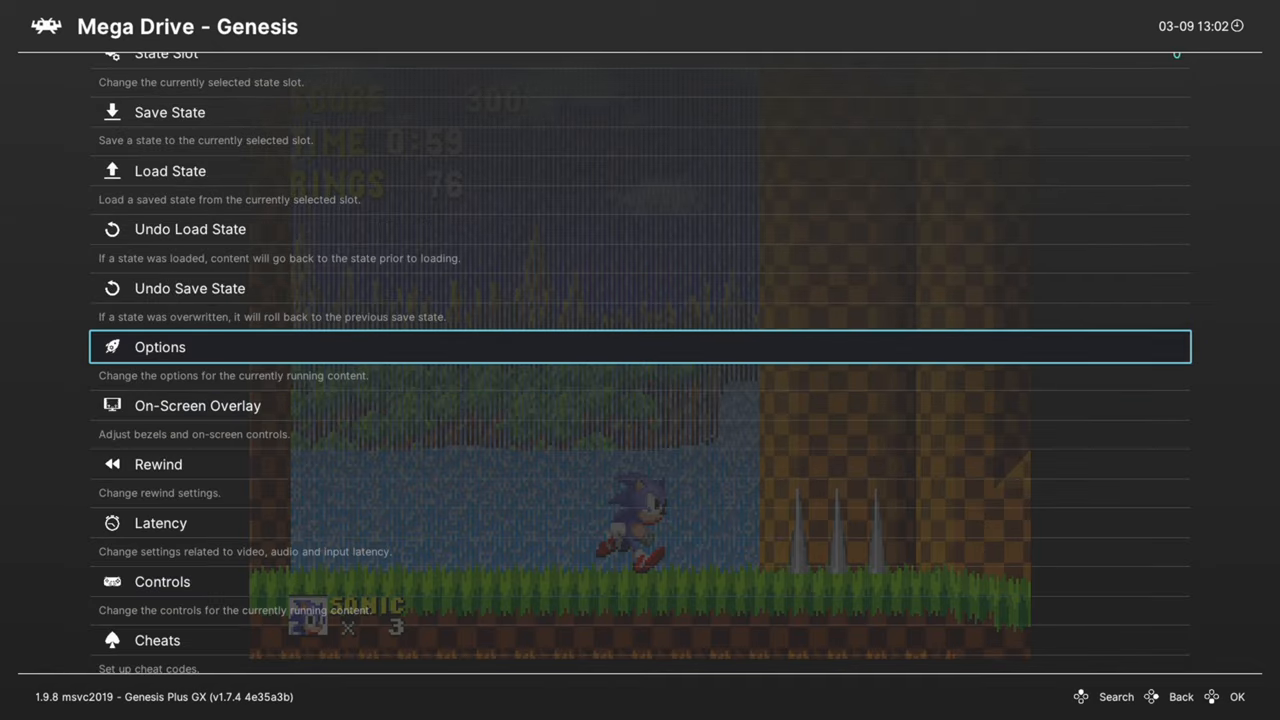
Pick the six-button Mega Drive joypad for Port 1, then show Manage Core Options with Genesis Plus GX.opt active.
left_click(160, 582)
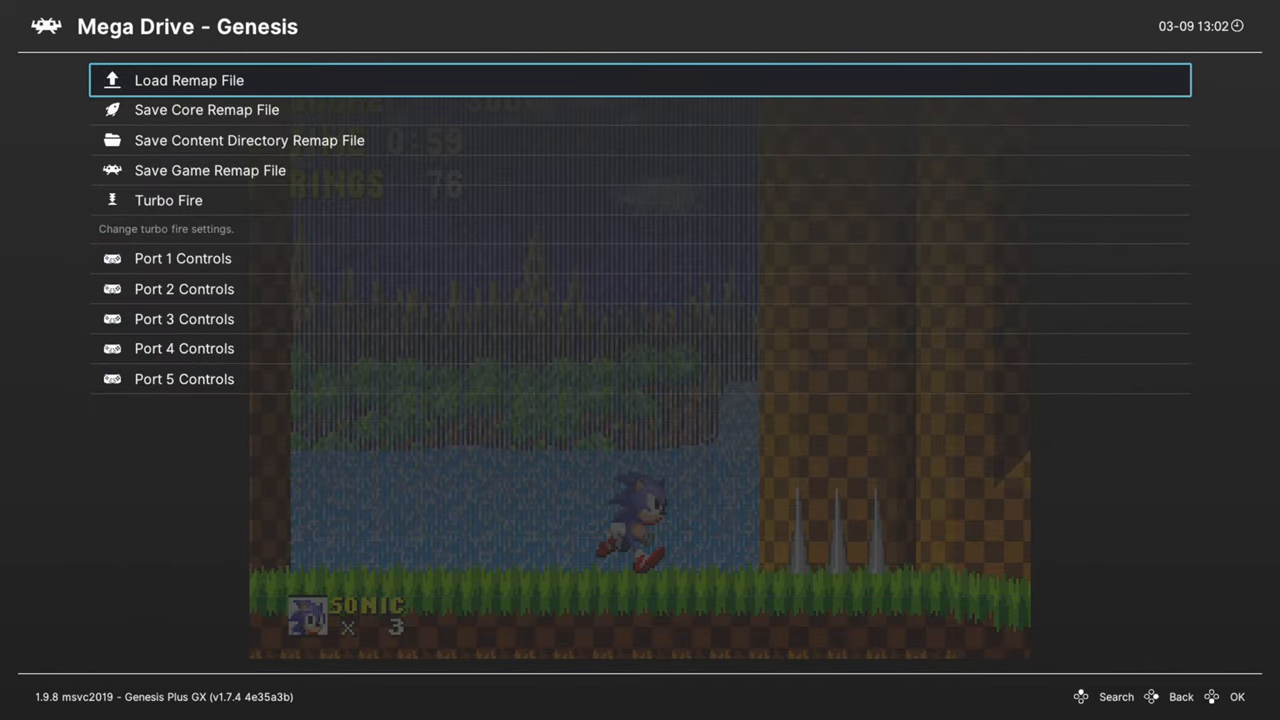
key("down")
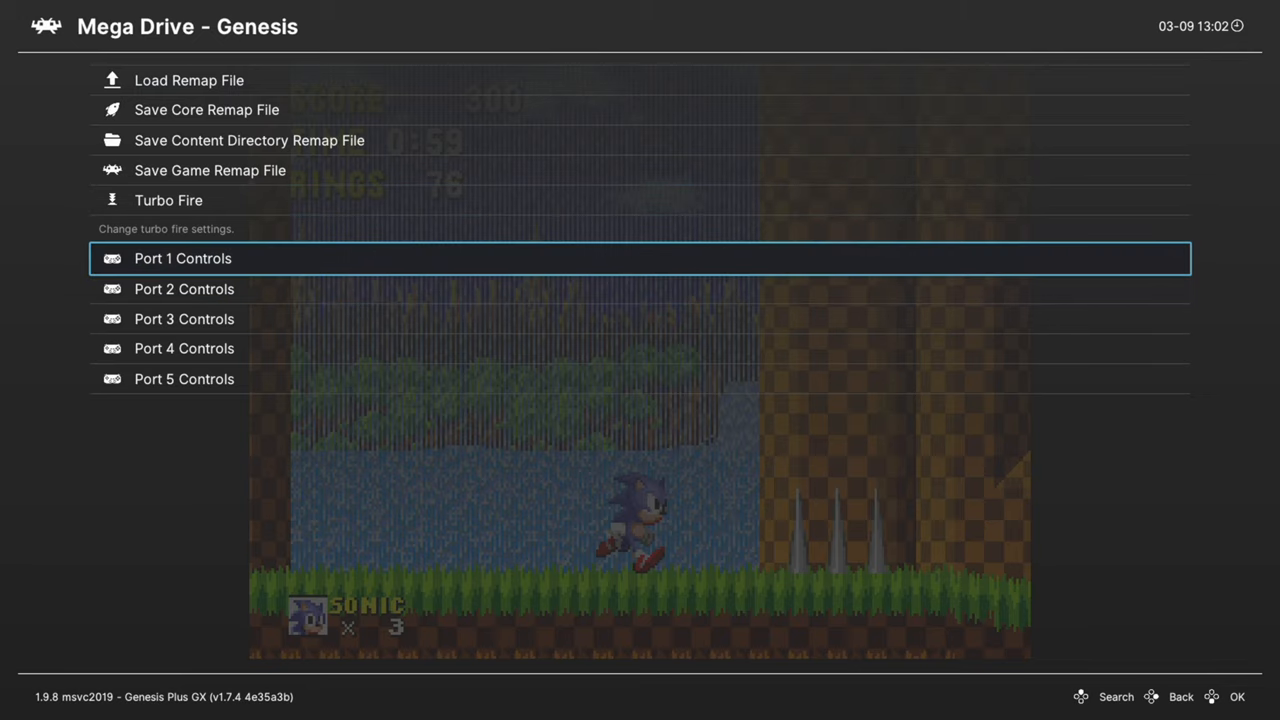
left_click(182, 258)
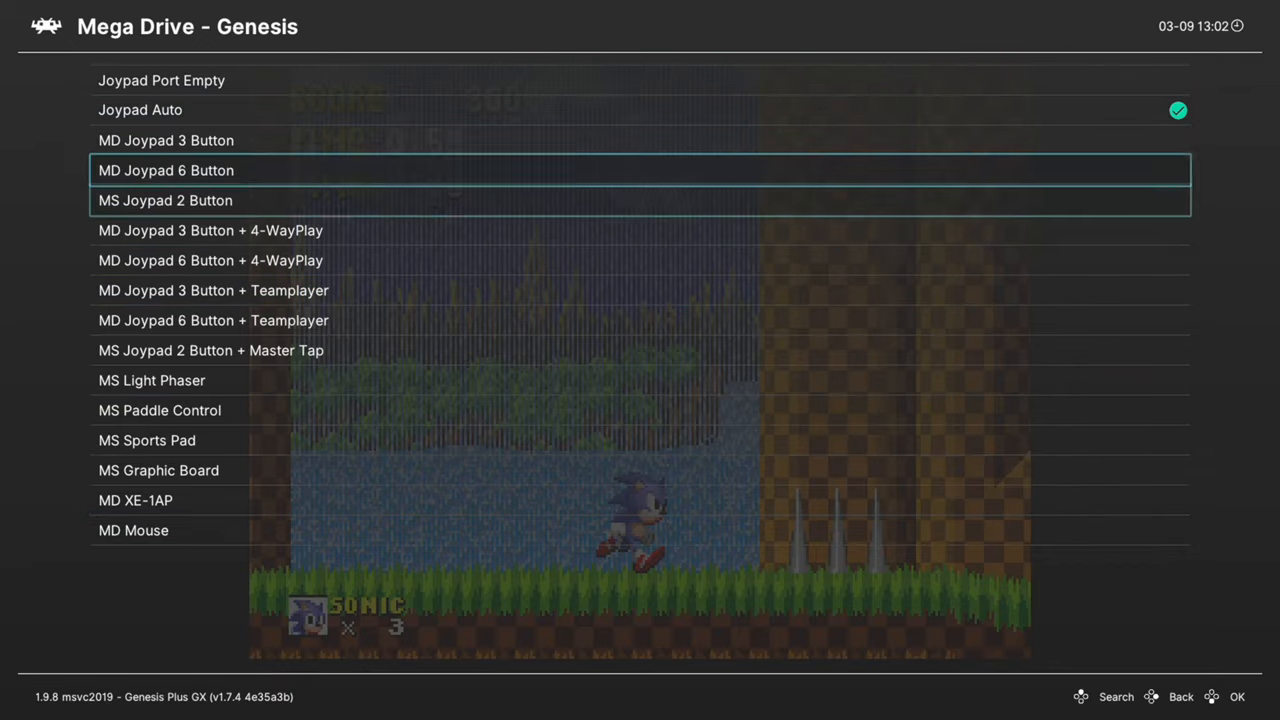
key("Up")
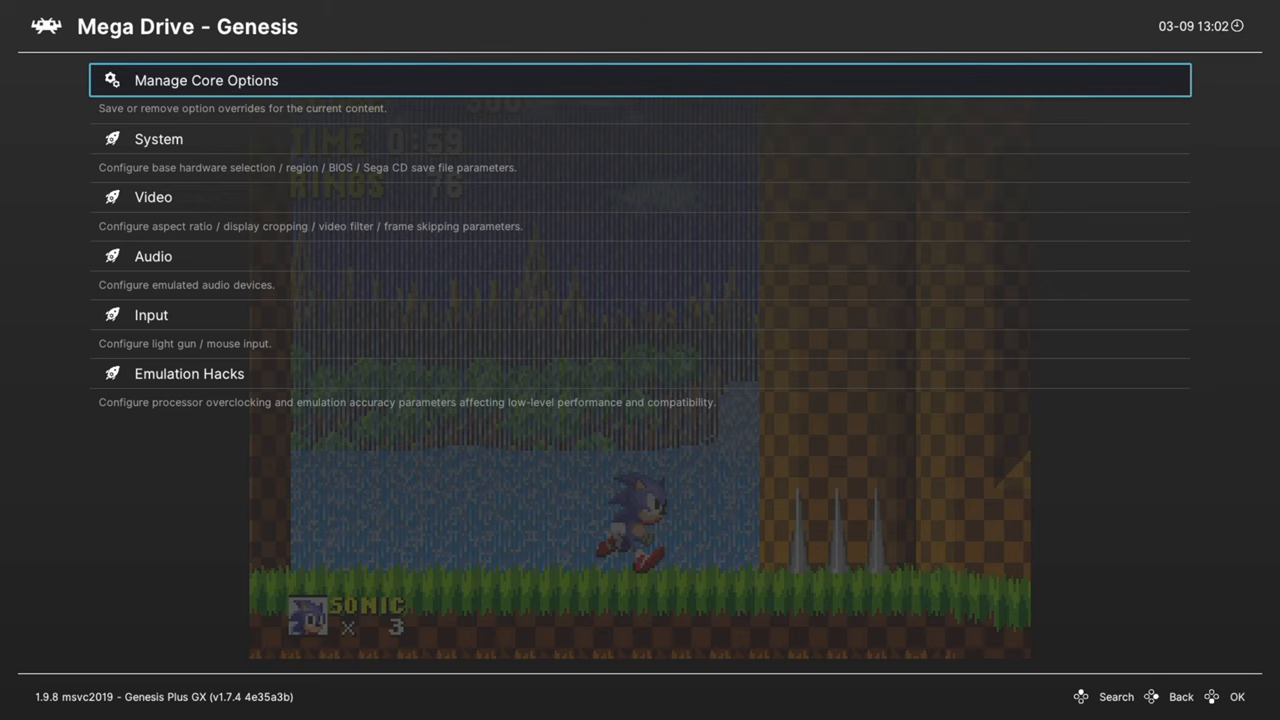
left_click(210, 80)
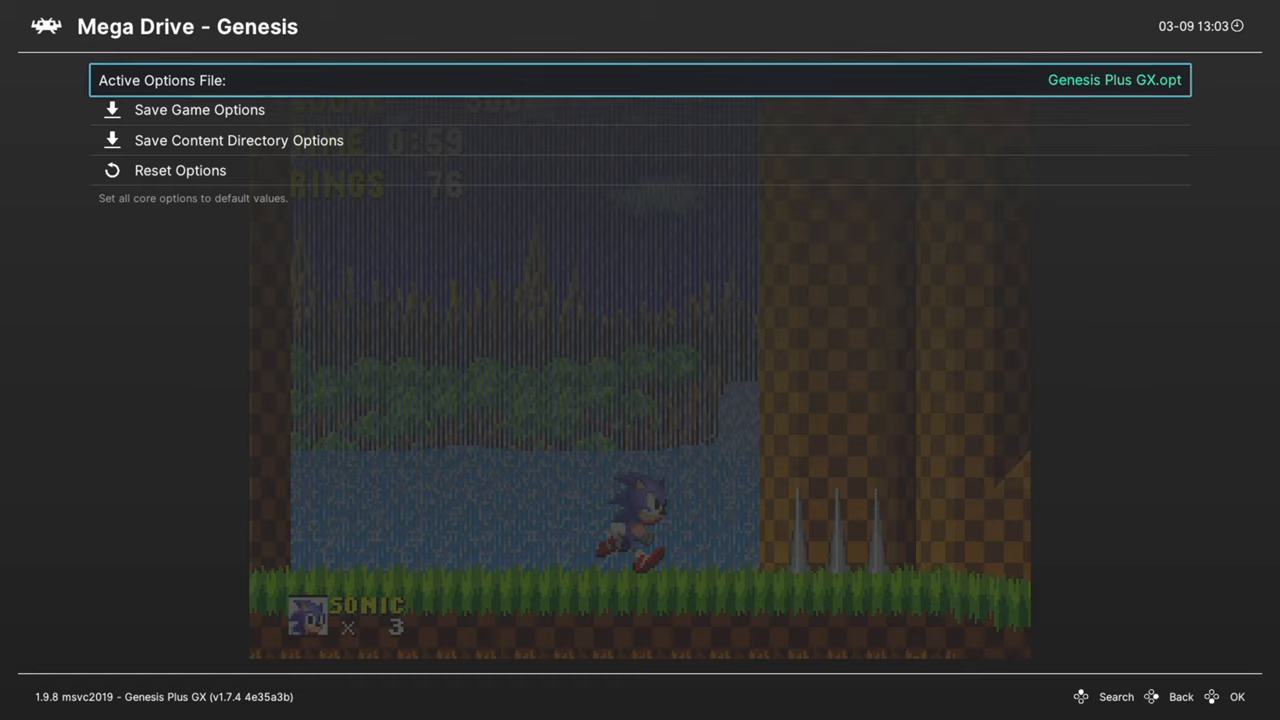